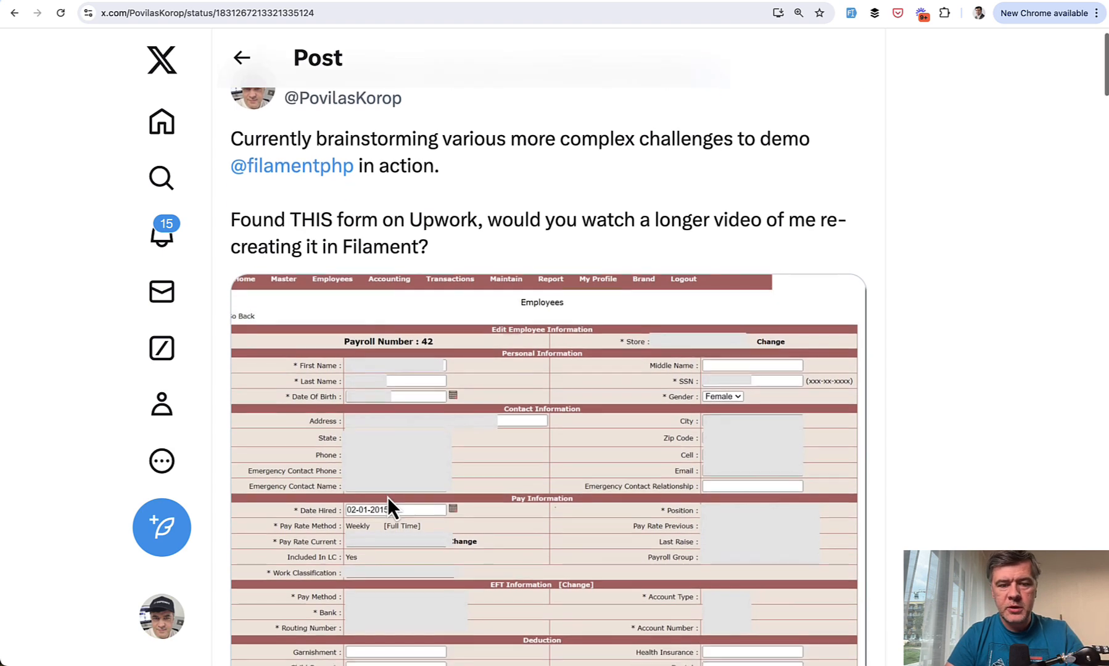
# Scroll through the X post's payroll form screenshot and its replies.
pyautogui.scroll(-3)
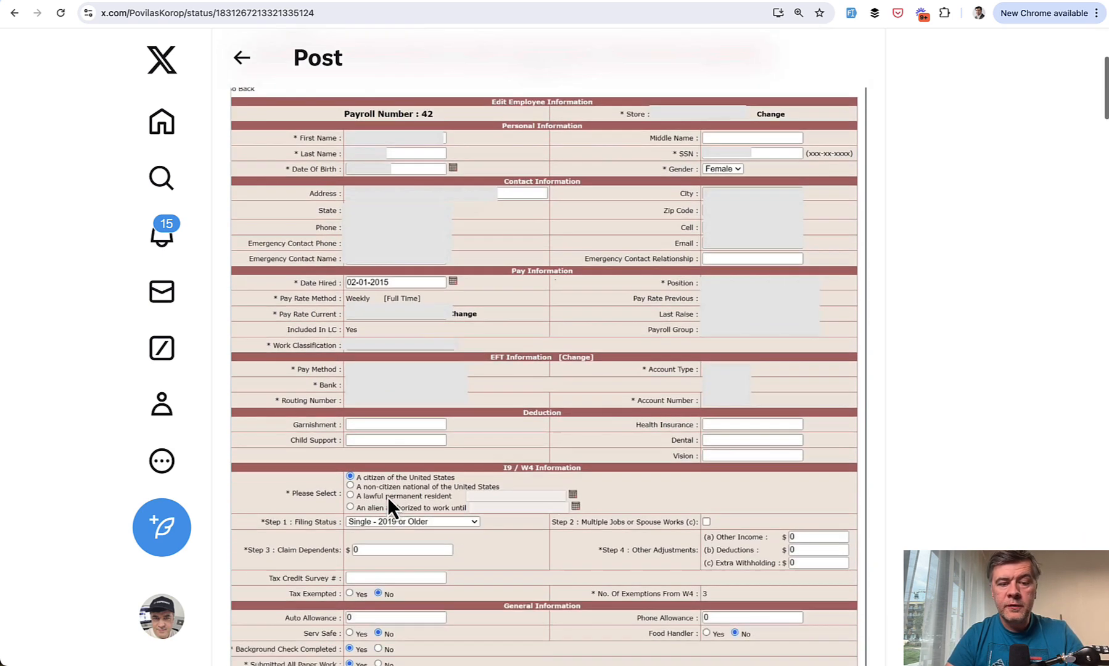
pyautogui.scroll(-3)
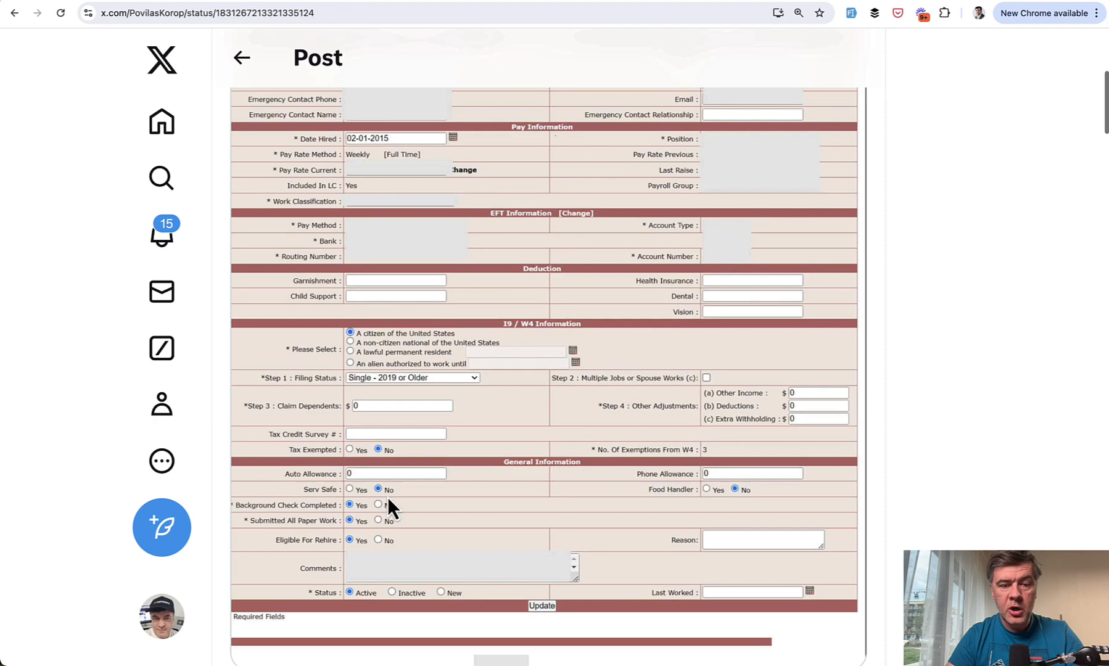
pyautogui.scroll(3)
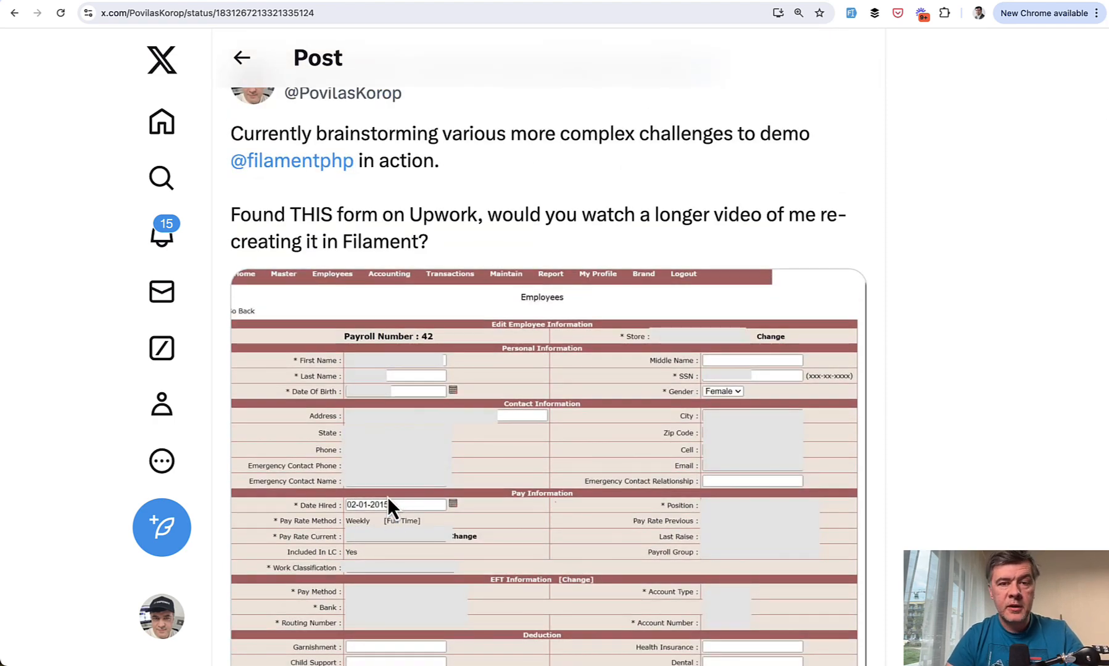
pyautogui.scroll(-3)
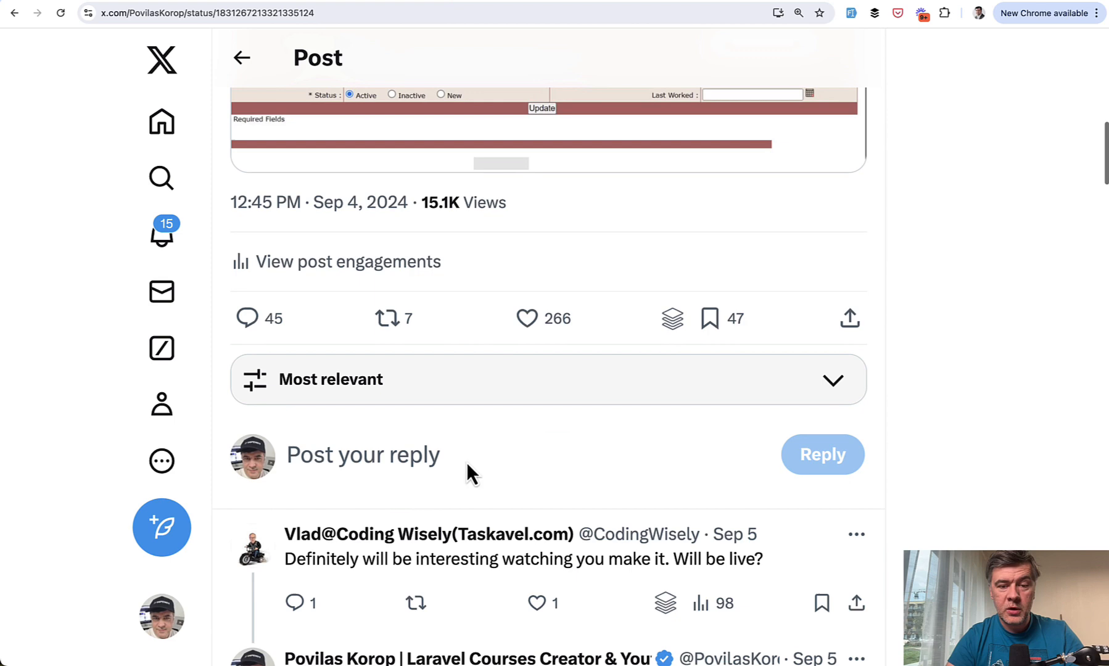
pyautogui.moveTo(435, 296)
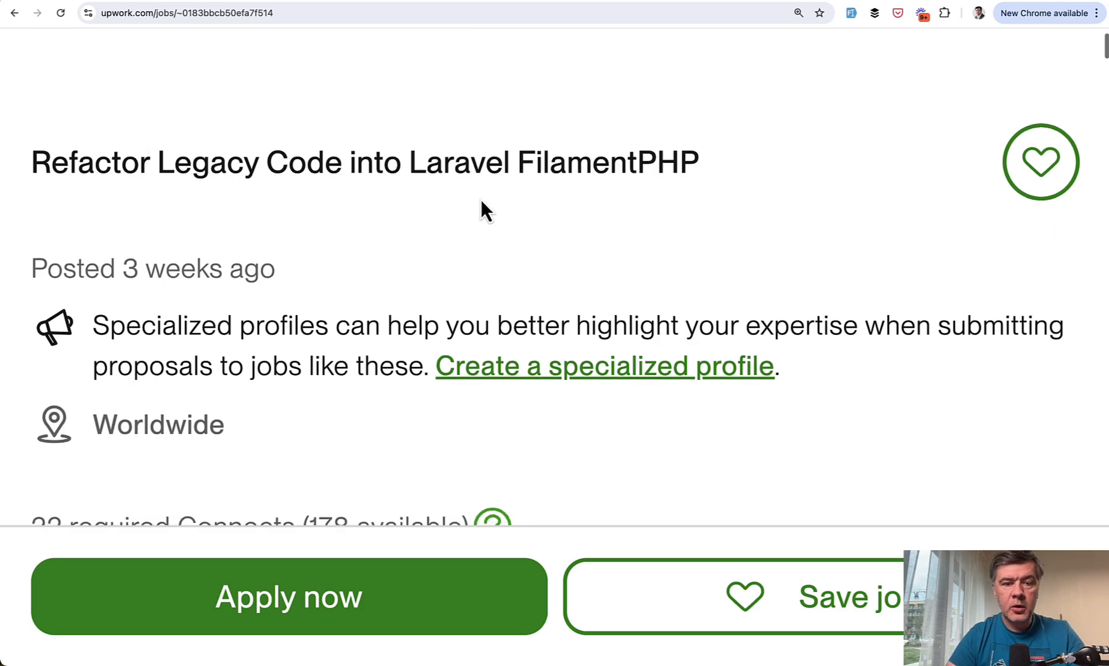
# Scroll down the Upwork Filament refactor job description through its employee profile fields.
pyautogui.scroll(3)
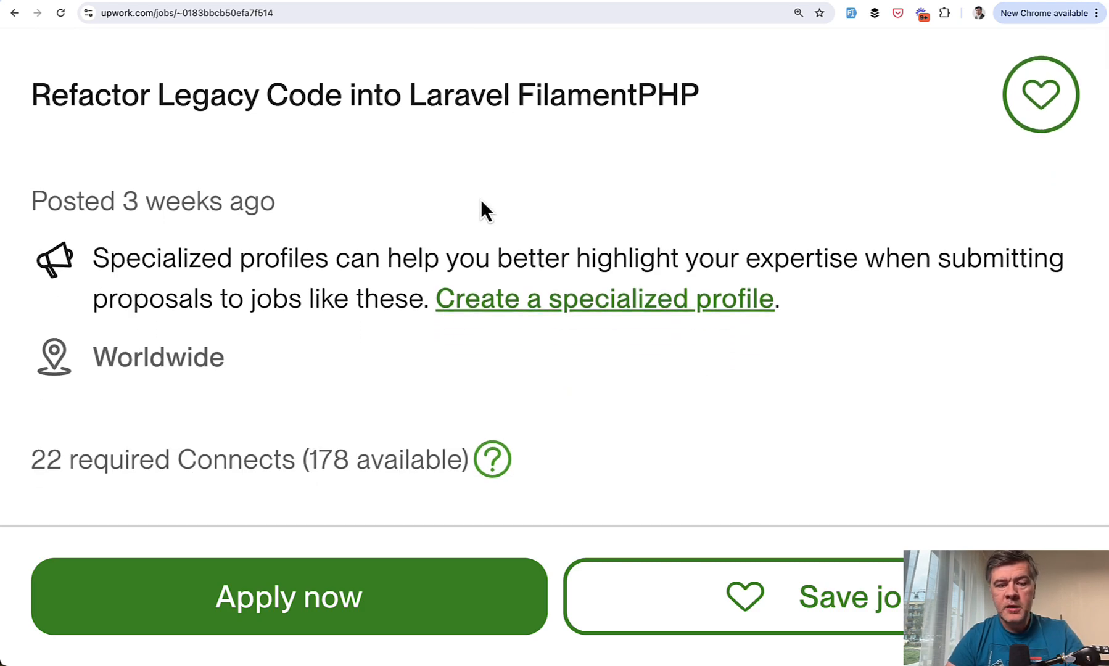
pyautogui.scroll(-3)
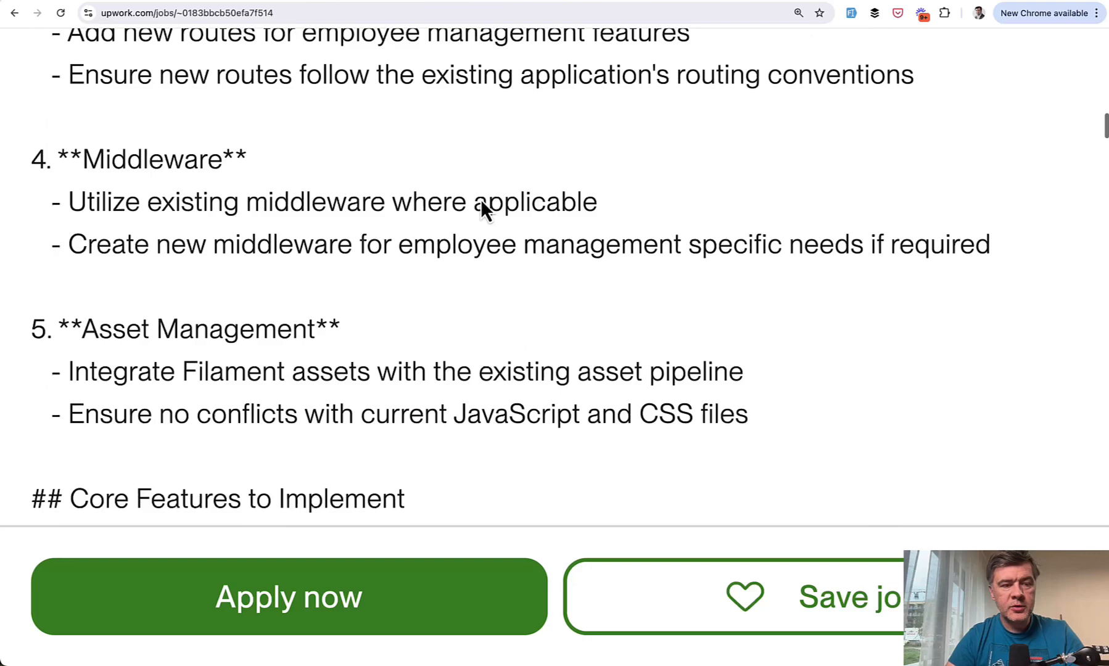
pyautogui.scroll(-3)
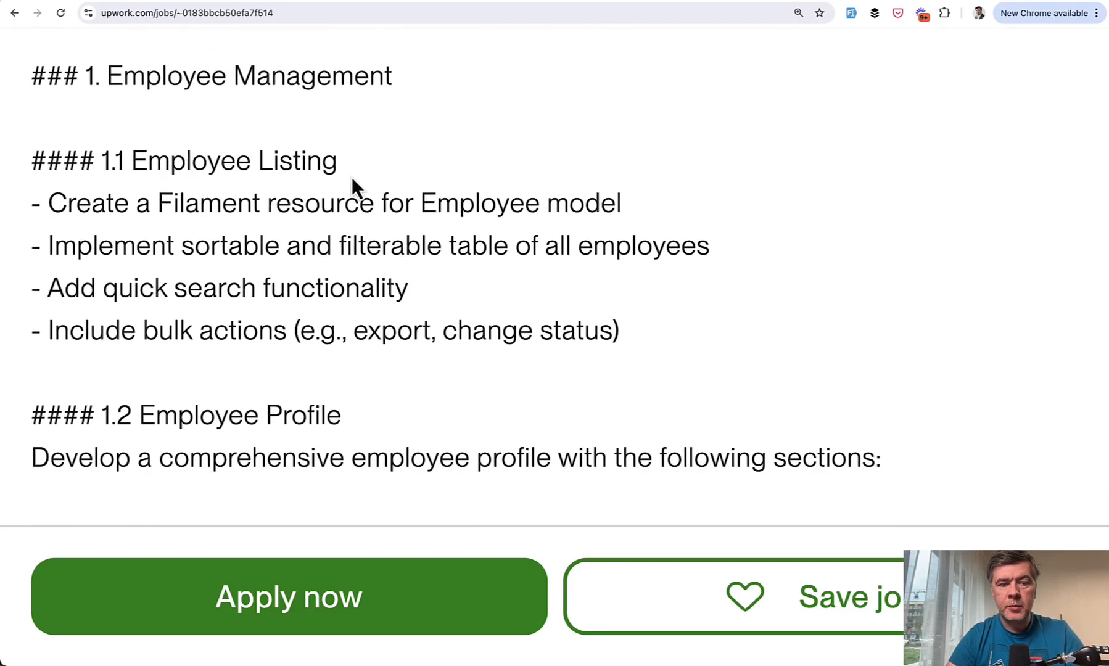
pyautogui.scroll(-3)
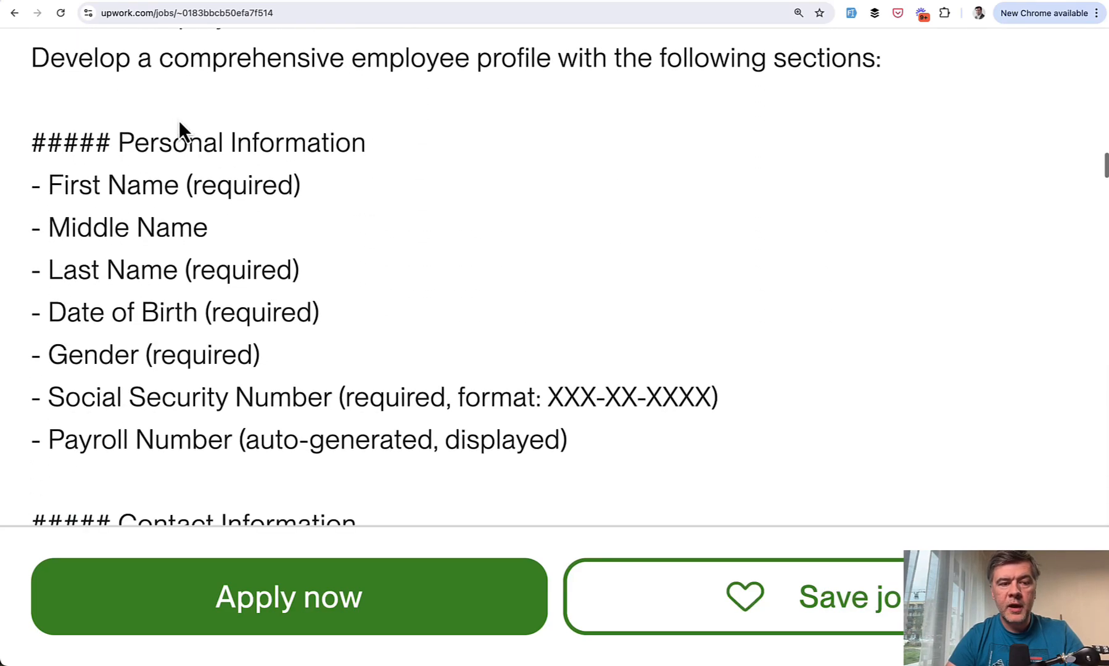
pyautogui.scroll(-3)
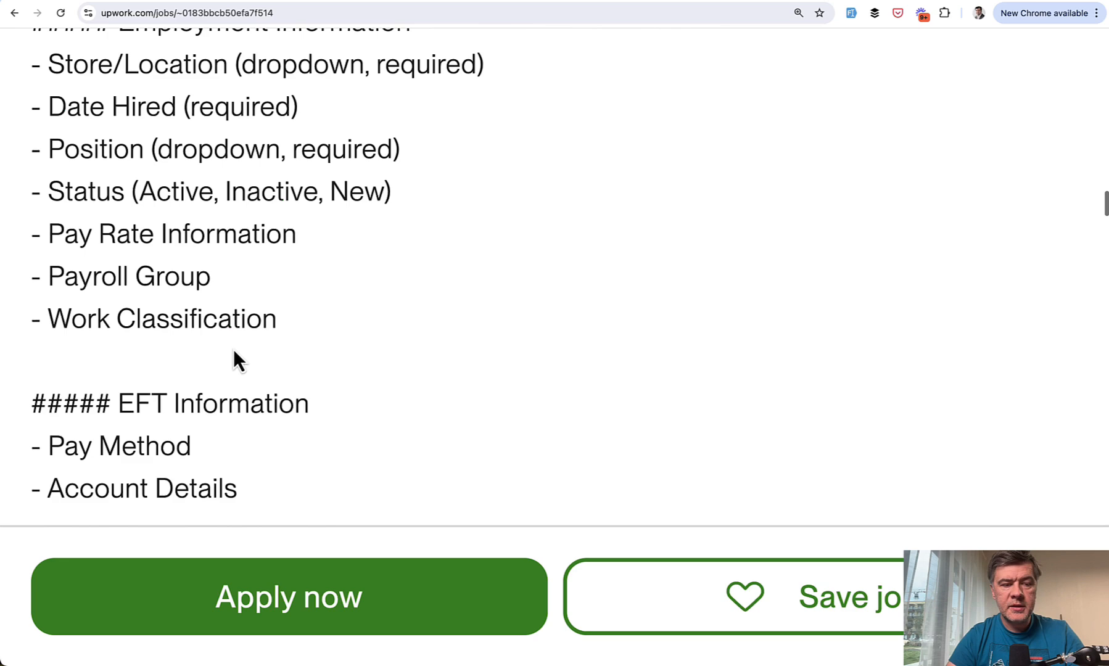
pyautogui.scroll(-3)
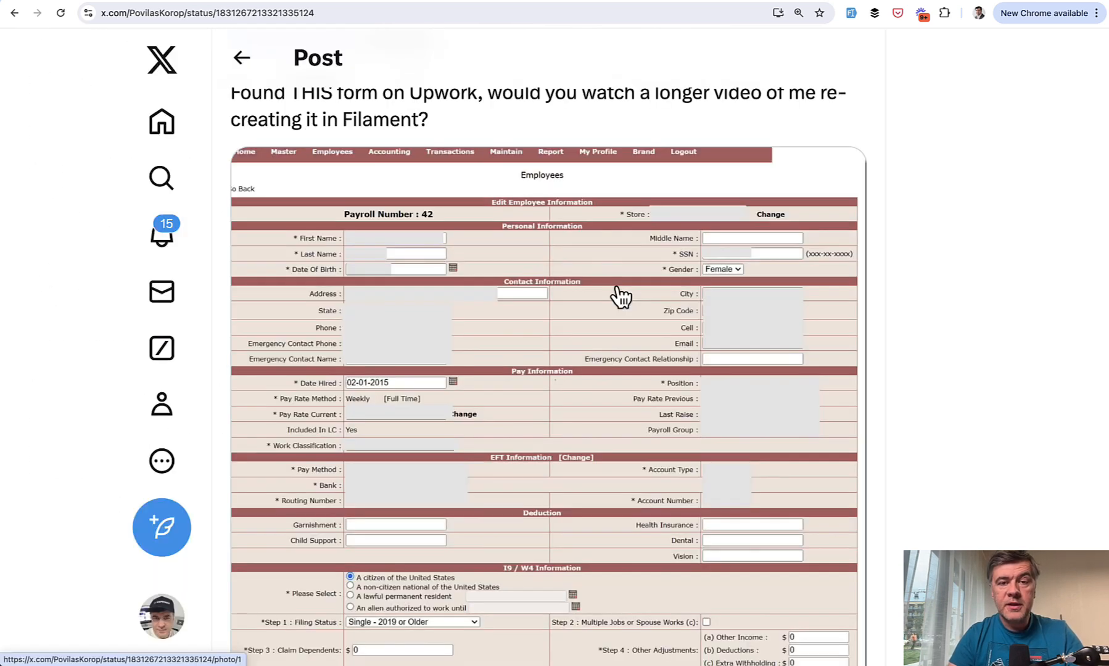
pyautogui.scroll(-3)
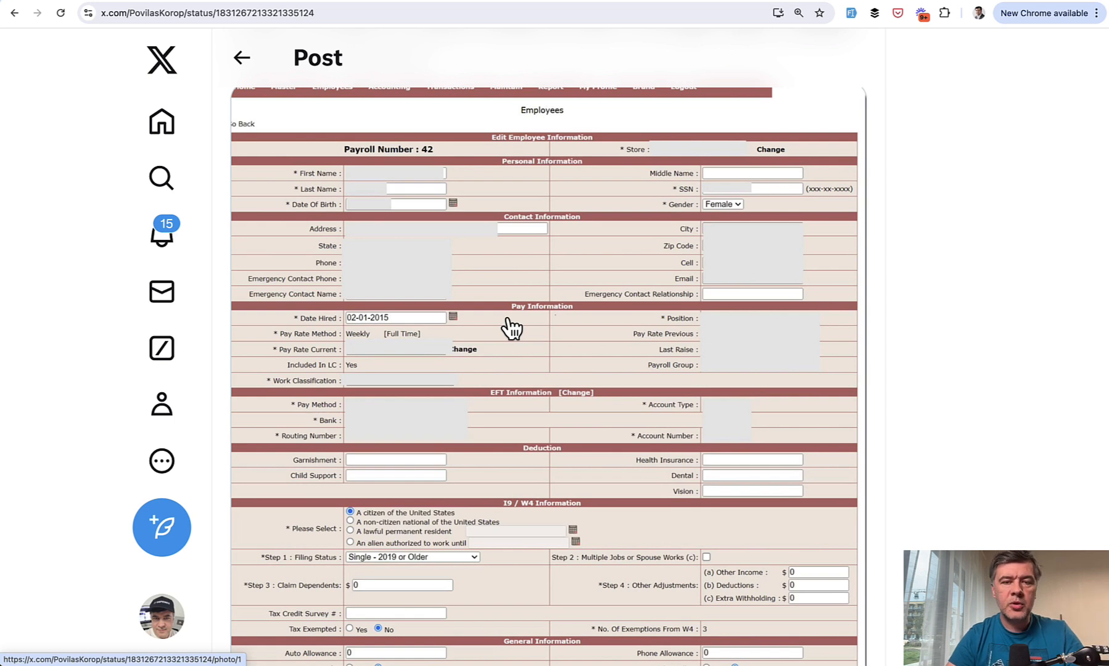
pyautogui.moveTo(521, 306)
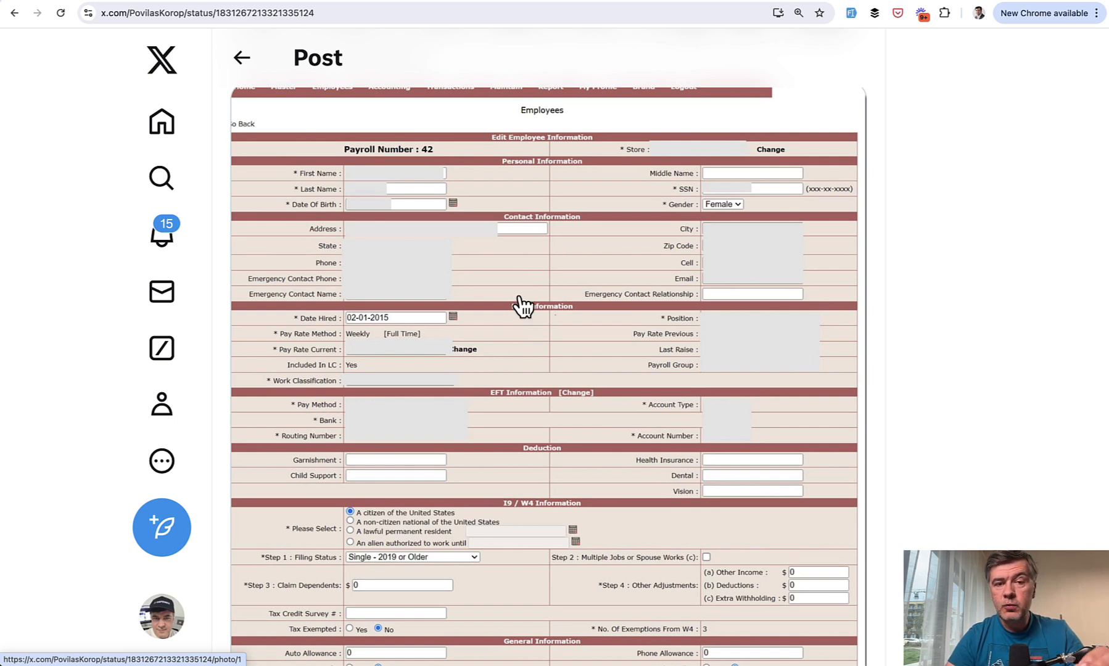
# Browse the Filament Examples projects grid, locating the Large Employee Form examples.
pyautogui.click(205, 13)
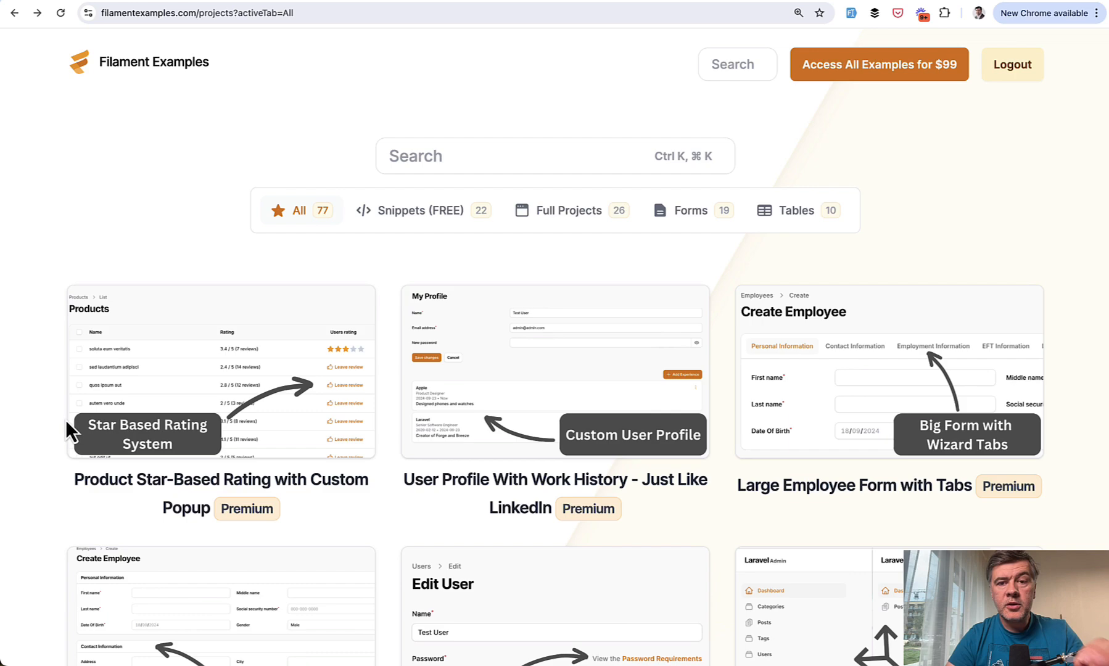
pyautogui.scroll(-3)
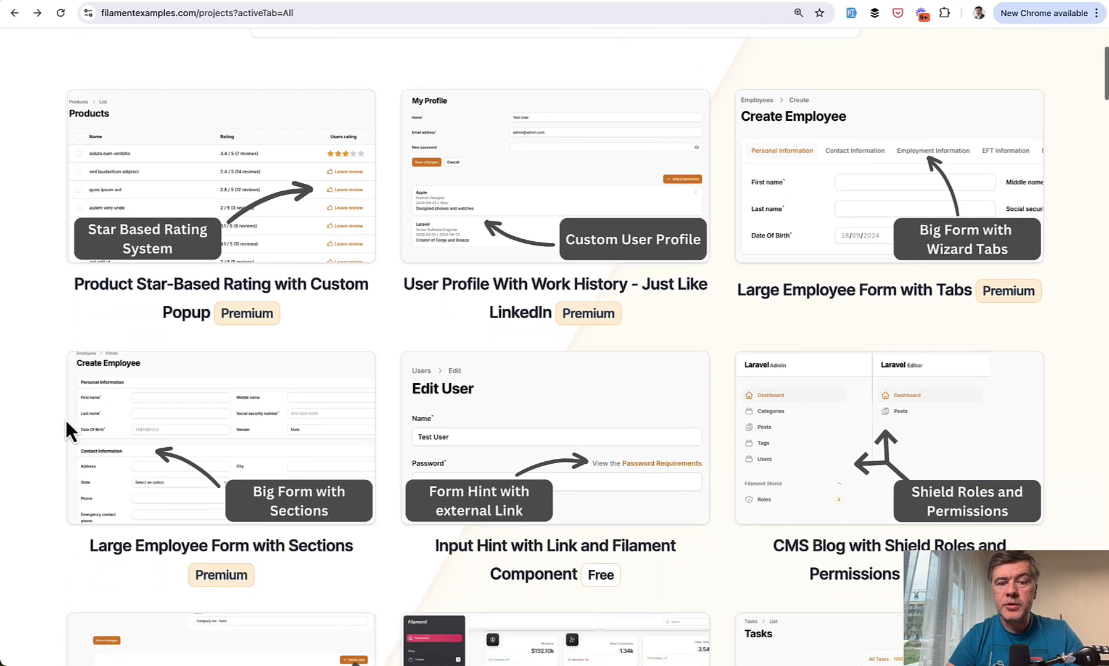
pyautogui.scroll(-3)
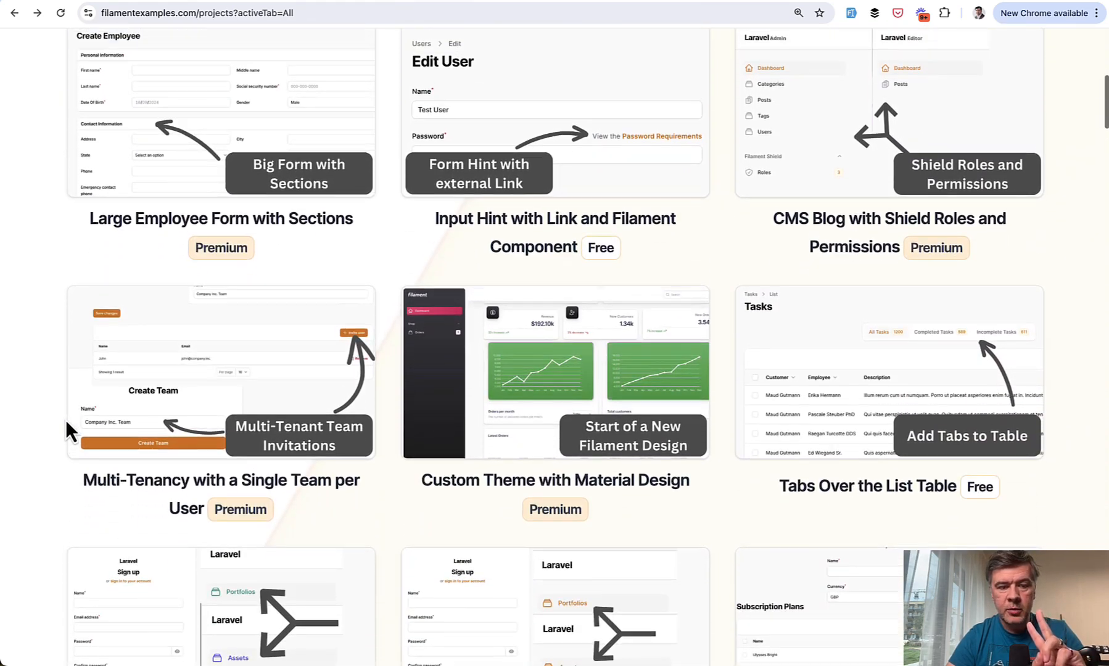
pyautogui.scroll(3)
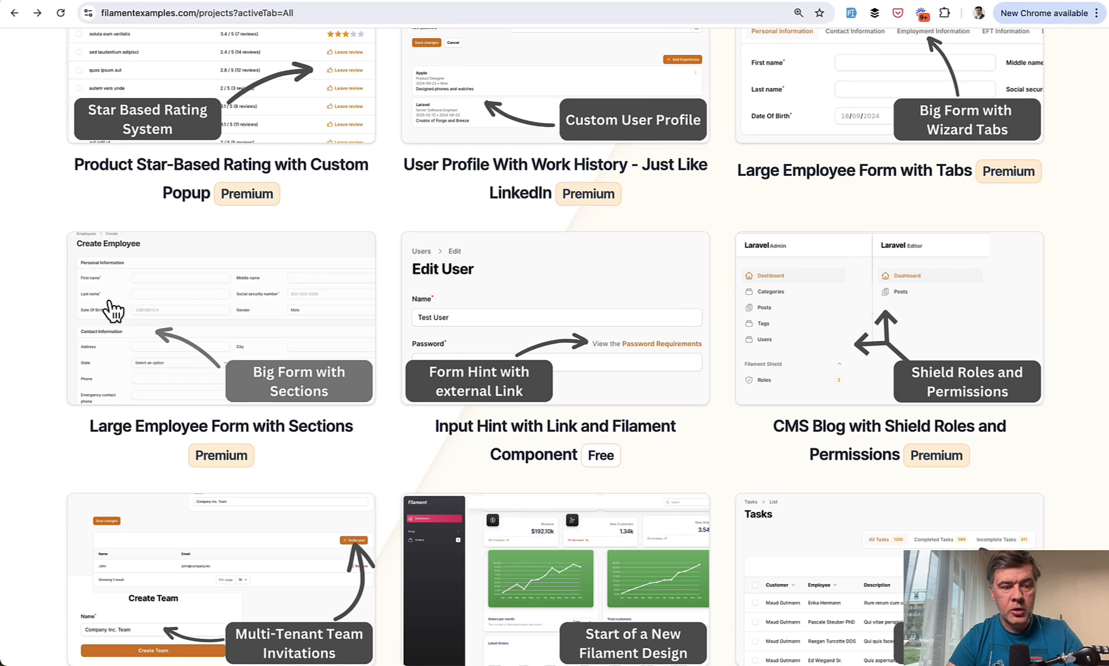
pyautogui.moveTo(168, 329)
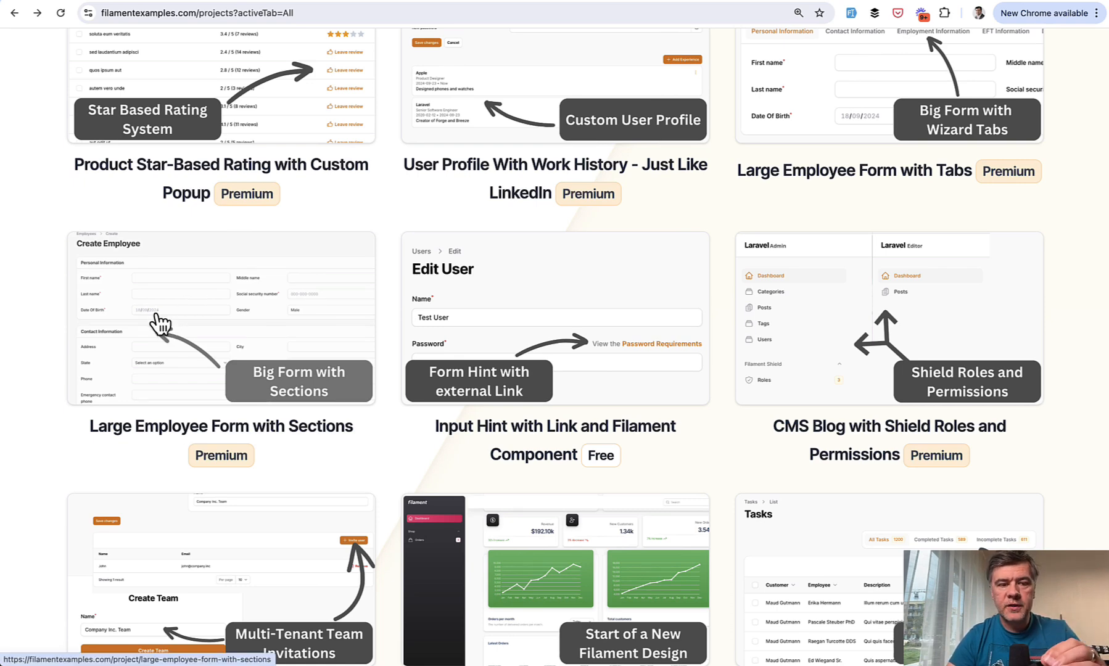
pyautogui.scroll(3)
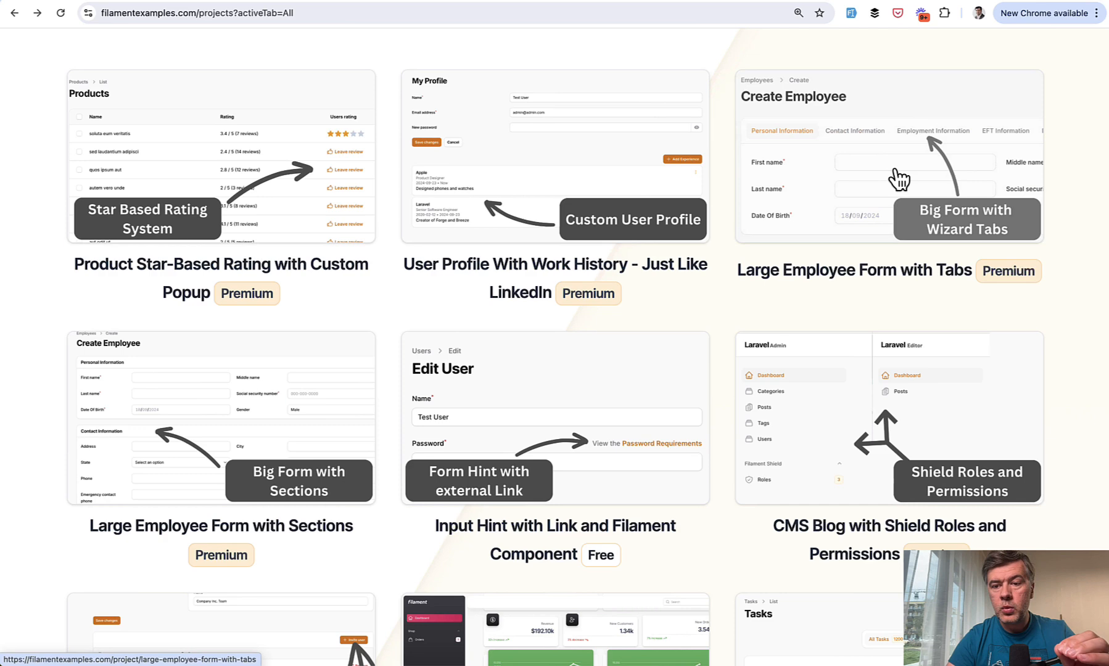
pyautogui.scroll(3)
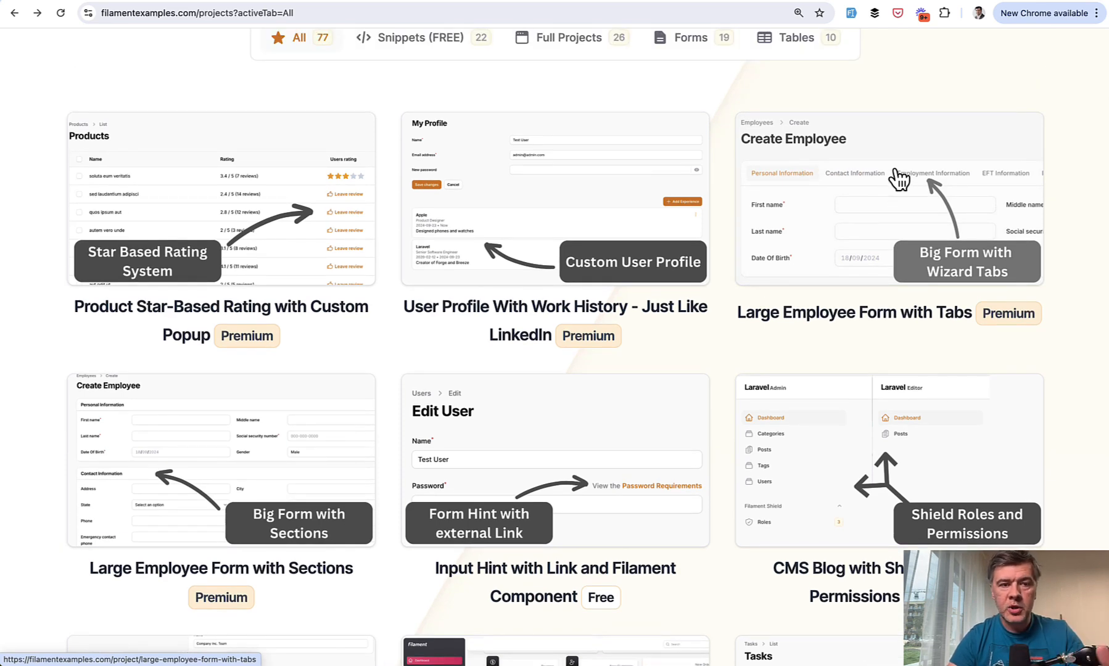
# Review the local Create Employee form from Personal Information down to the last section and back.
pyautogui.click(221, 460)
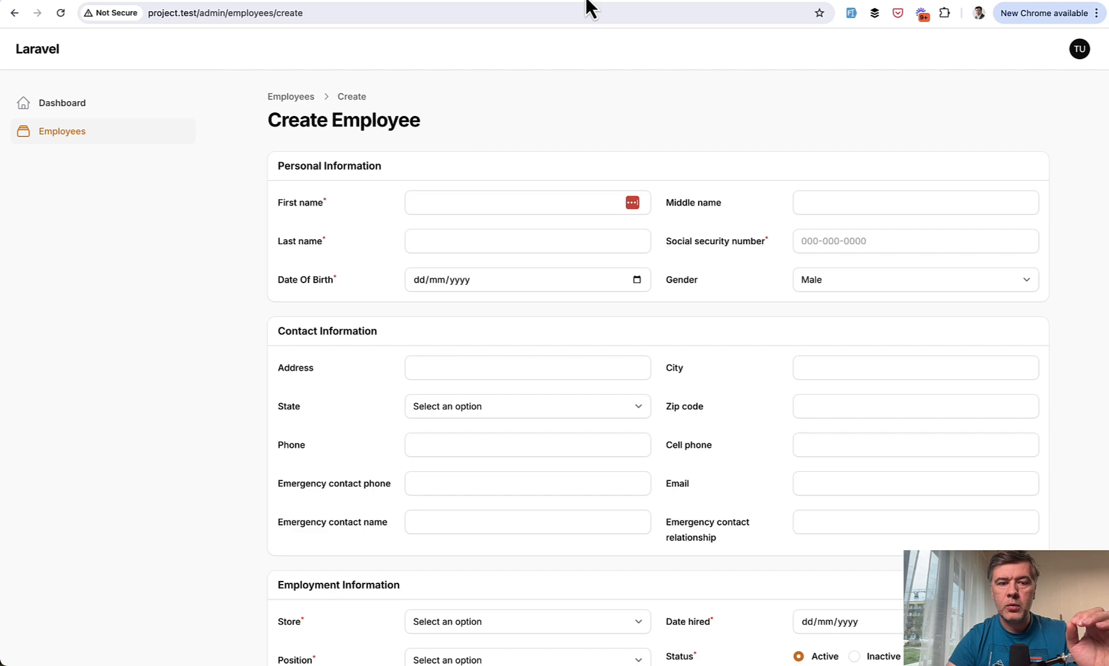
pyautogui.moveTo(175, 389)
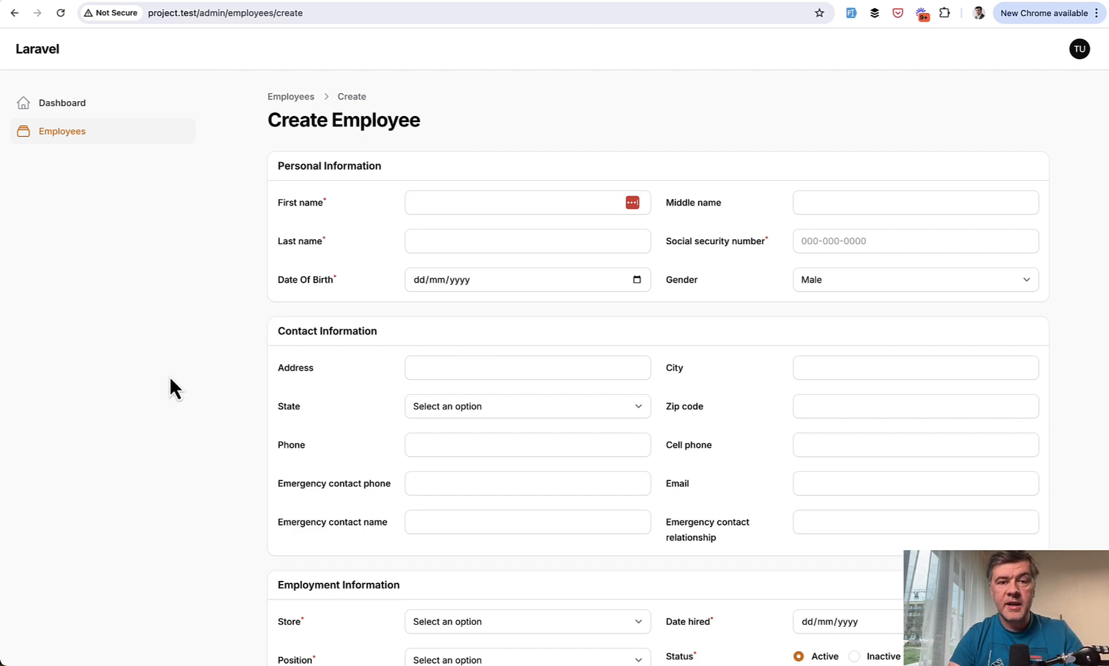
pyautogui.scroll(-3)
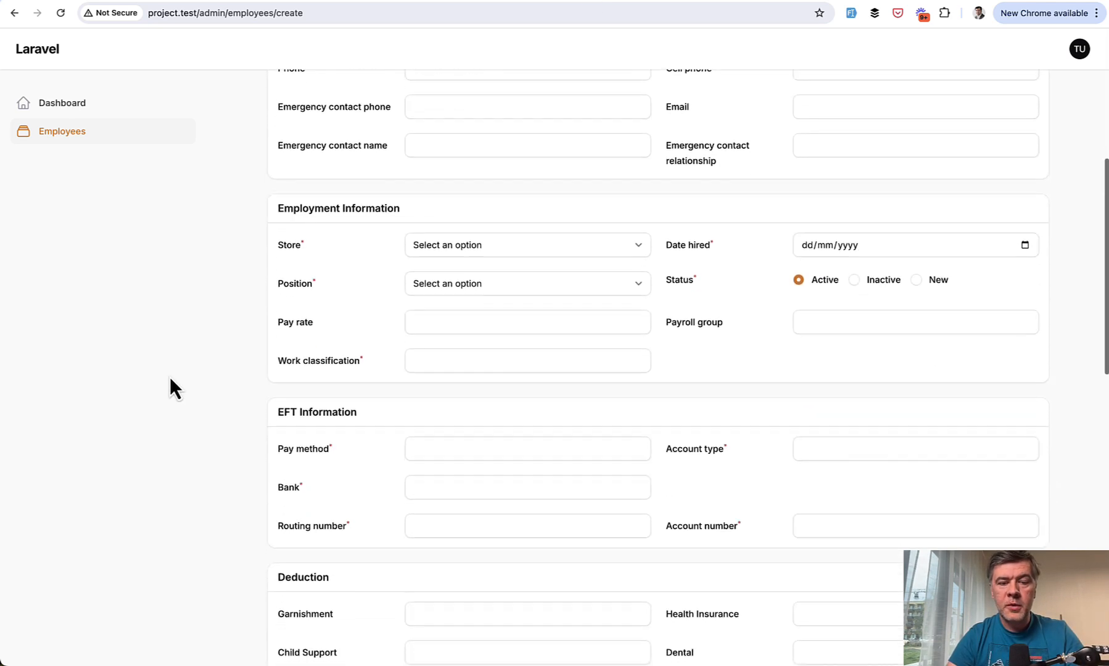
pyautogui.scroll(-3)
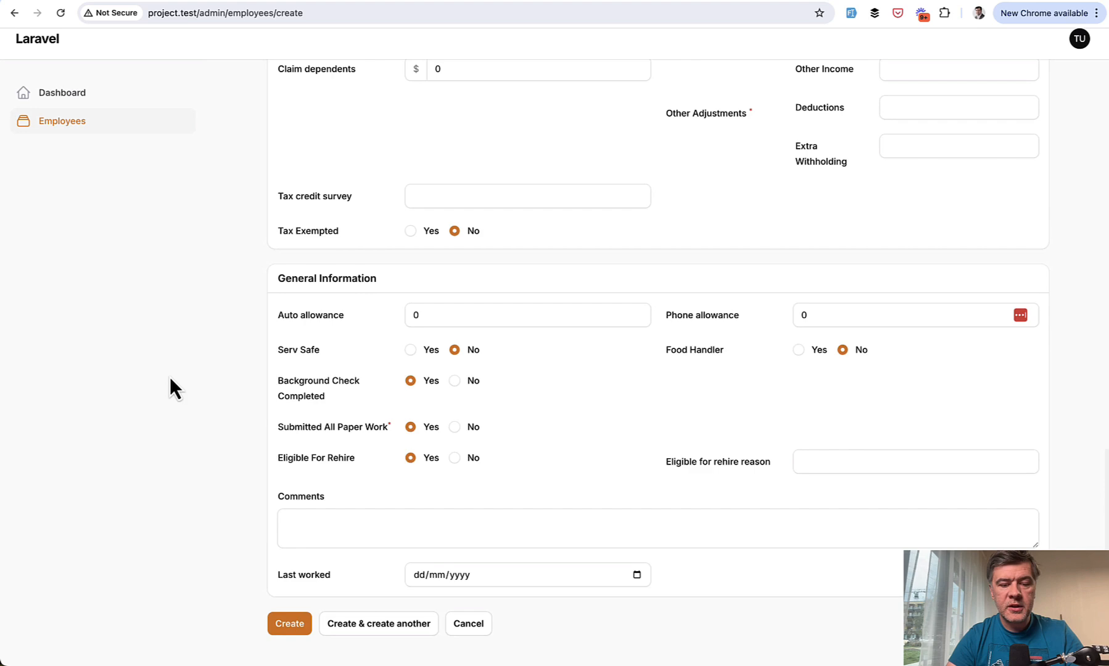
pyautogui.scroll(3)
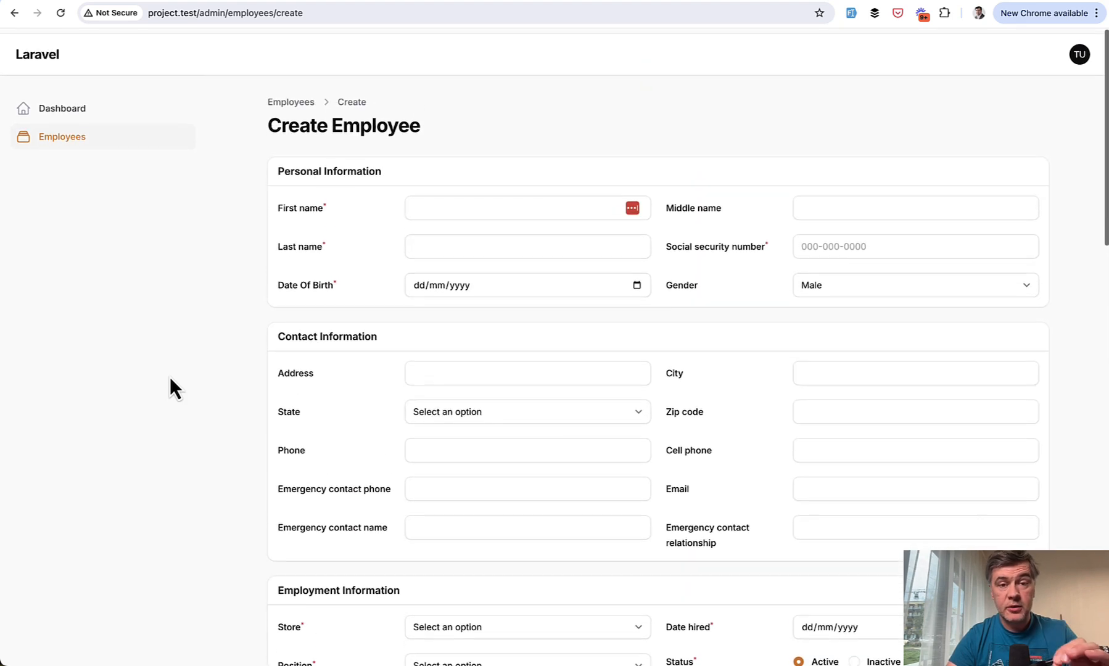
pyautogui.scroll(3)
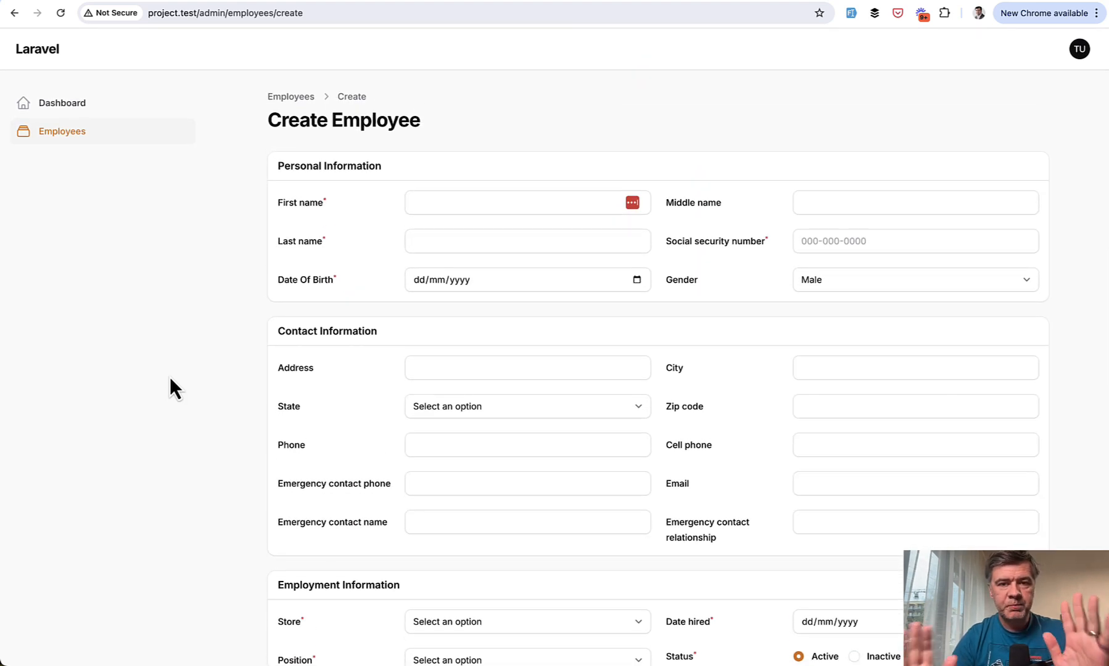
pyautogui.moveTo(629, 354)
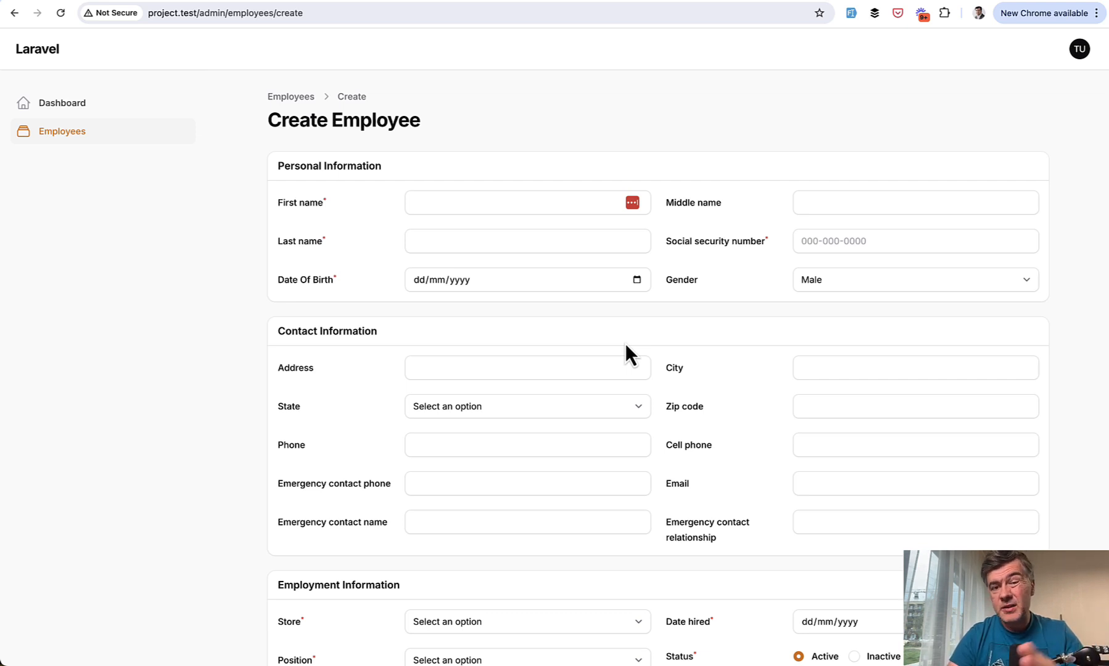
pyautogui.scroll(-3)
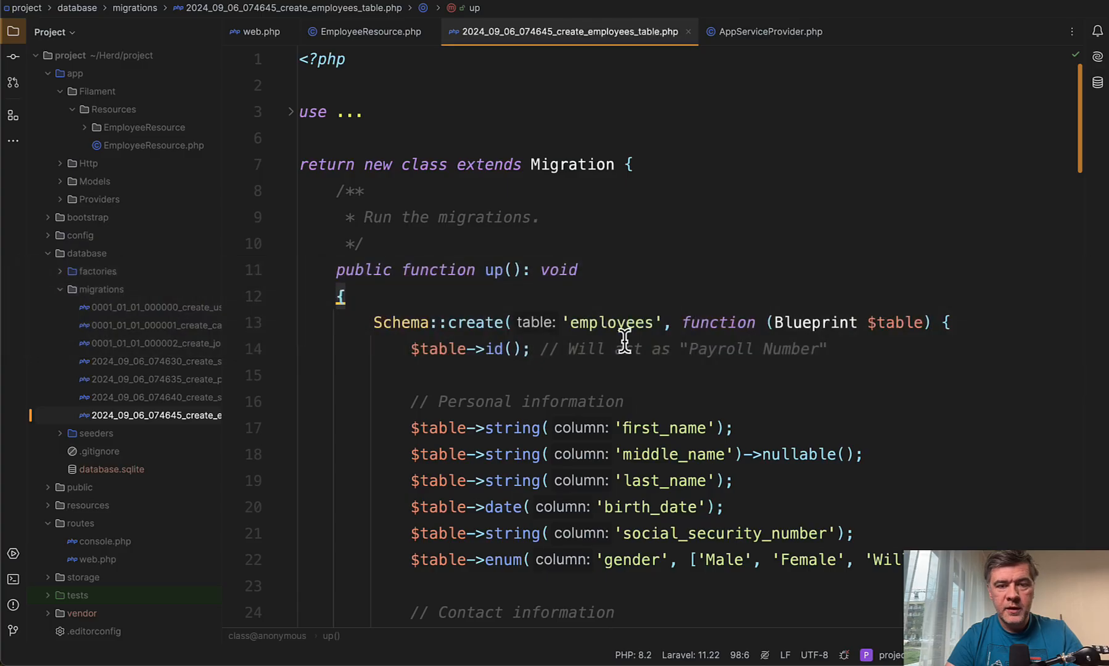
pyautogui.scroll(-3)
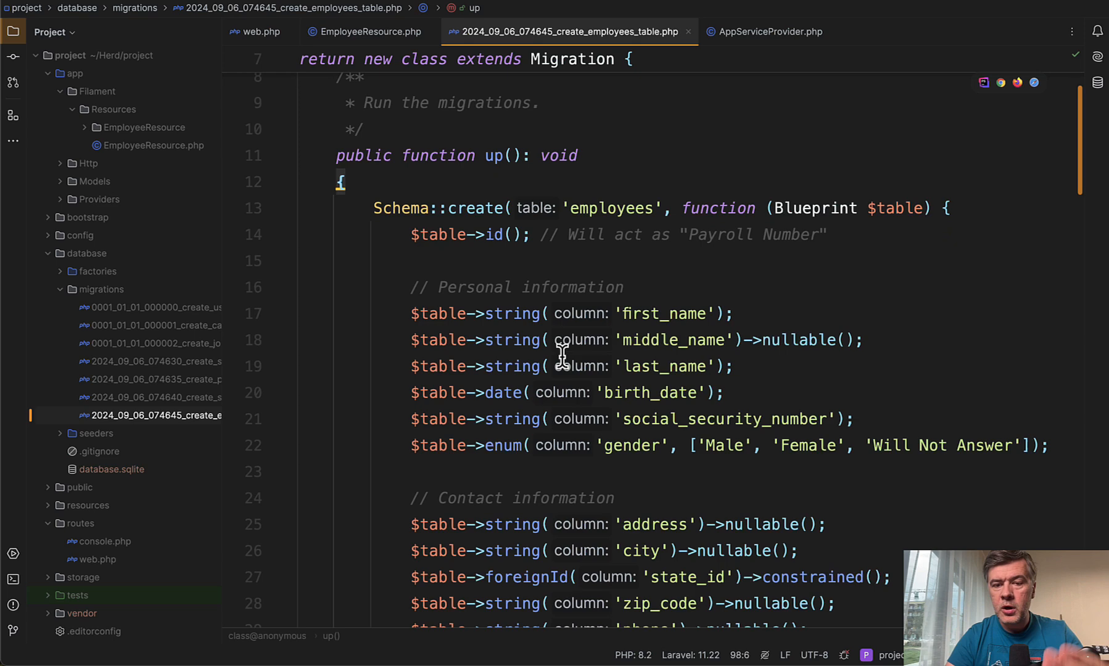
pyautogui.scroll(-3)
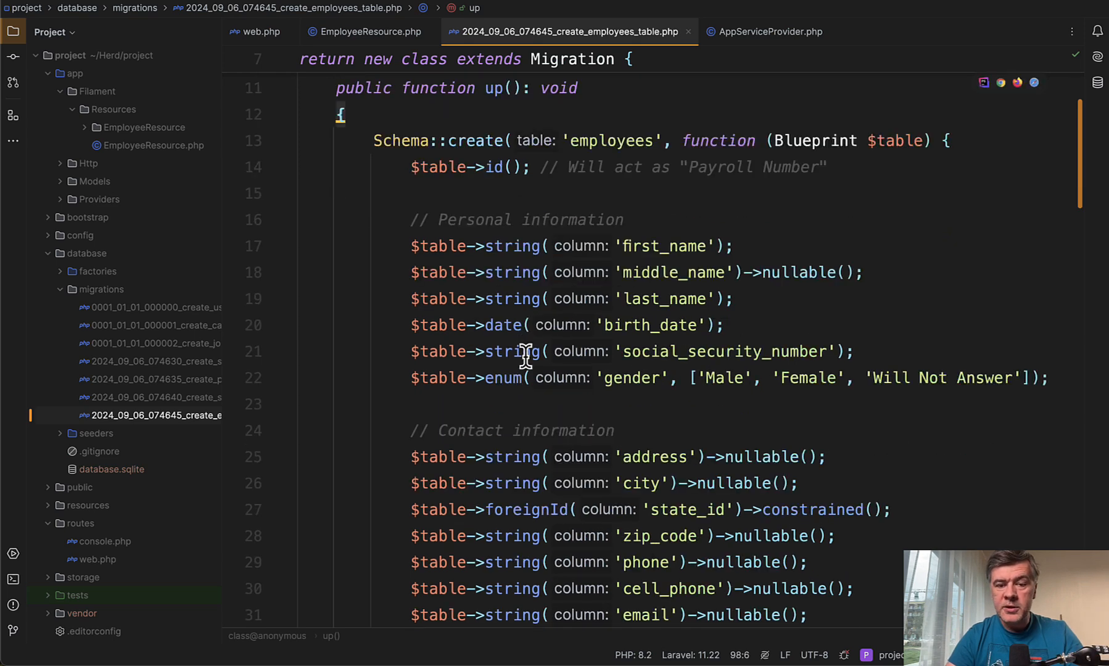
pyautogui.scroll(-3)
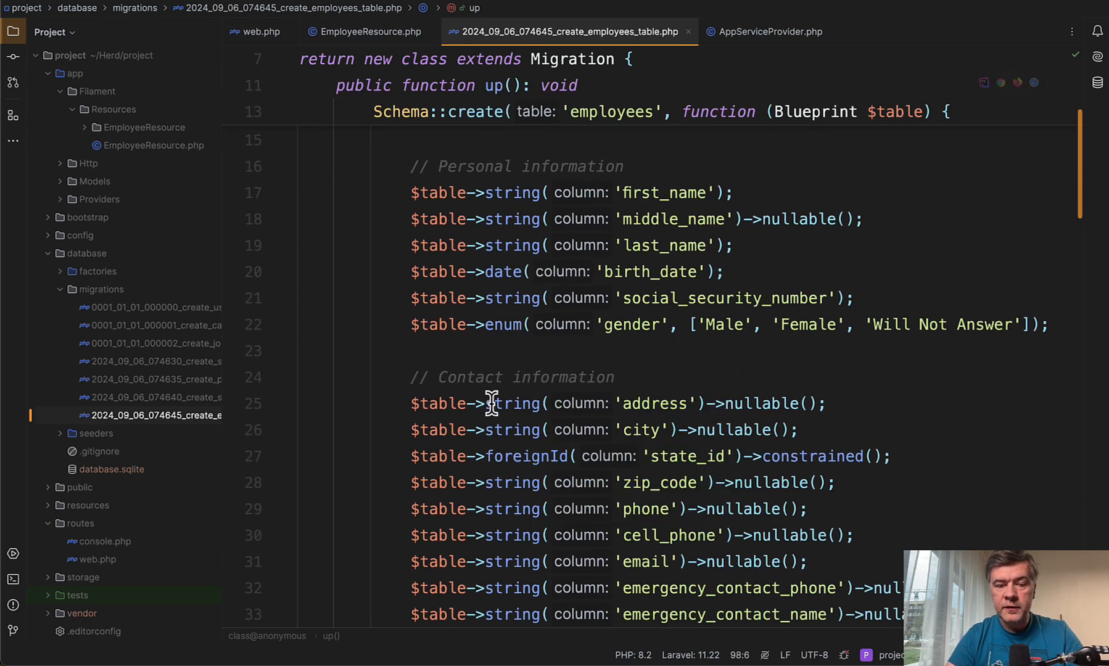
pyautogui.scroll(-3)
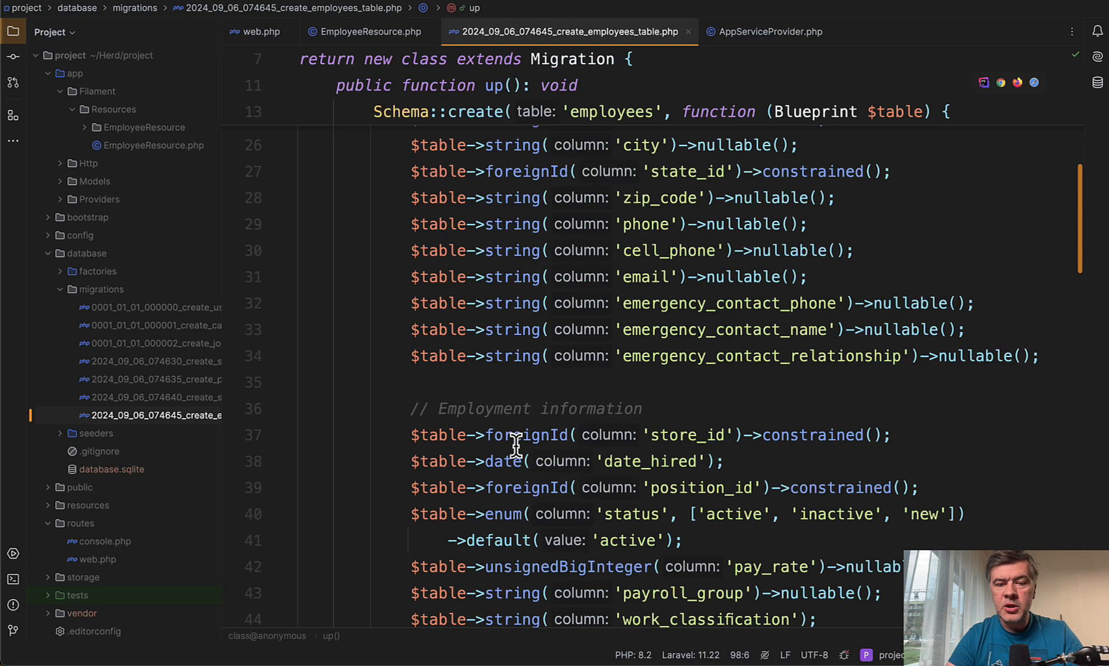
pyautogui.scroll(-3)
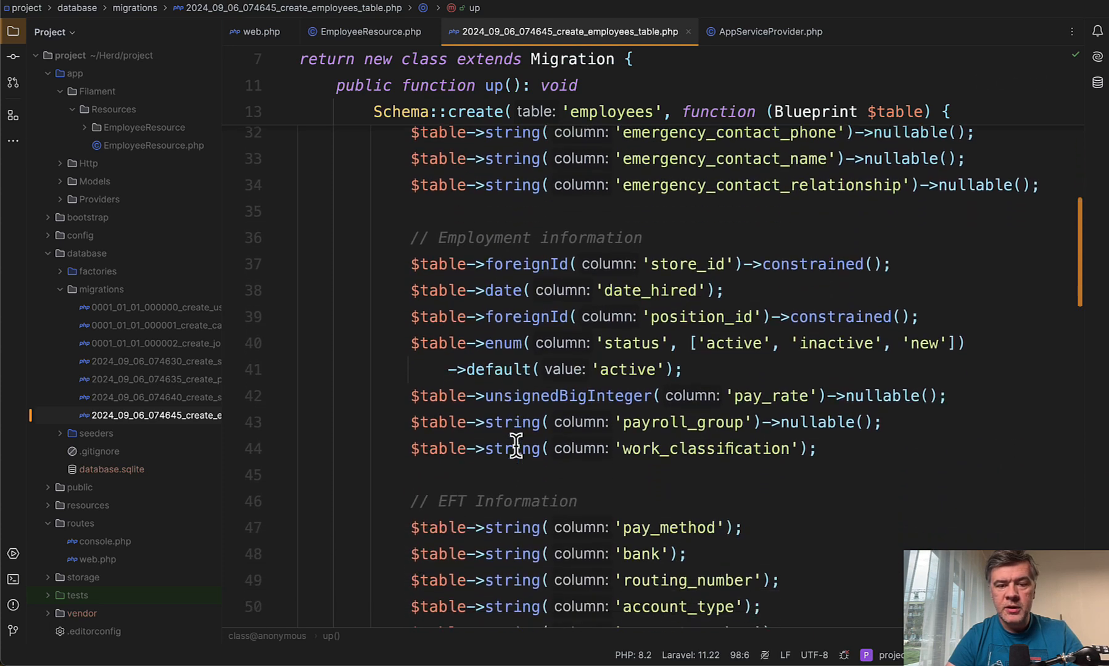
pyautogui.scroll(-3)
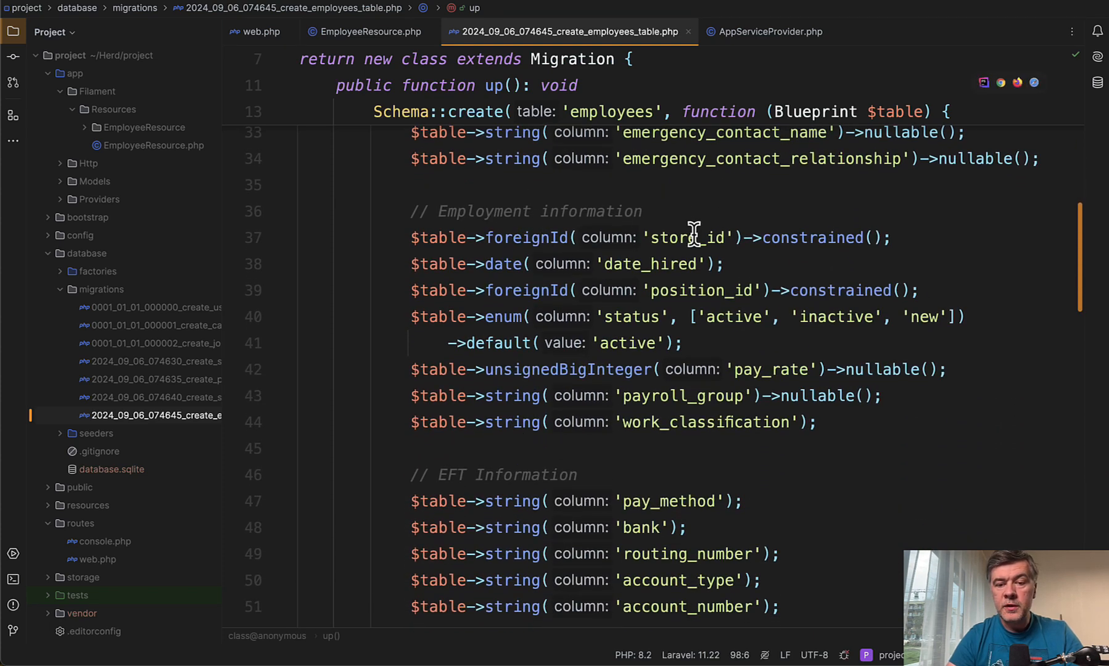
pyautogui.click(689, 289)
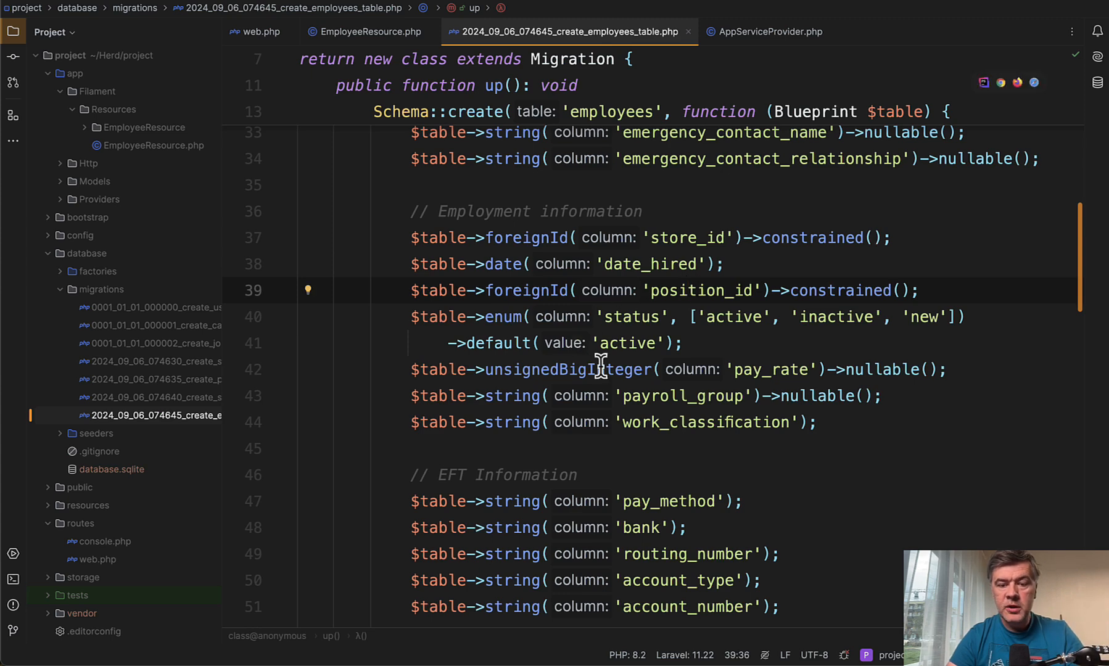
pyautogui.scroll(-3)
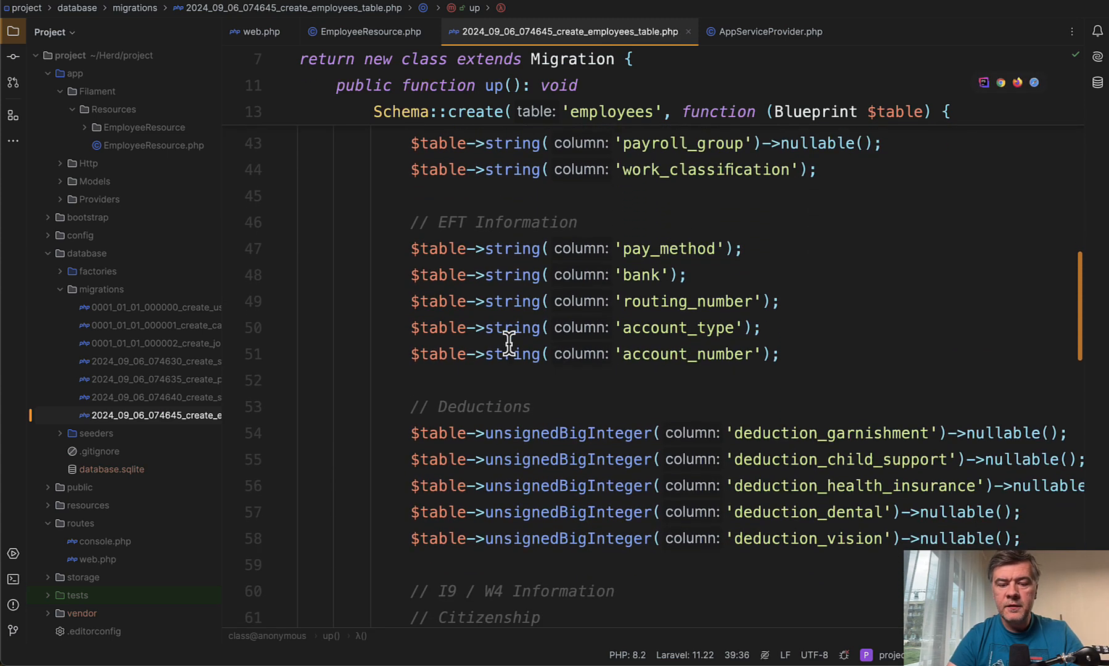
pyautogui.scroll(-3)
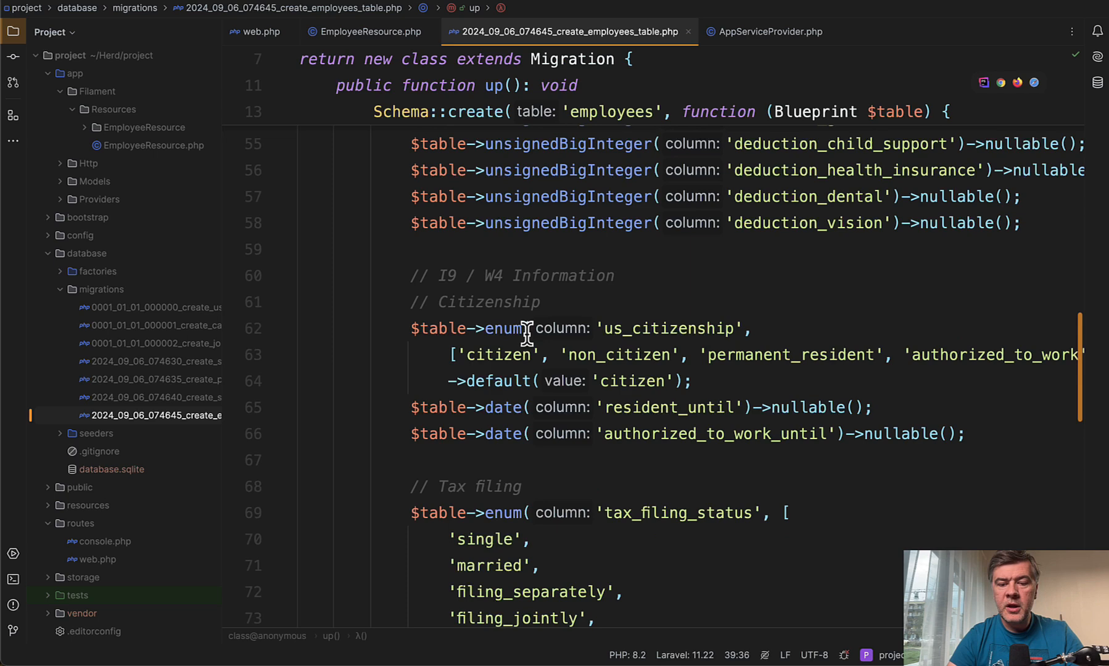
pyautogui.scroll(-3)
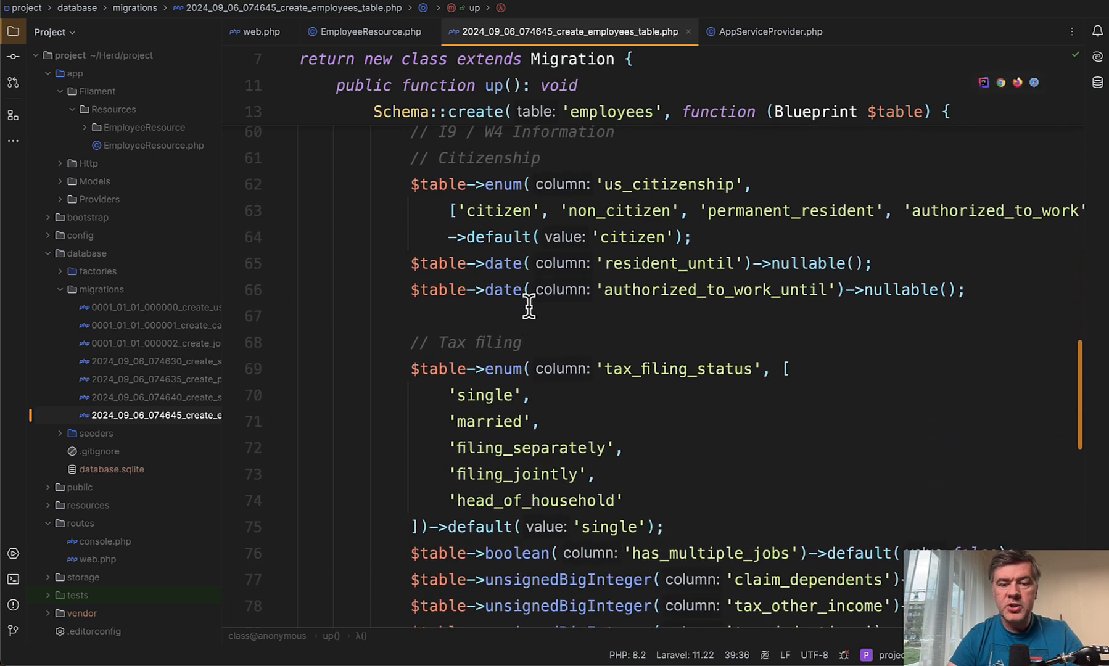
pyautogui.scroll(-3)
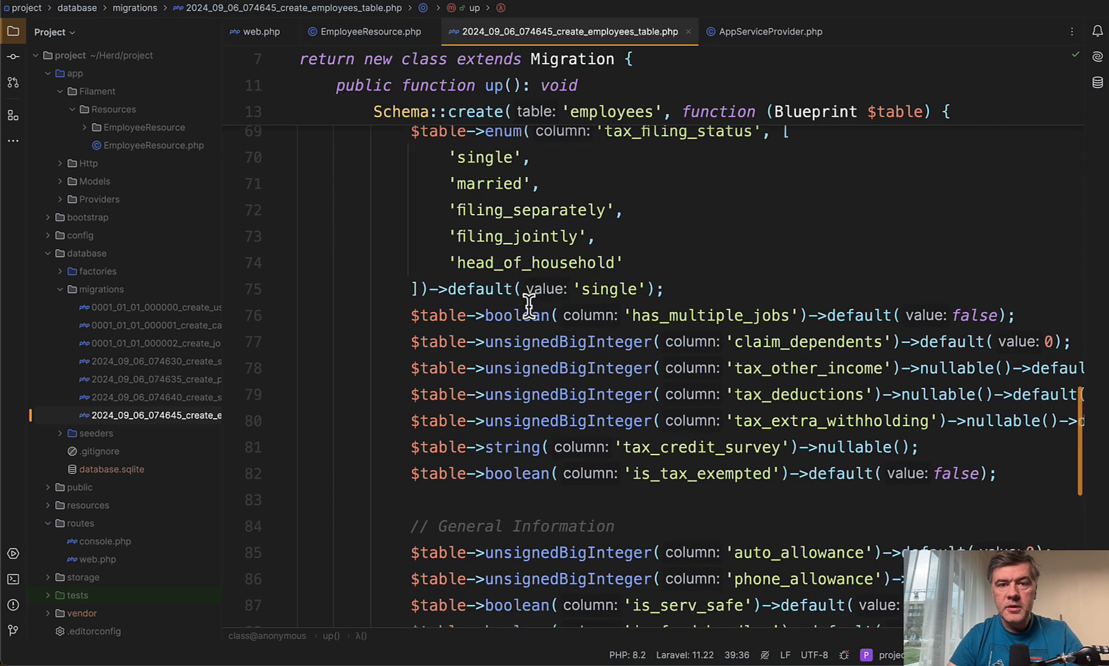
pyautogui.scroll(-3)
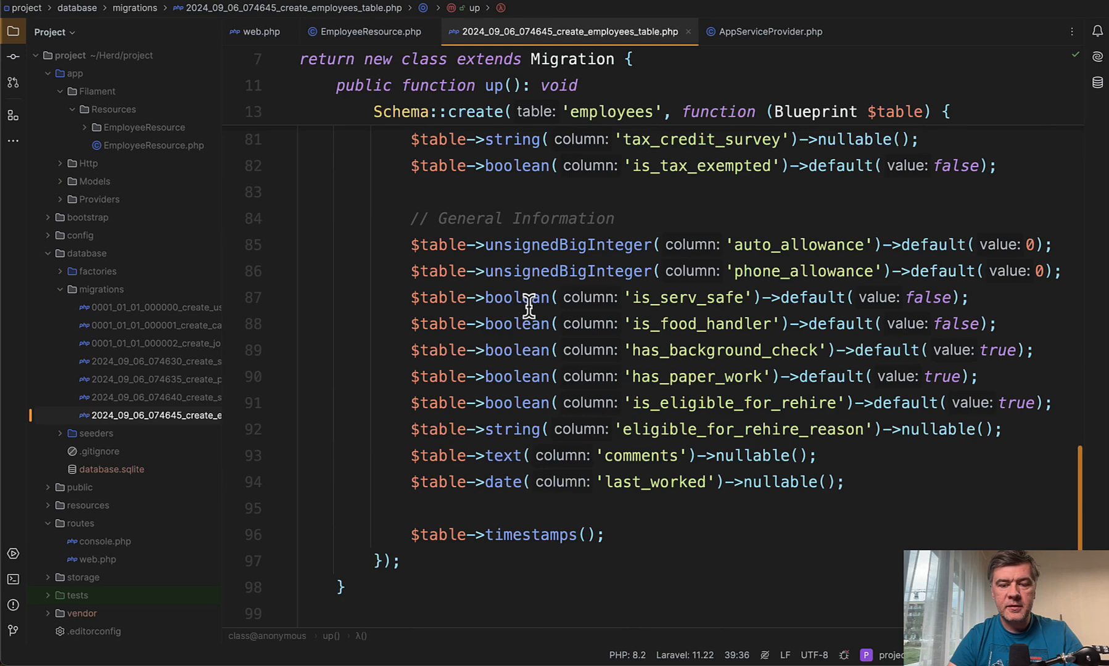
# Read EmployeeResource.php's form() schema through the Personal and Contact Information sections.
pyautogui.click(364, 31)
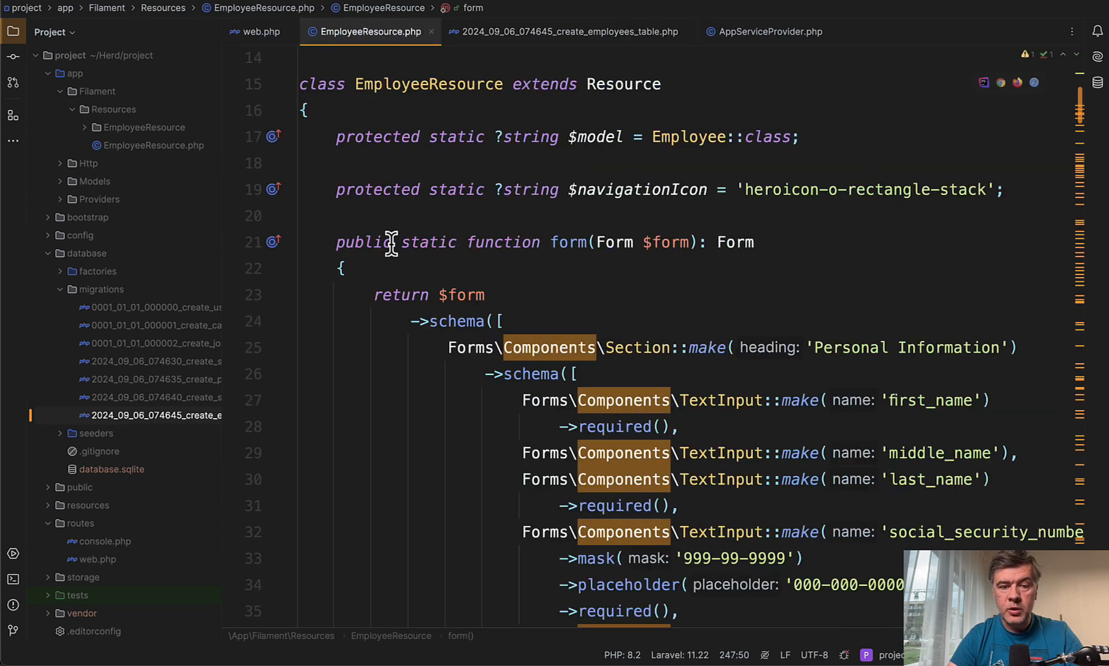
pyautogui.scroll(-3)
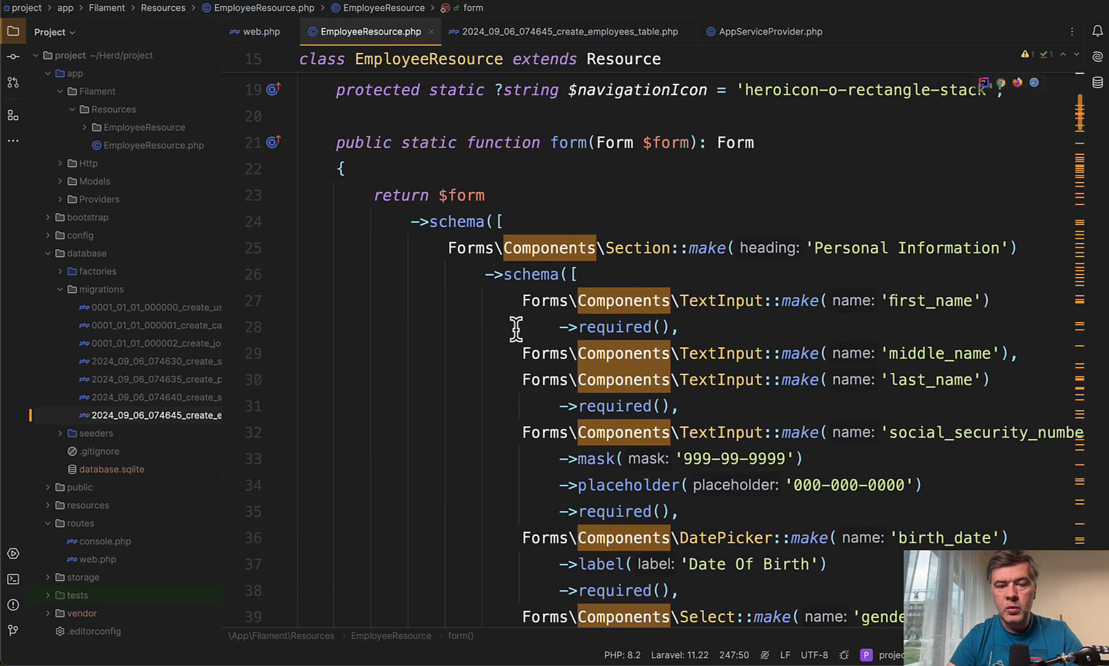
pyautogui.moveTo(390, 441)
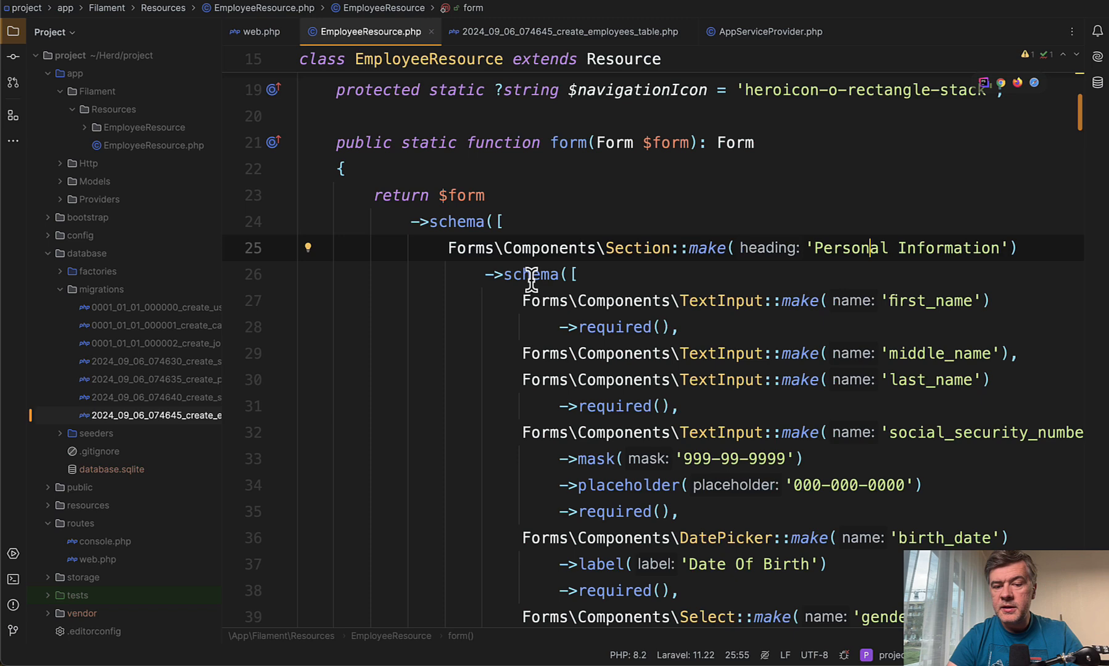
pyautogui.scroll(-3)
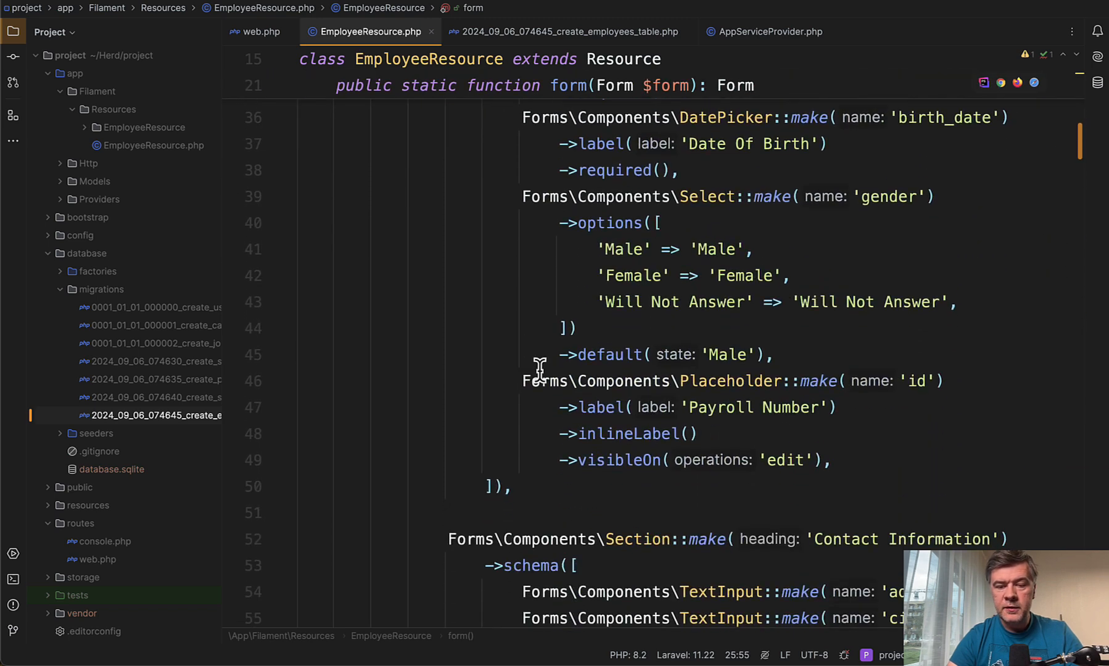
pyautogui.scroll(-3)
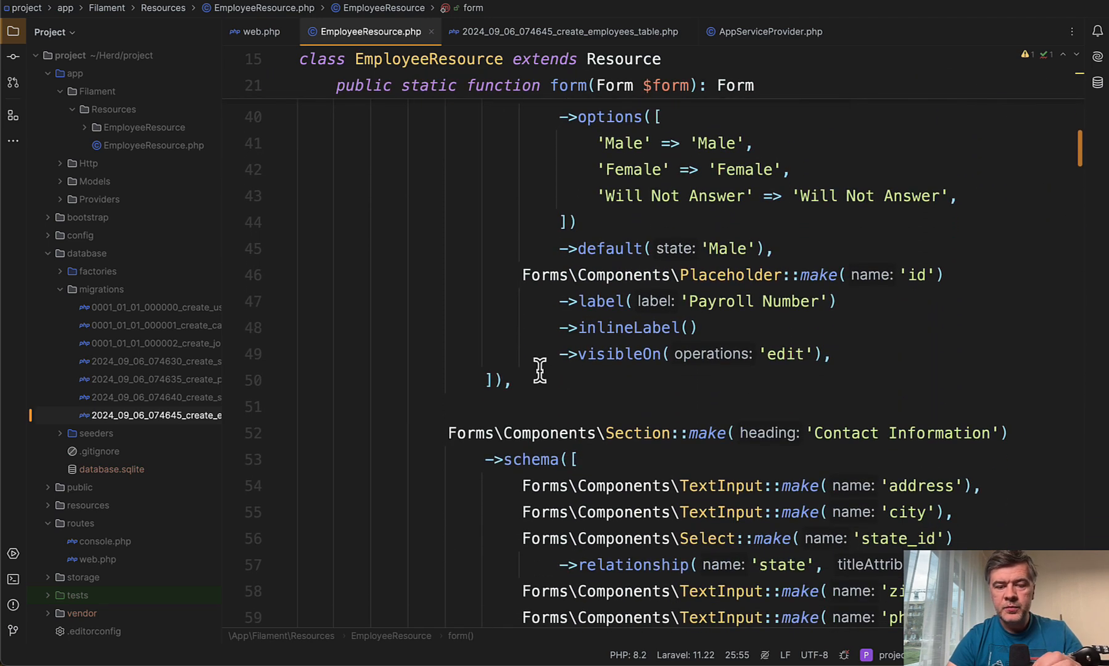
pyautogui.scroll(-3)
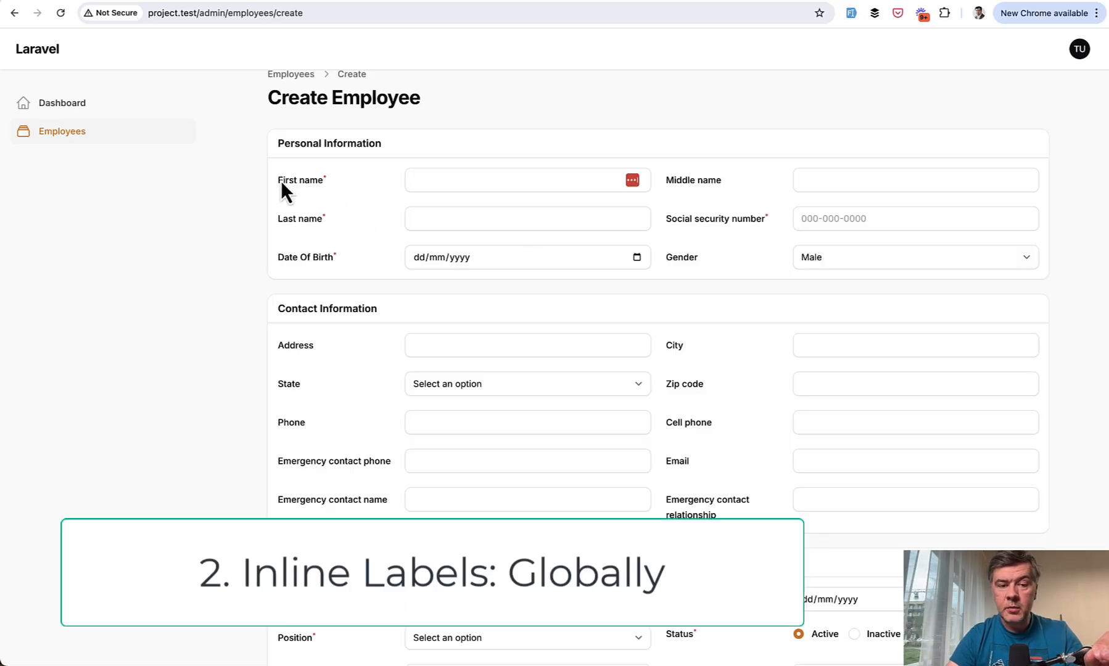
pyautogui.moveTo(198, 305)
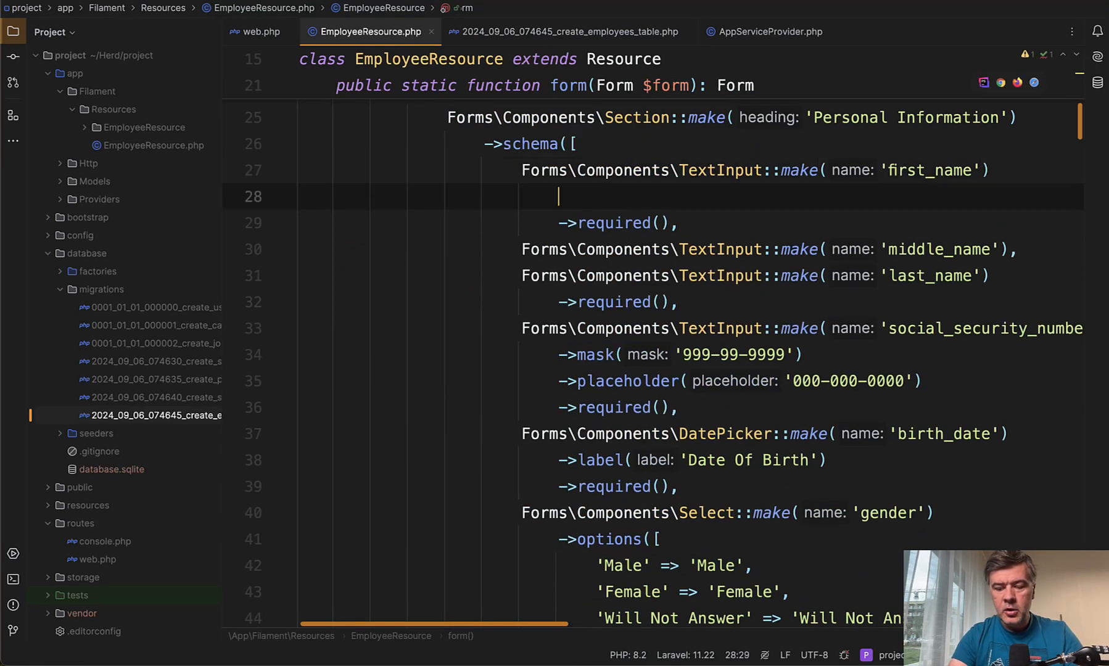
pyautogui.write('->in')
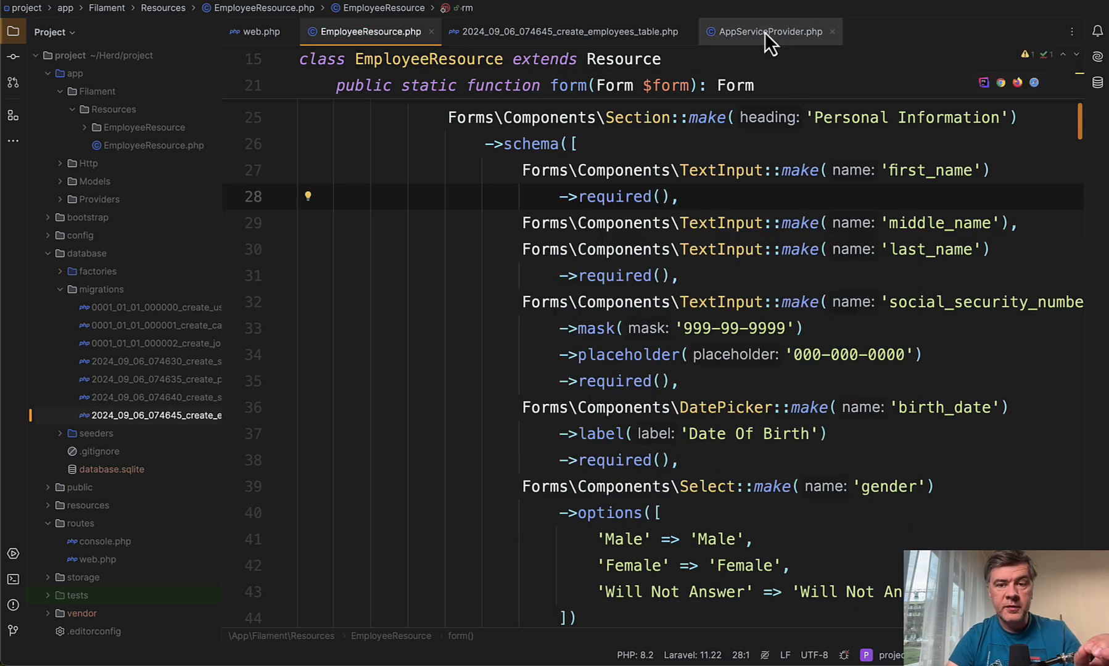
# Review AppServiceProvider's boot() configureUsing inlineLabel() calls for inputs, radios, selects and date pickers.
pyautogui.click(768, 31)
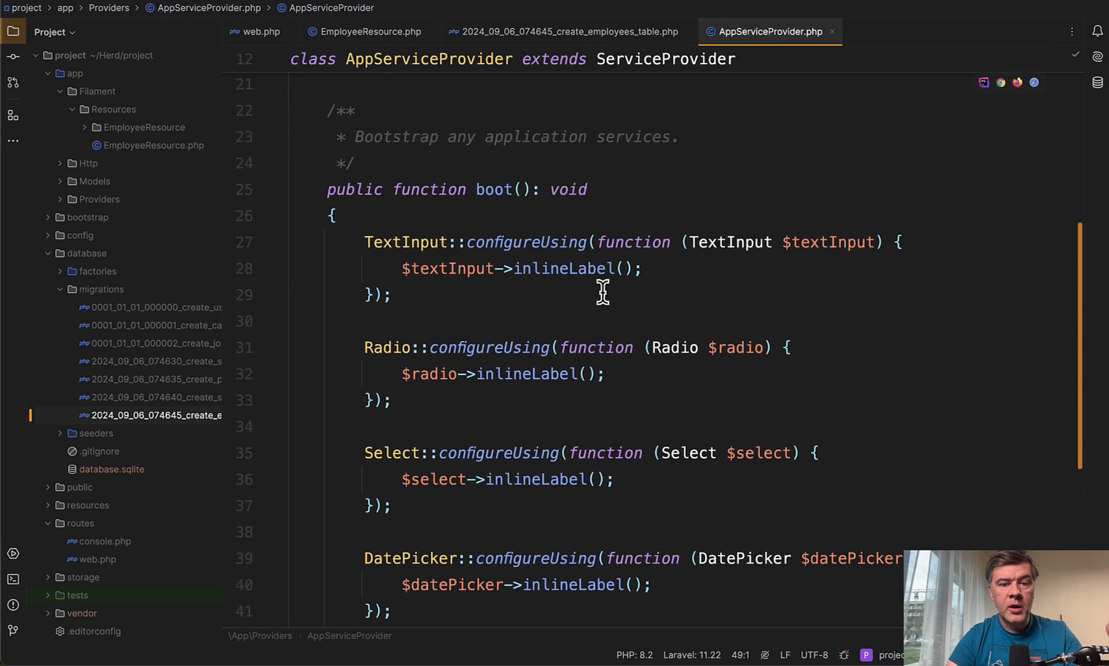
pyautogui.scroll(-3)
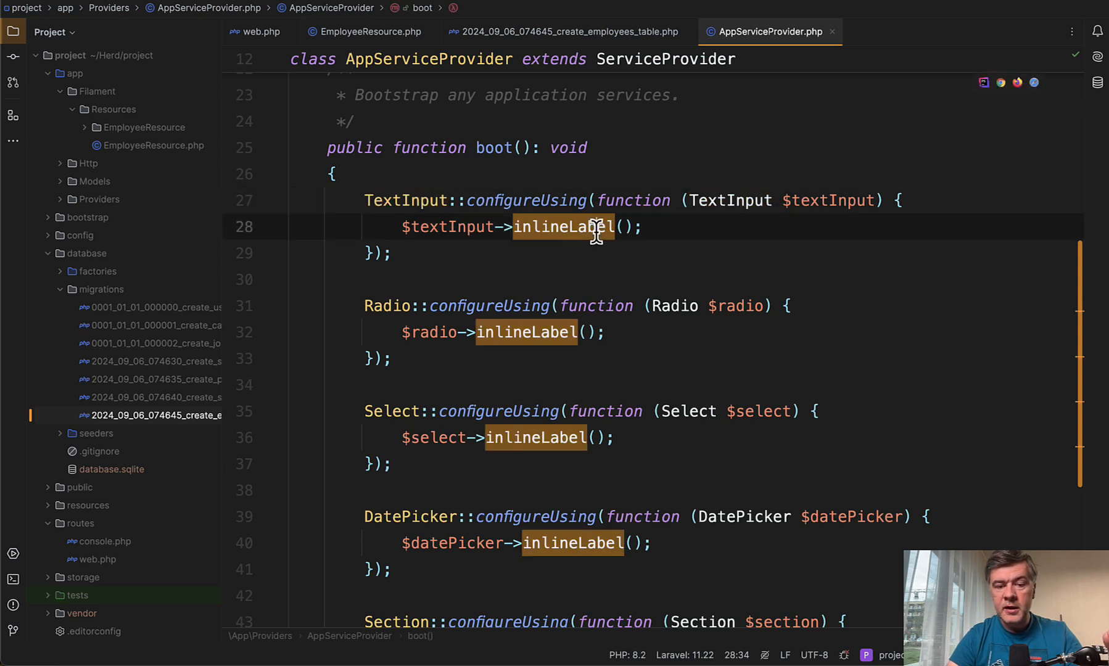
pyautogui.scroll(-3)
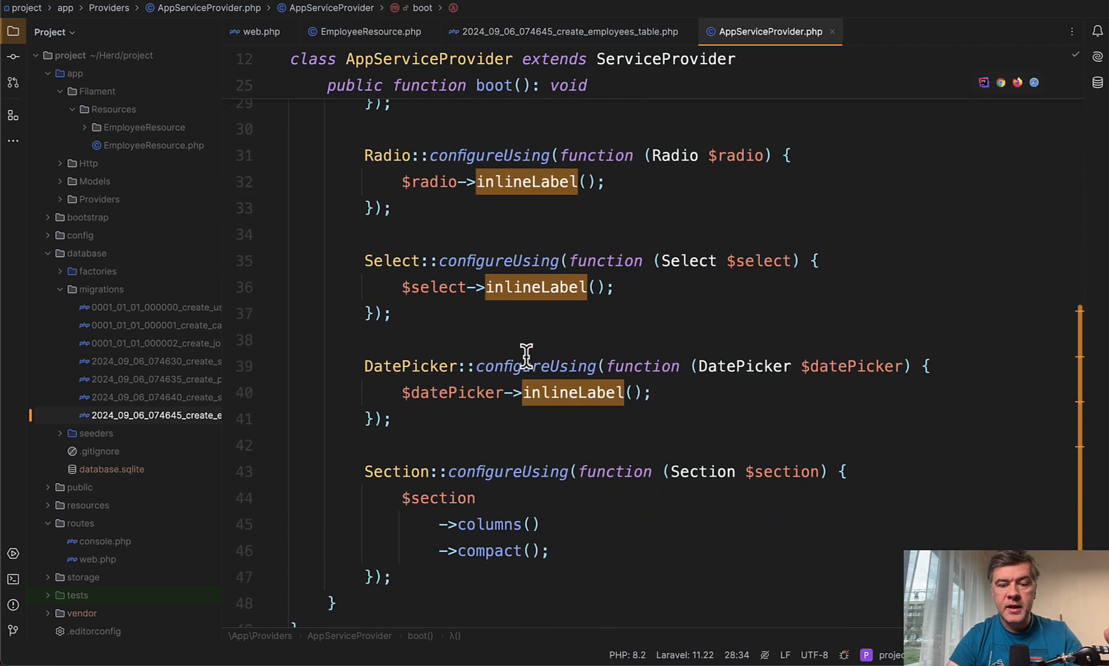
pyautogui.scroll(3)
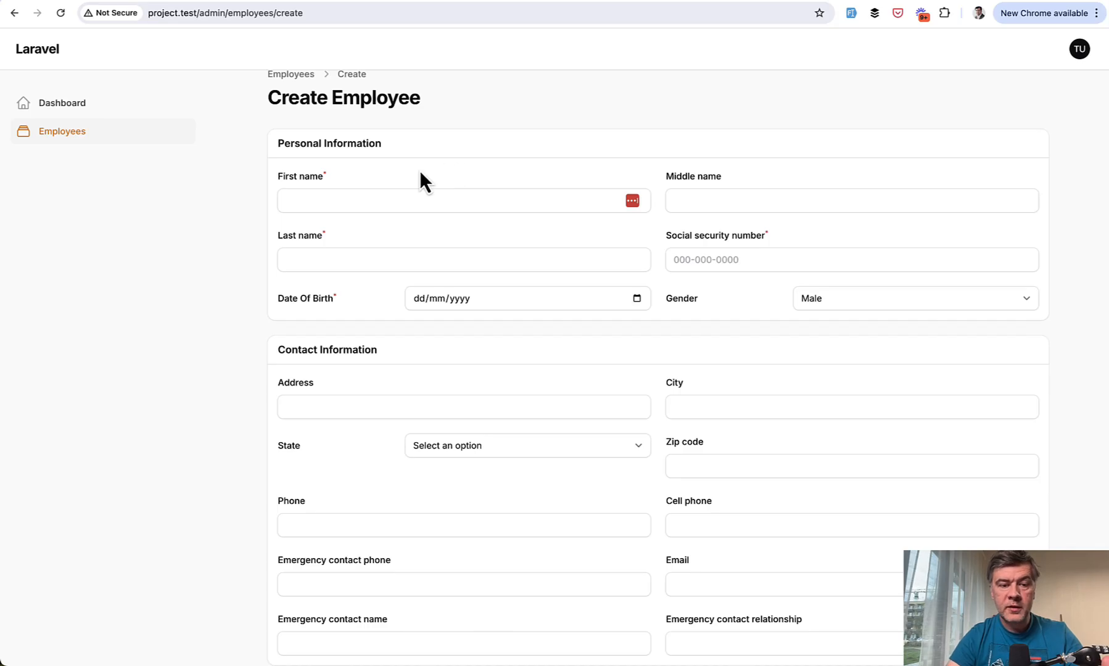
pyautogui.moveTo(340, 199)
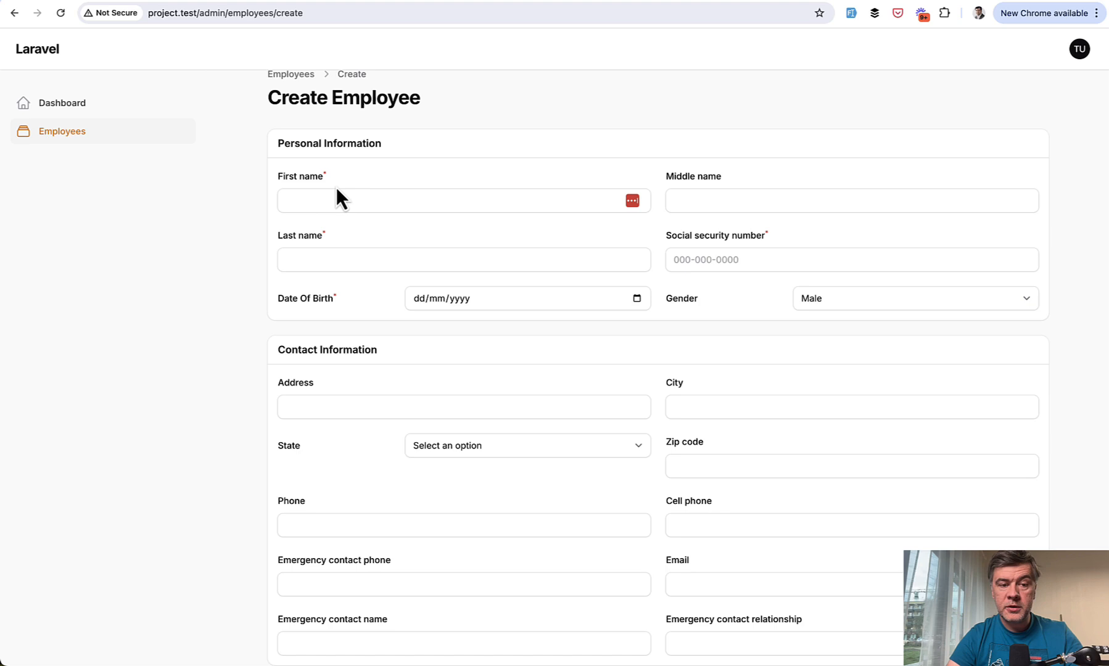
pyautogui.moveTo(332, 256)
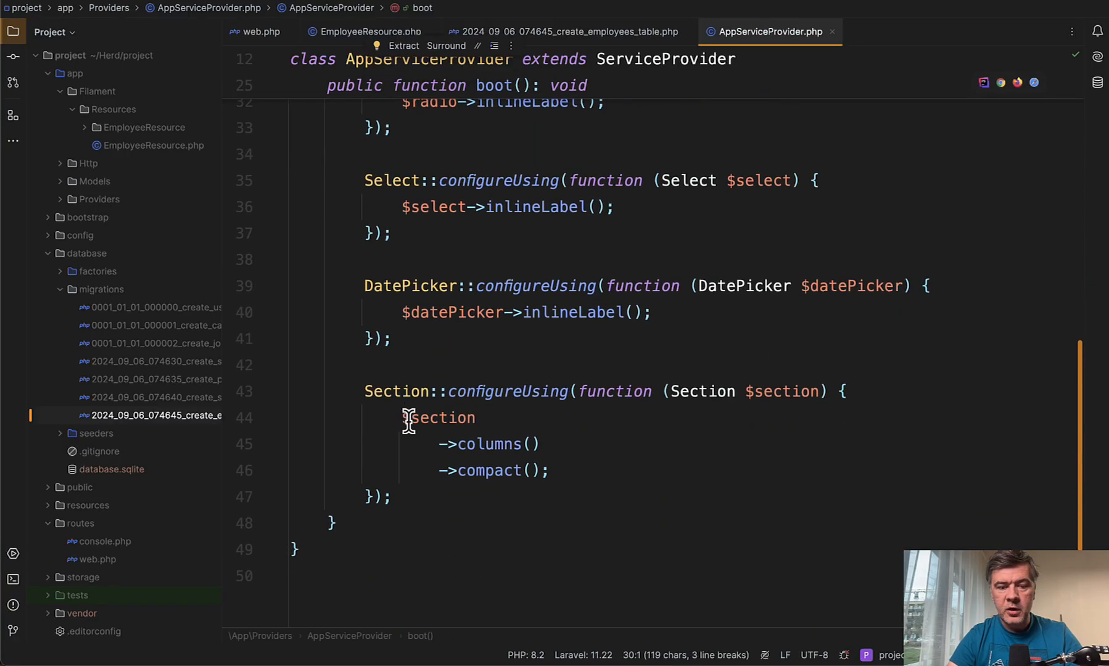
pyautogui.scroll(3)
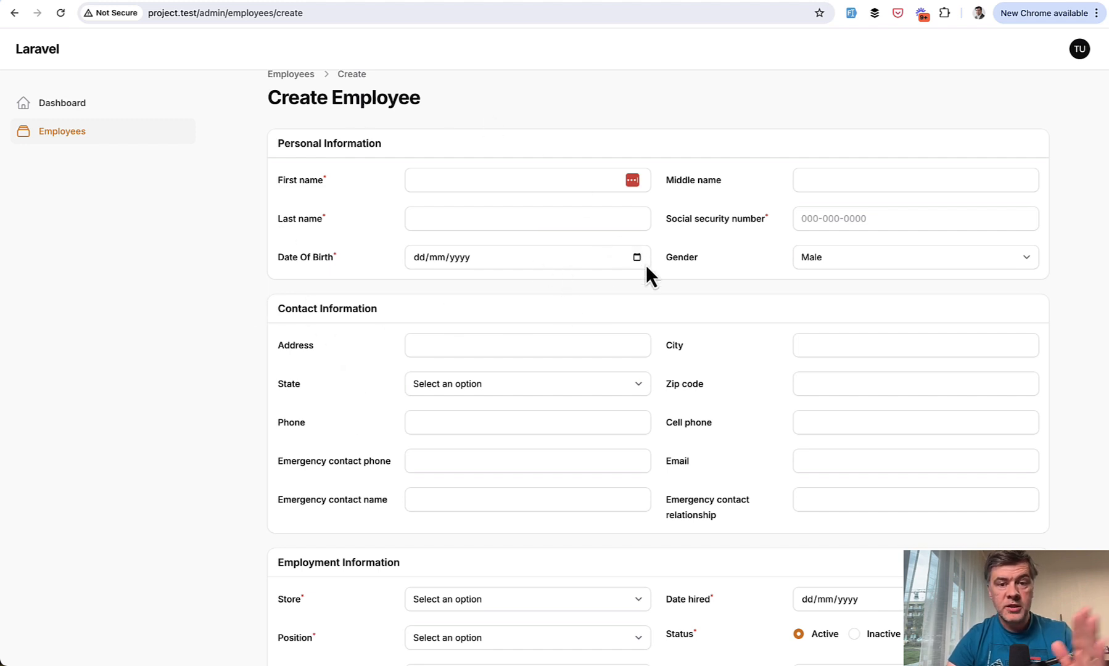
pyautogui.moveTo(657, 286)
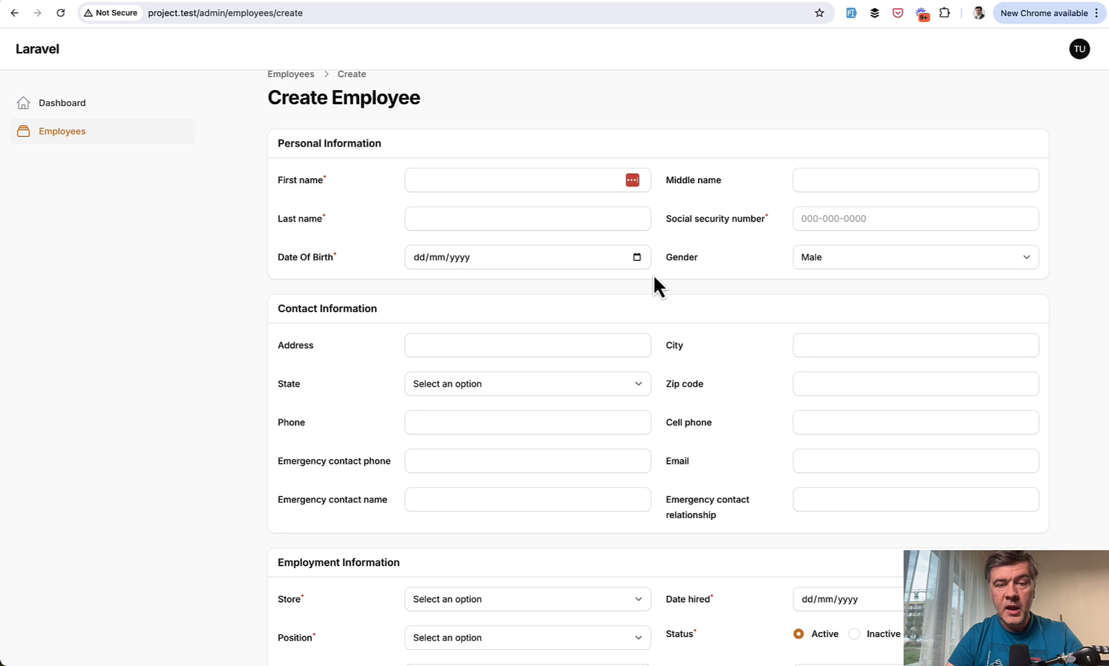
pyautogui.moveTo(562, 254)
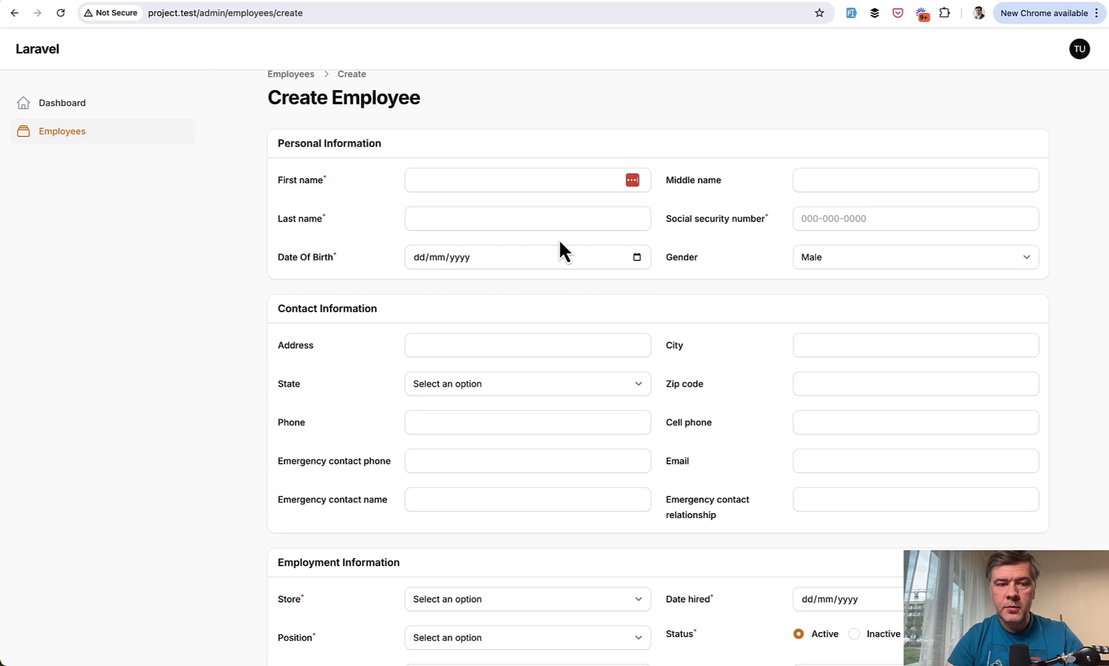
pyautogui.moveTo(362, 263)
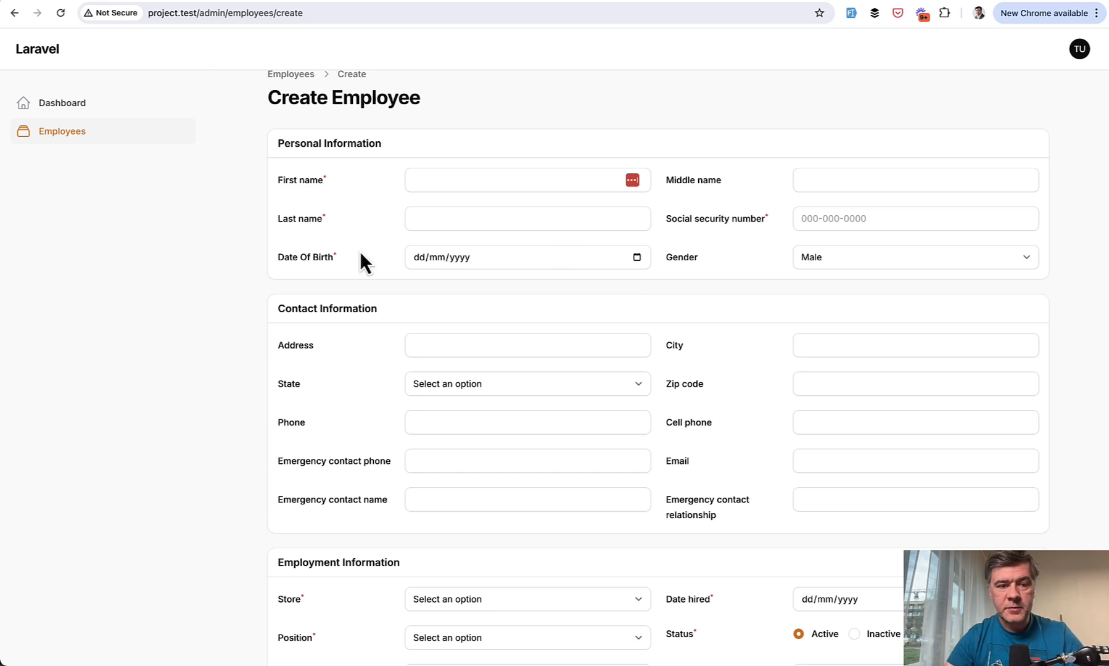
pyautogui.moveTo(389, 271)
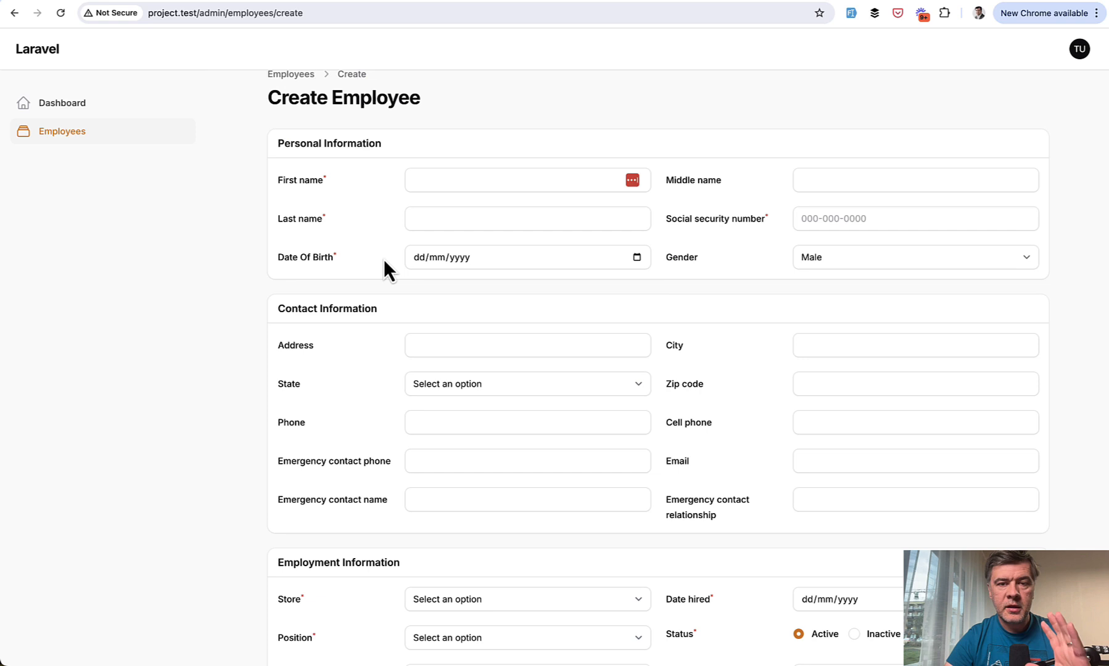
pyautogui.moveTo(887, 300)
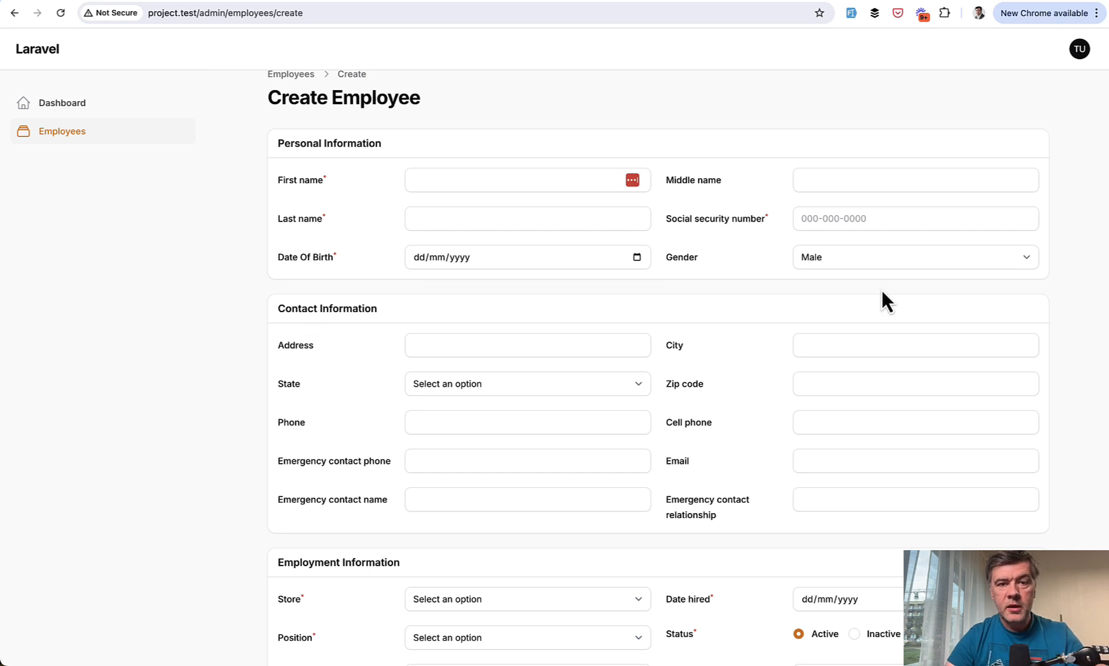
pyautogui.moveTo(693, 226)
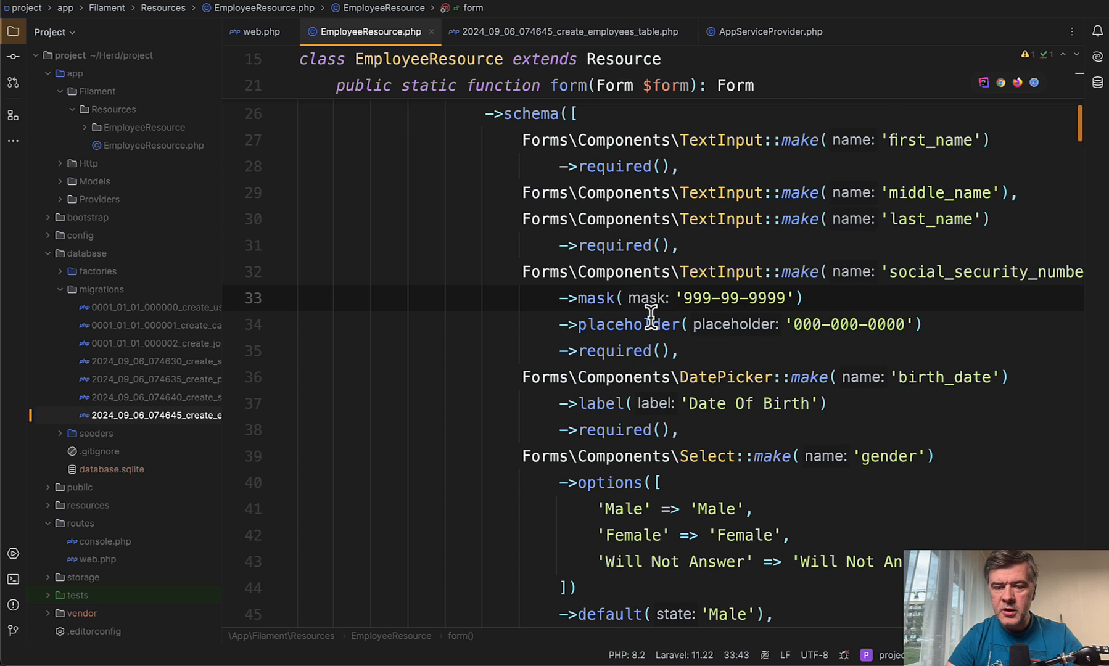
# Inspect the social_security_number field definition with its mask and placeholder.
pyautogui.doubleClick(624, 325)
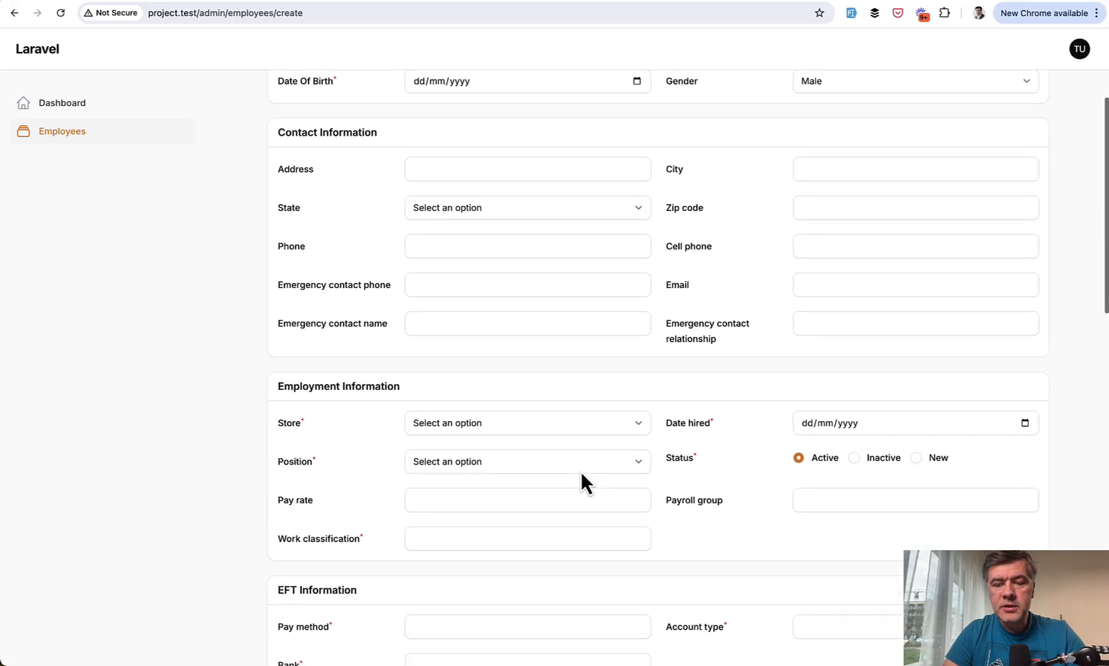
pyautogui.scroll(-3)
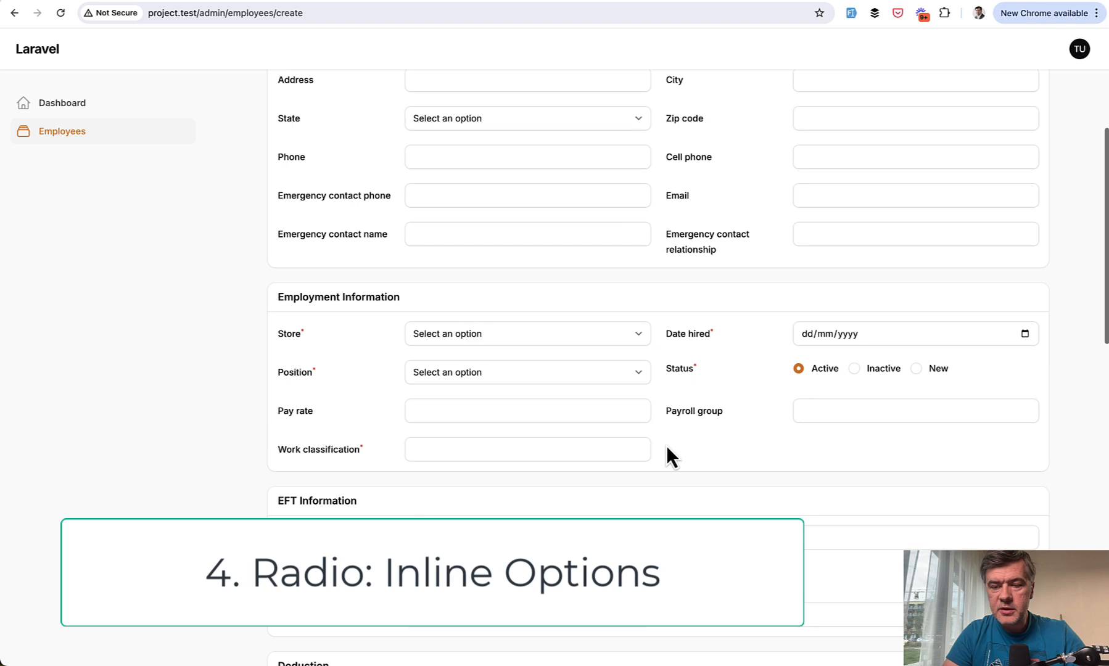
pyautogui.moveTo(1053, 394)
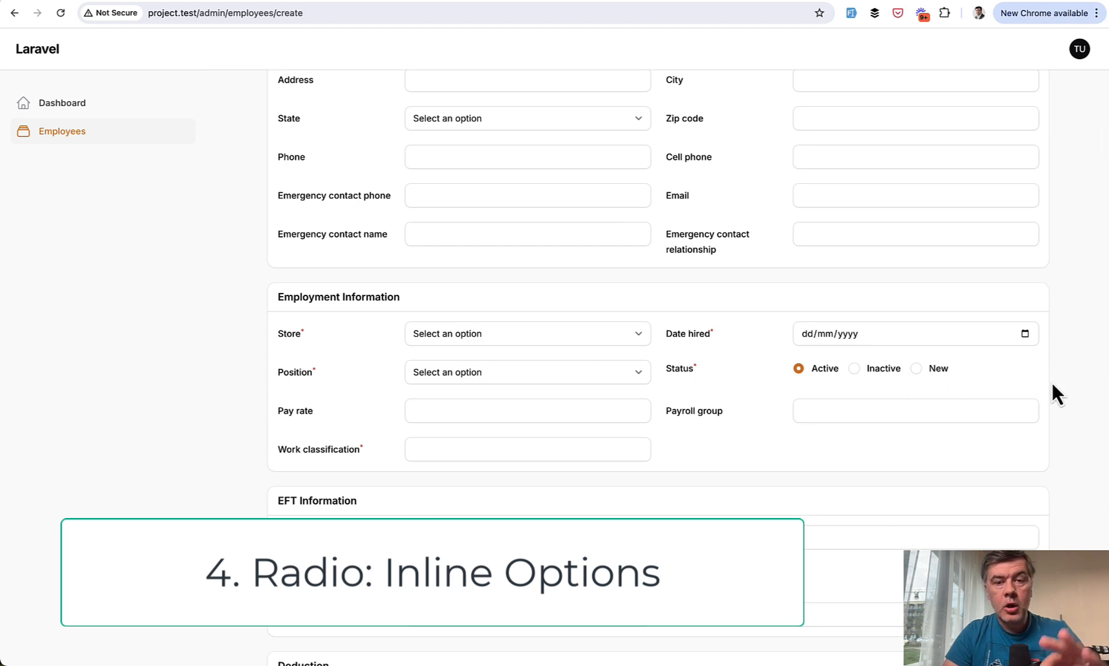
pyautogui.moveTo(976, 403)
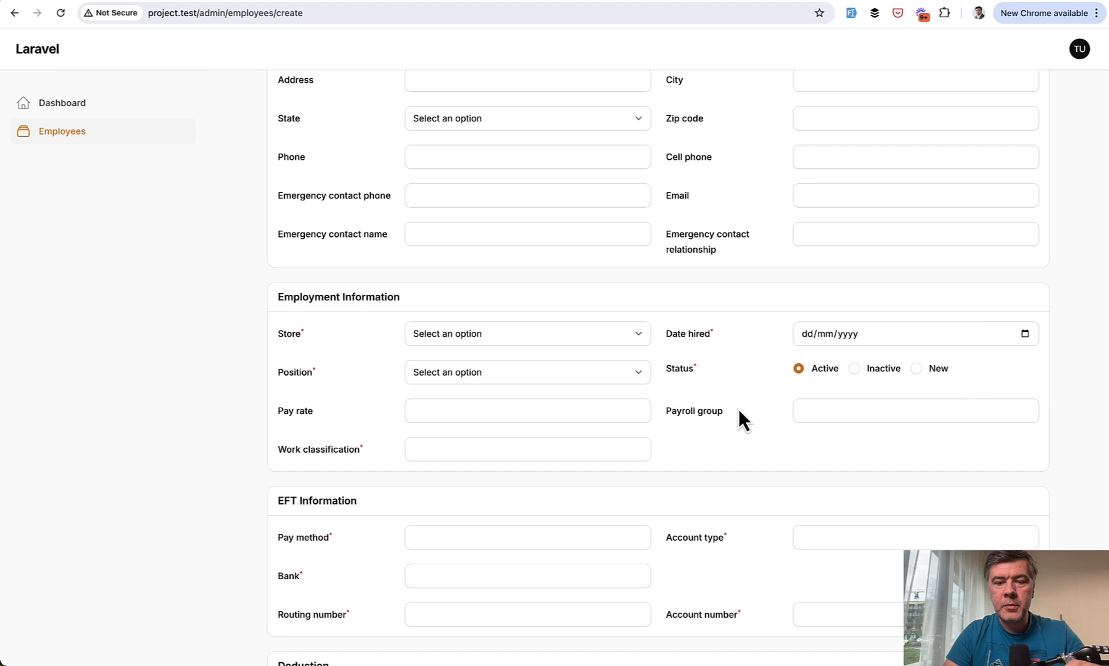
pyautogui.moveTo(347, 301)
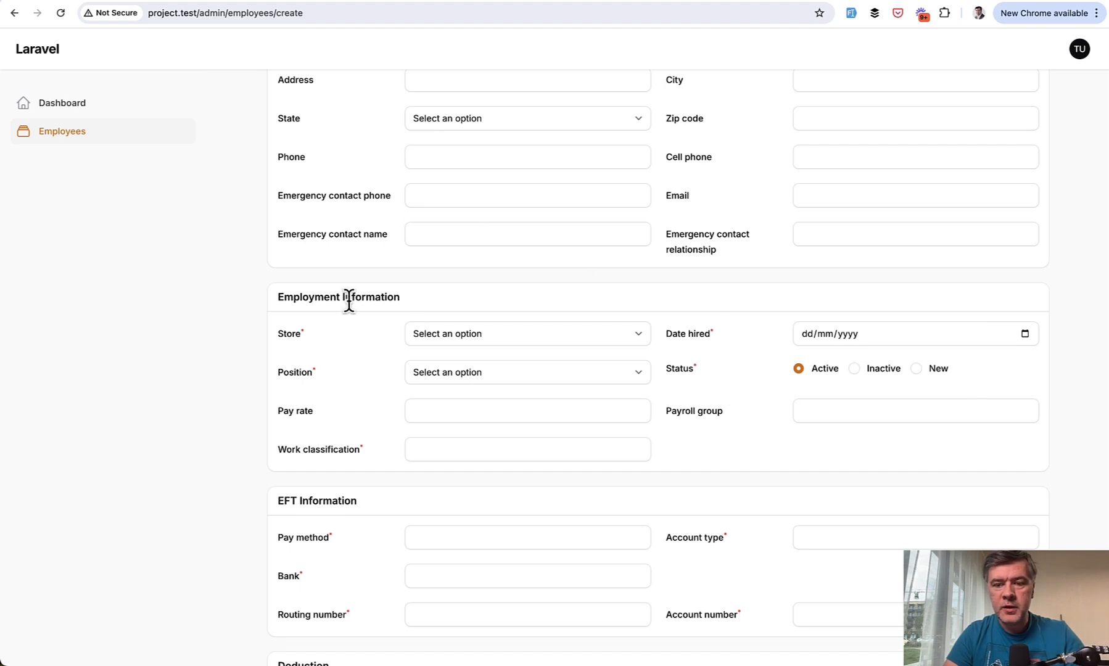
pyautogui.click(527, 449)
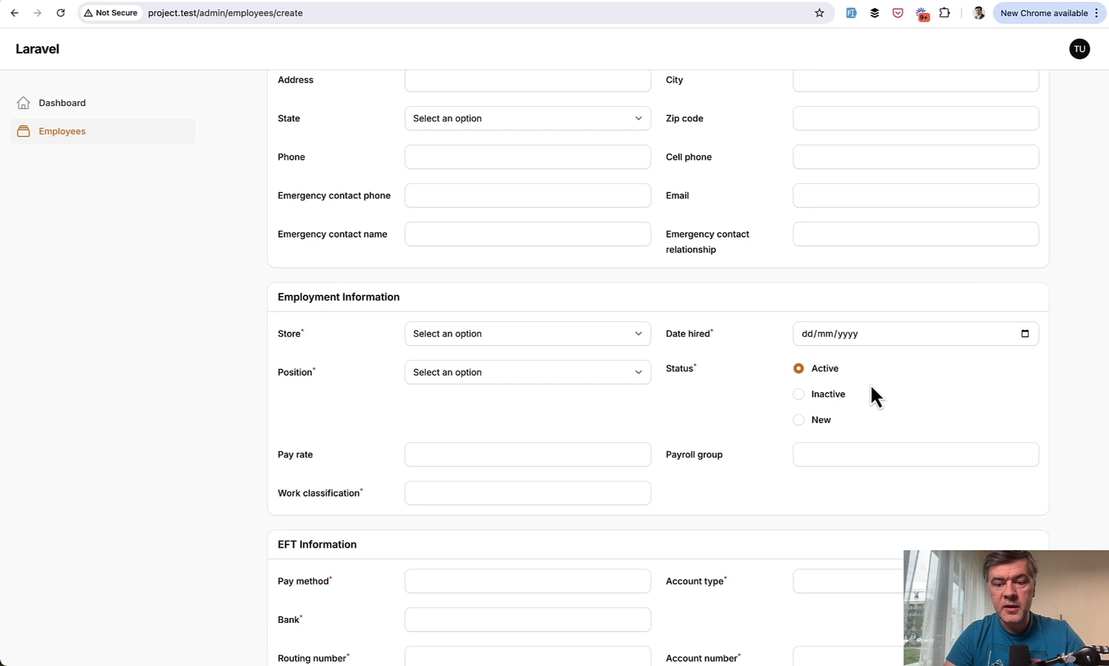
pyautogui.moveTo(933, 431)
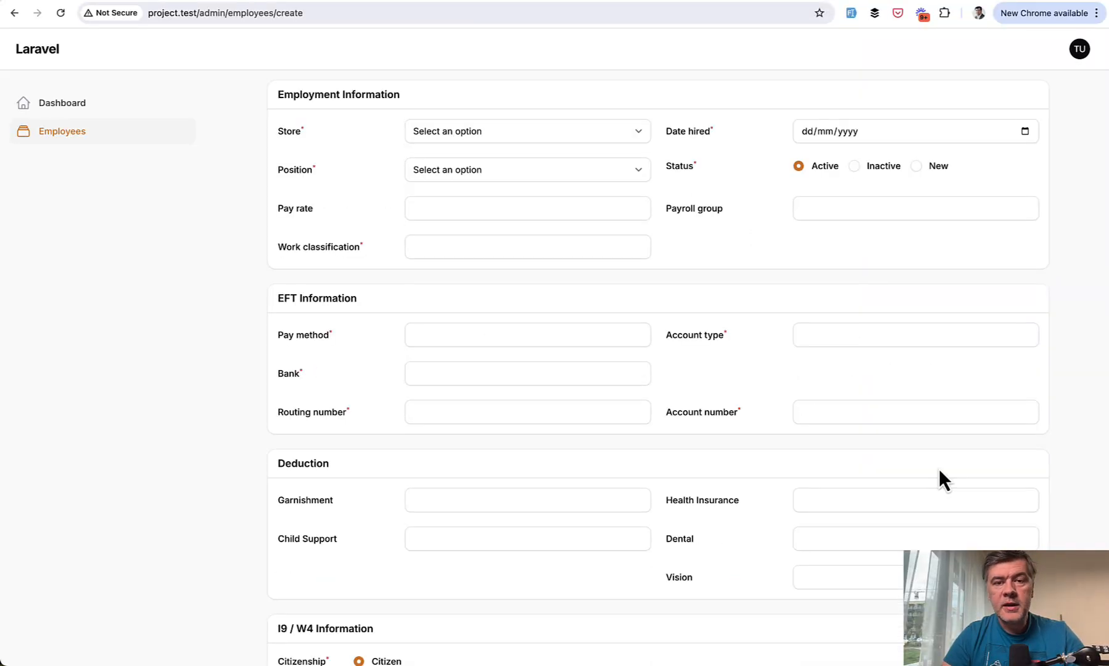
pyautogui.moveTo(368, 319)
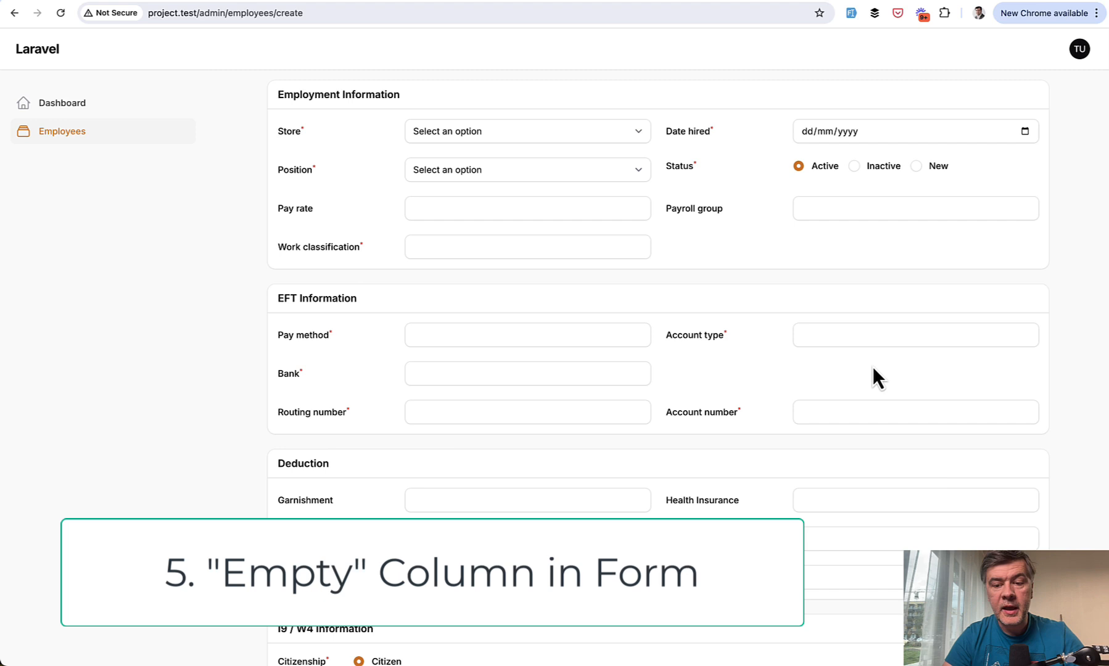
pyautogui.moveTo(952, 405)
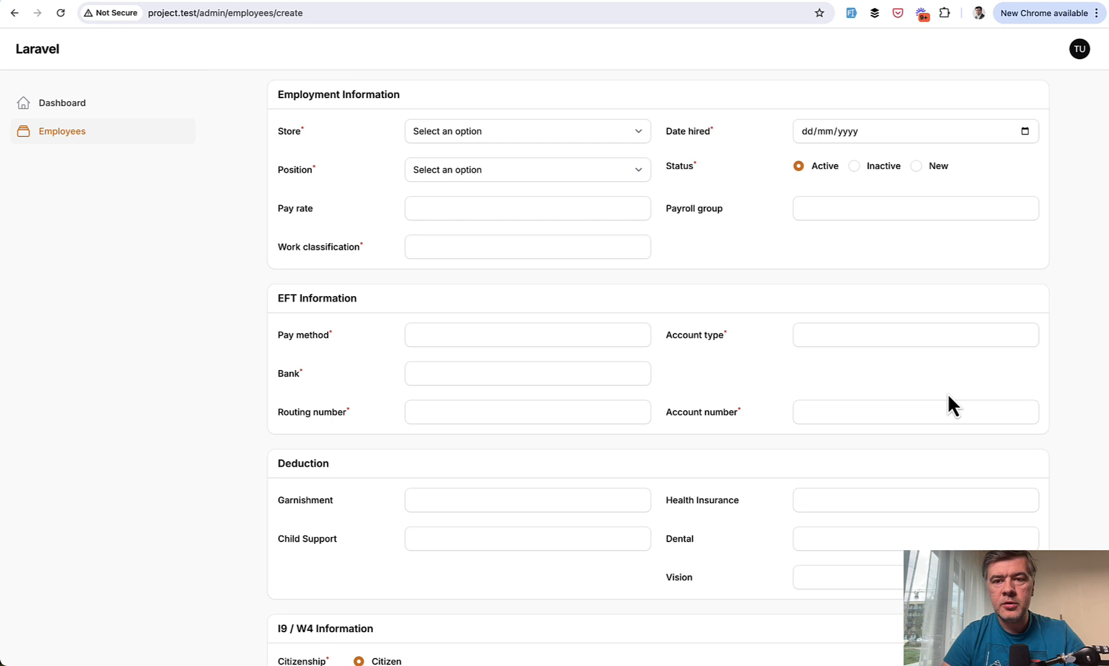
pyautogui.moveTo(1021, 398)
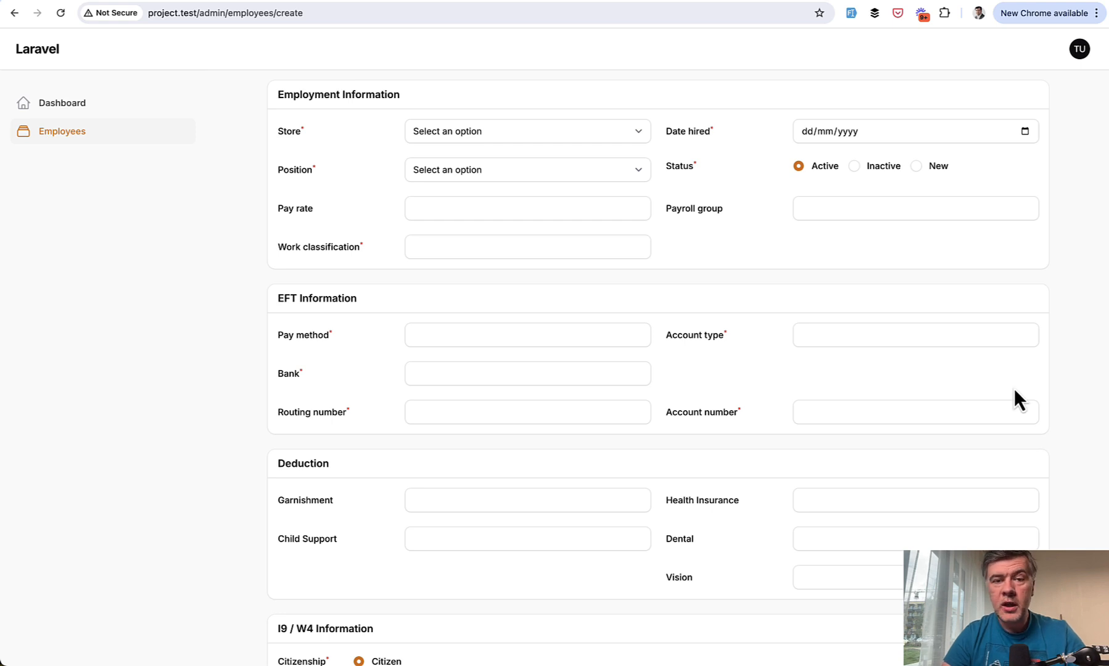
pyautogui.moveTo(914, 373)
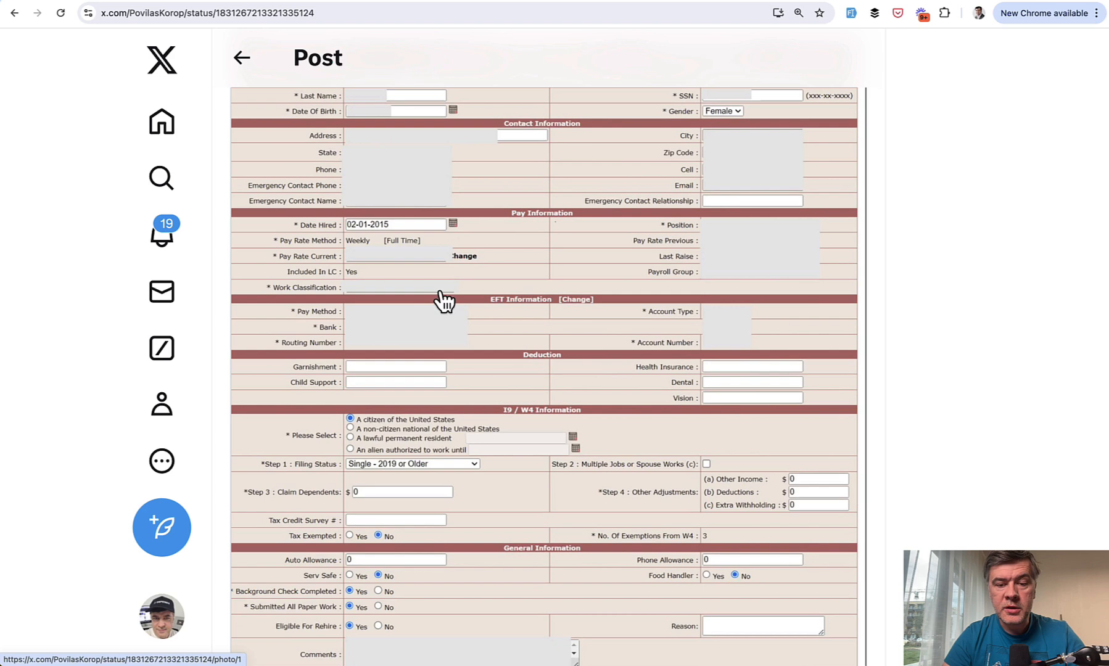
pyautogui.moveTo(733, 335)
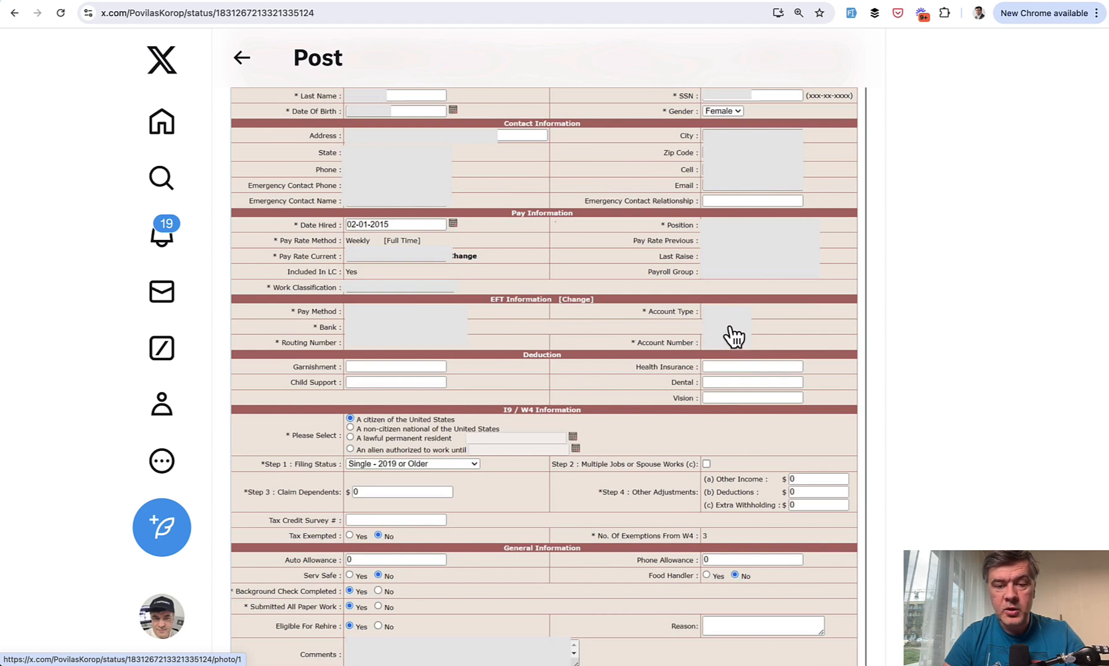
pyautogui.moveTo(504, 337)
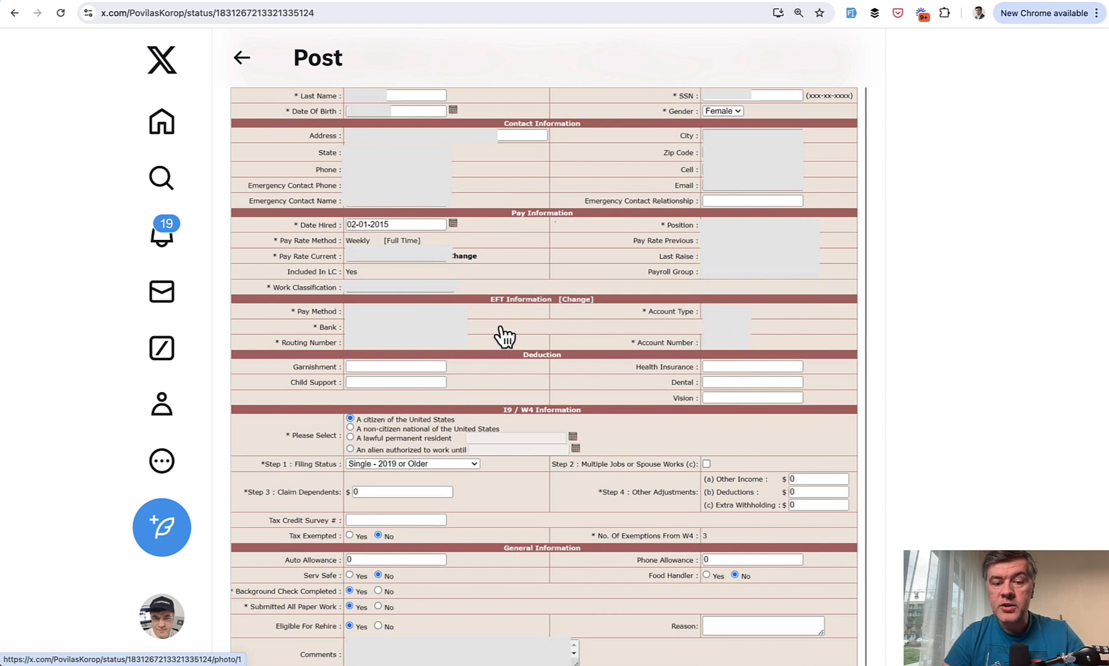
pyautogui.moveTo(390, 333)
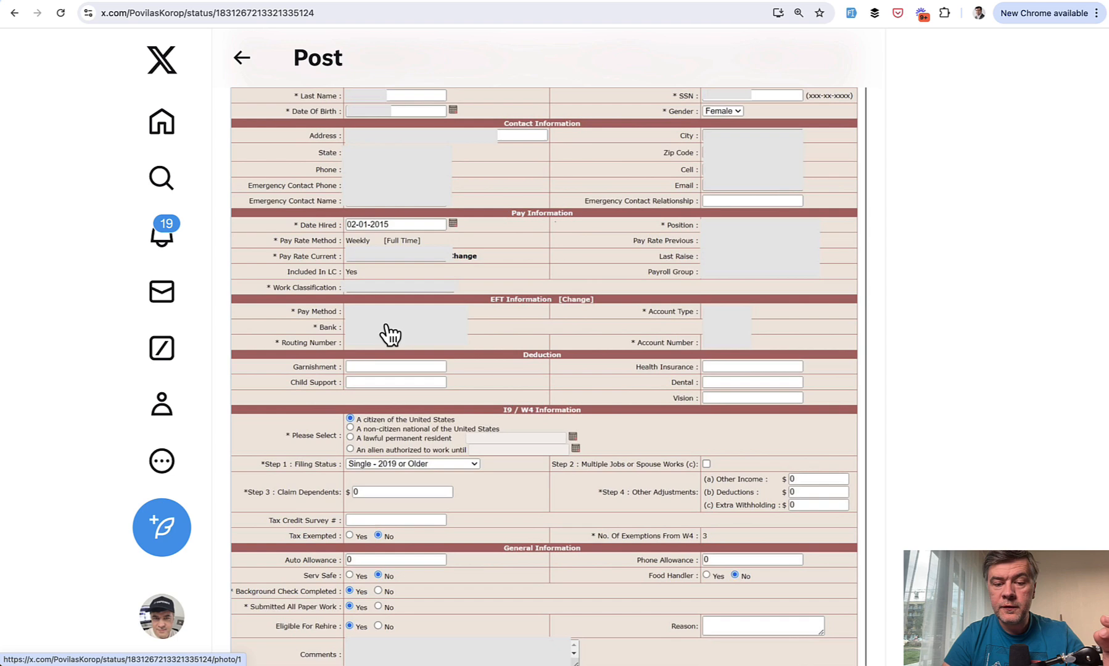
pyautogui.moveTo(362, 331)
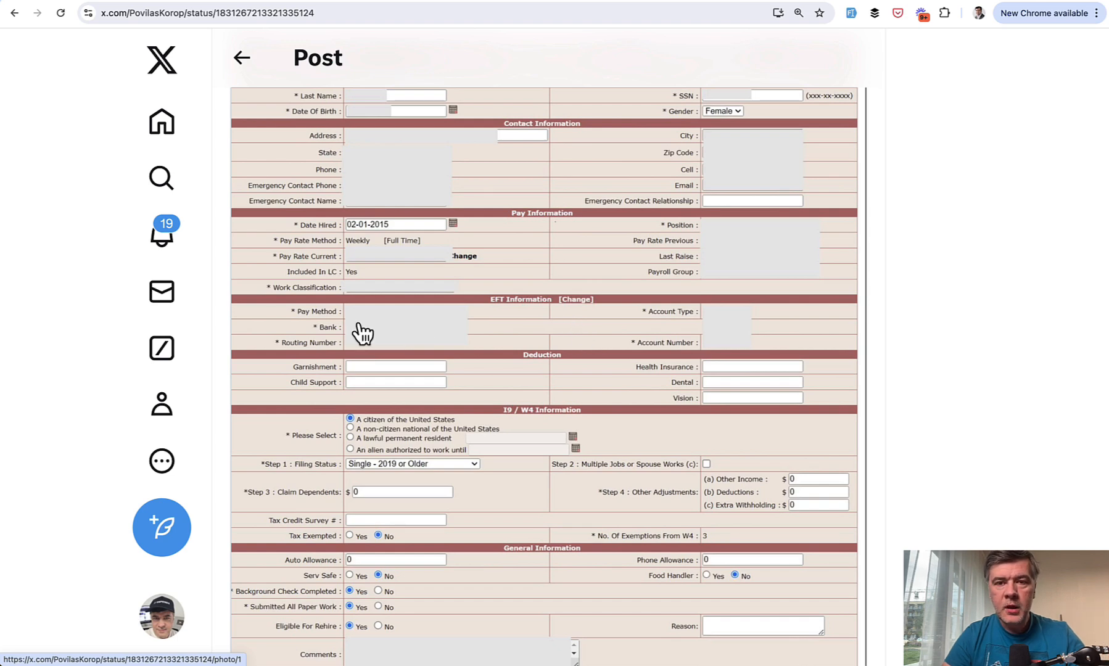
pyautogui.moveTo(544, 357)
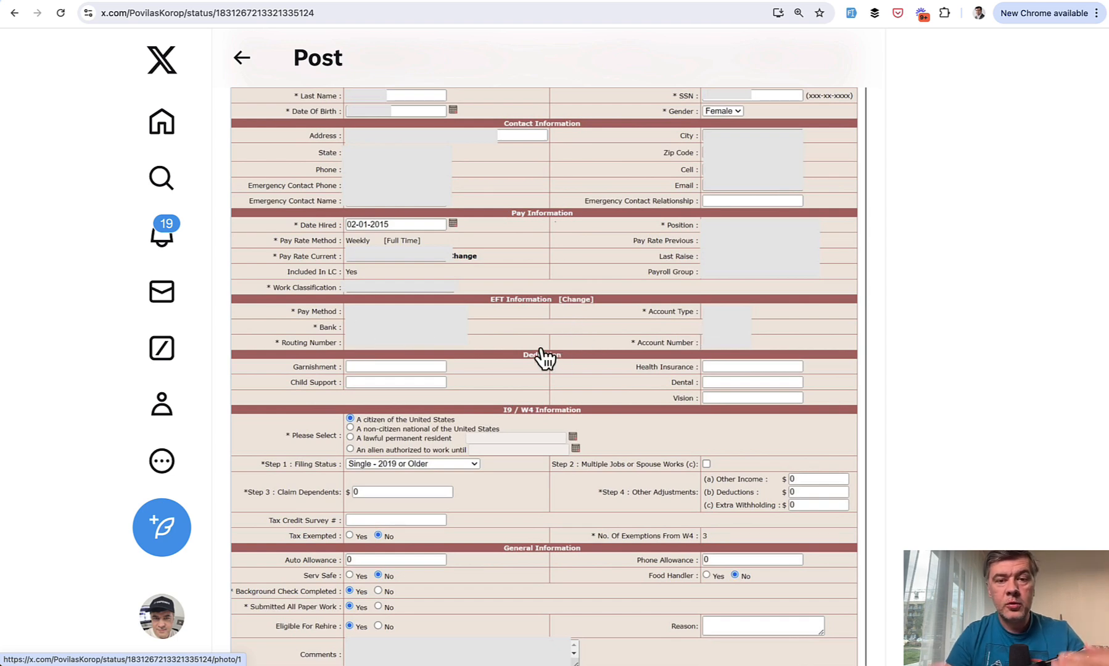
pyautogui.moveTo(566, 358)
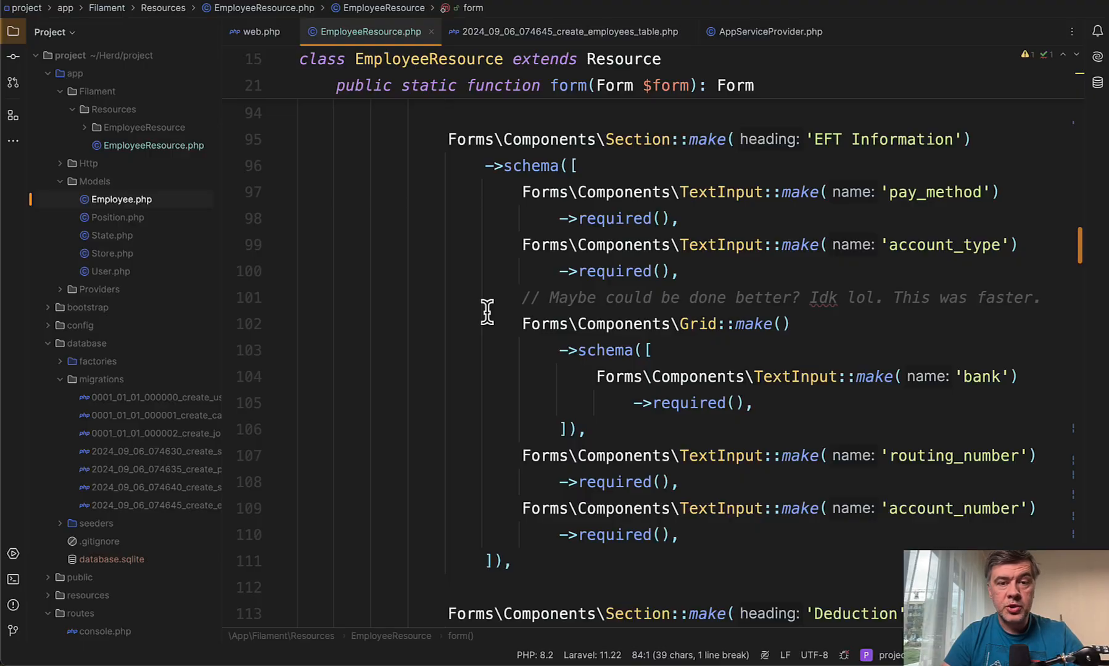
# Inspect the Grid component wrapping the bank TextInput in EmployeeResource.php.
pyautogui.scroll(-3)
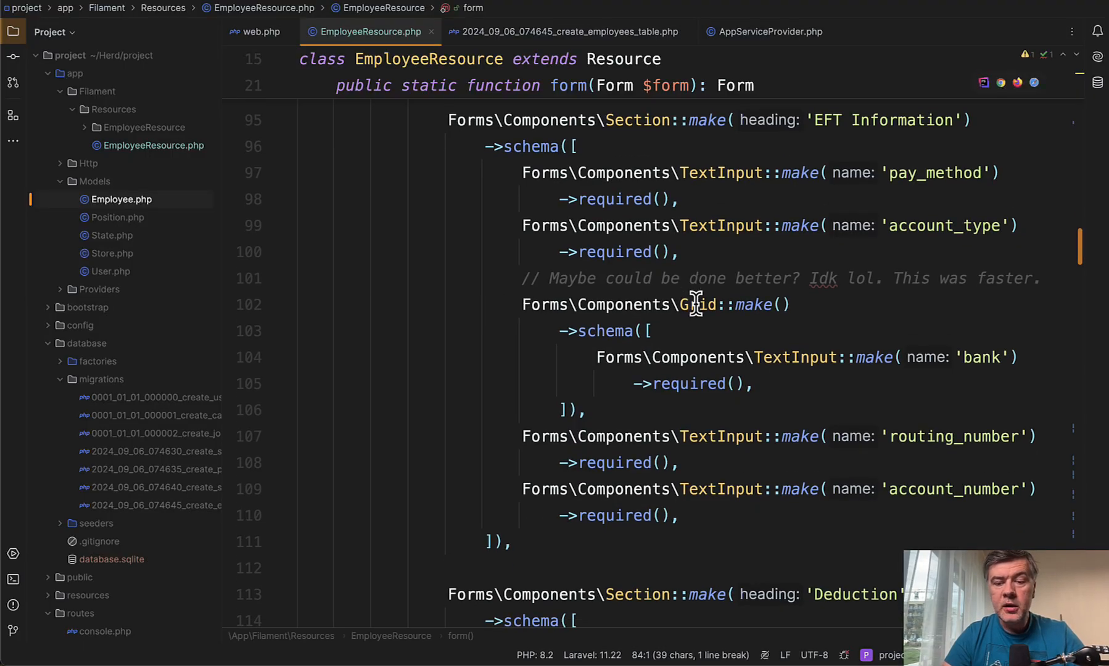
pyautogui.doubleClick(686, 384)
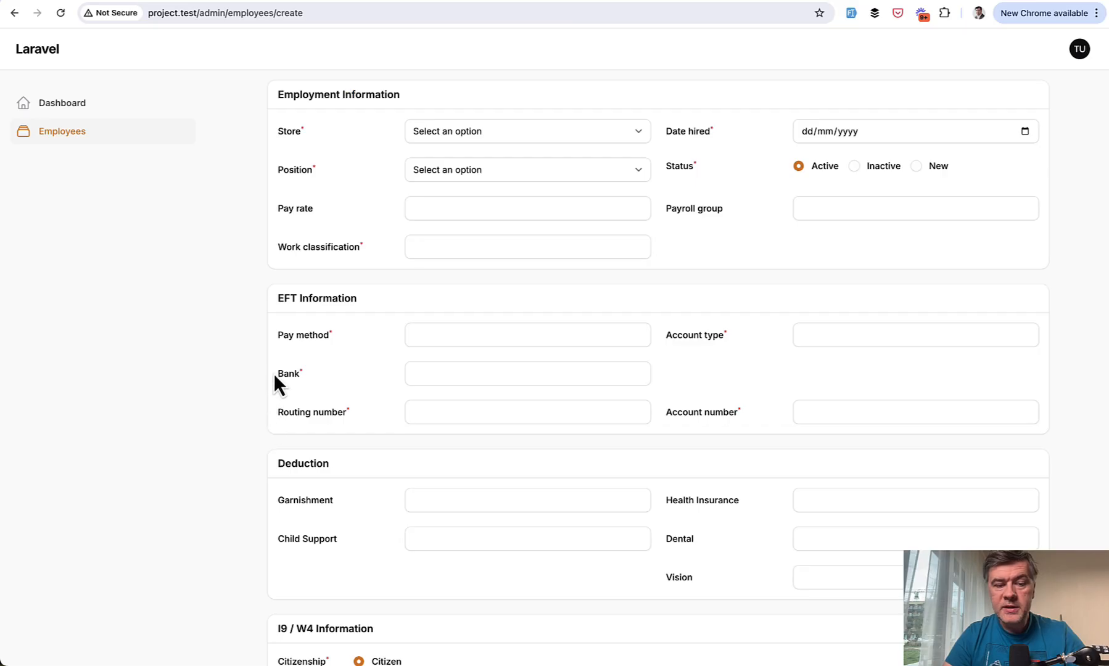
pyautogui.moveTo(697, 389)
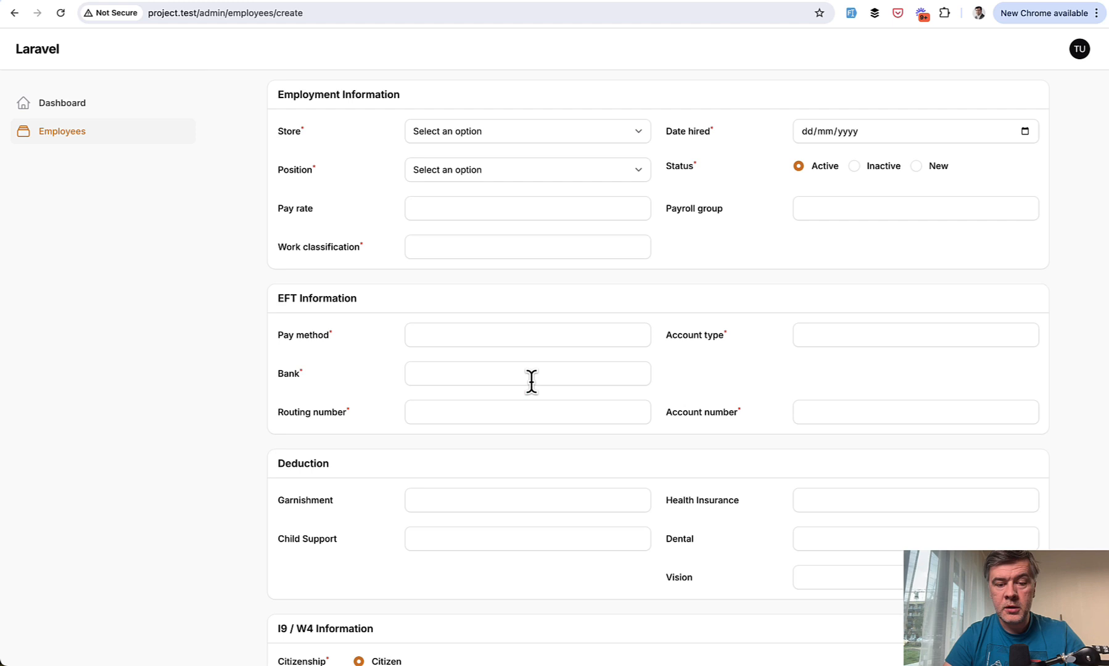
pyautogui.moveTo(934, 394)
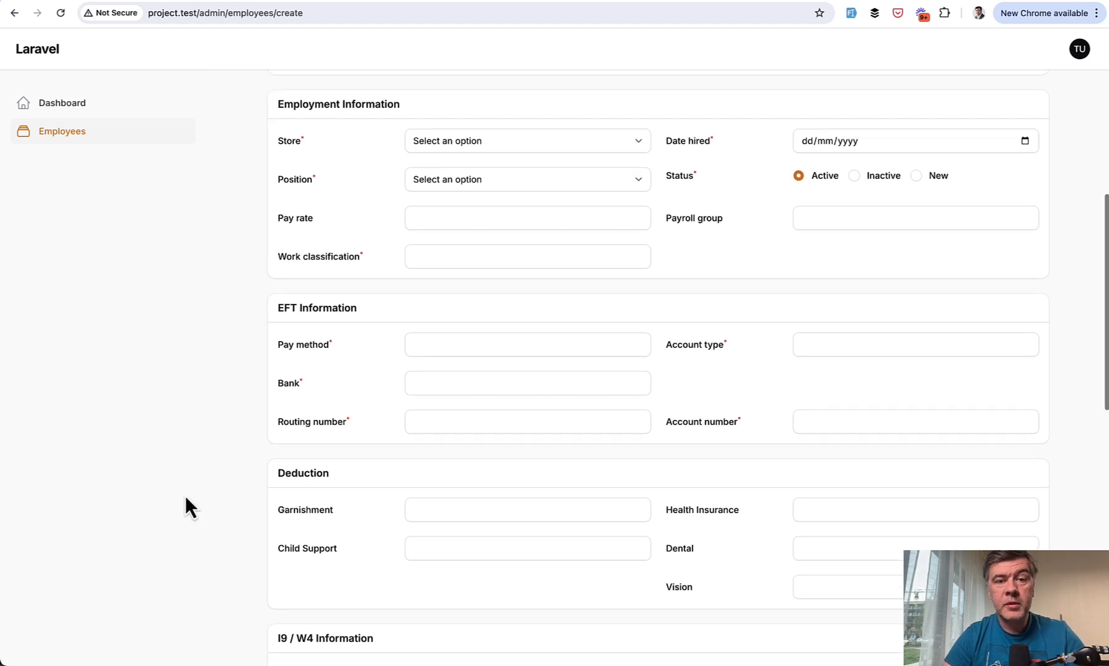
pyautogui.scroll(-3)
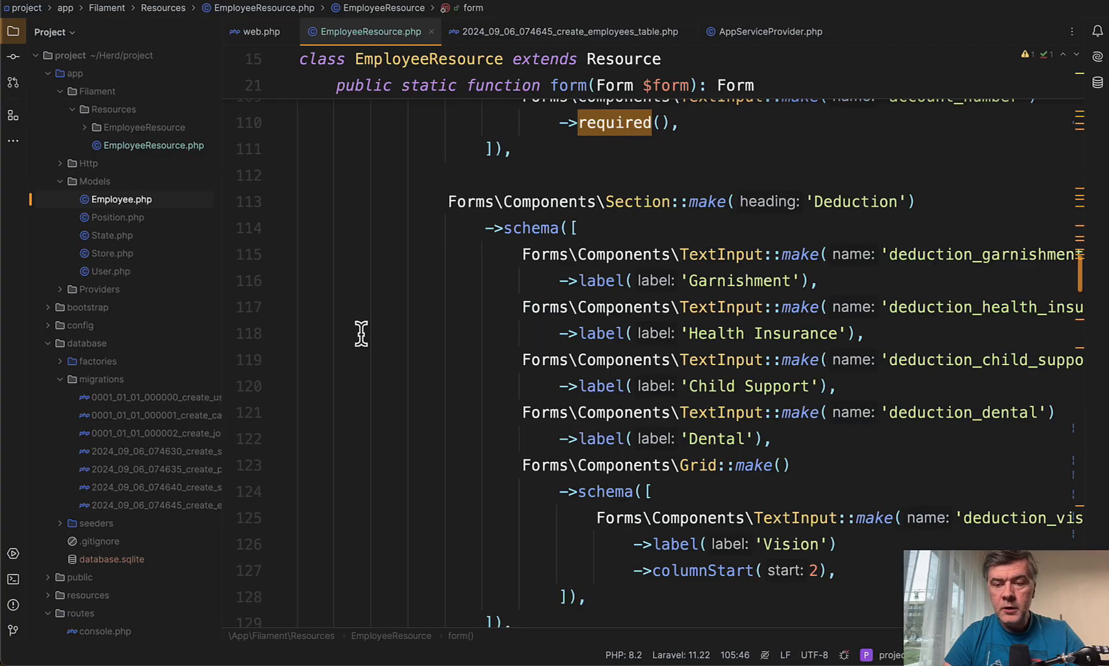
pyautogui.scroll(-3)
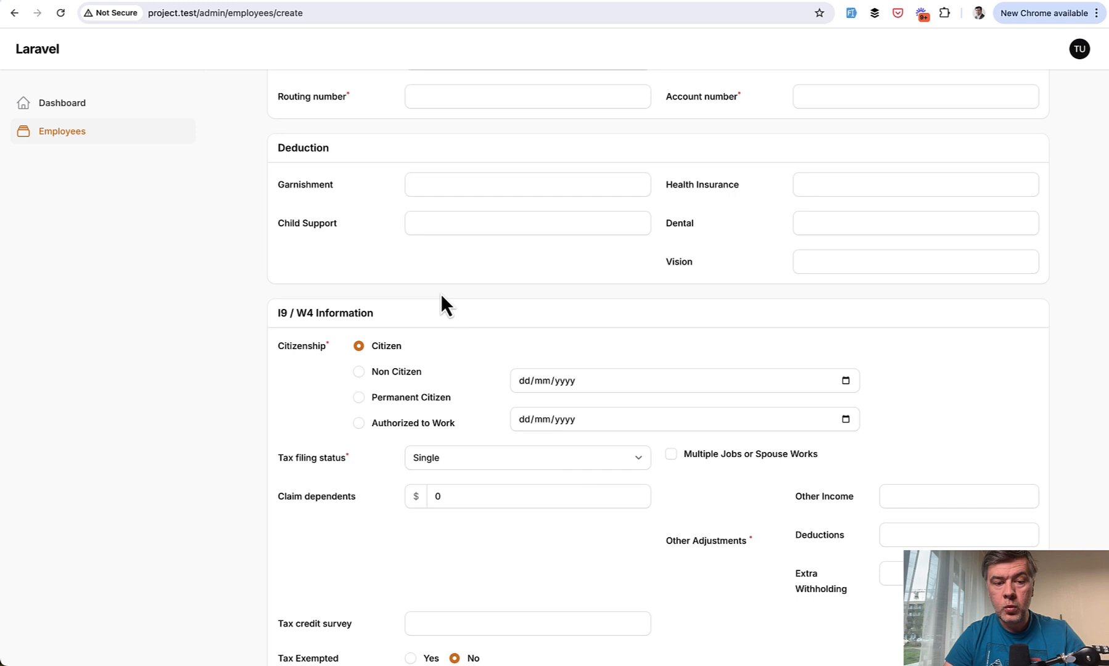
pyautogui.moveTo(677, 290)
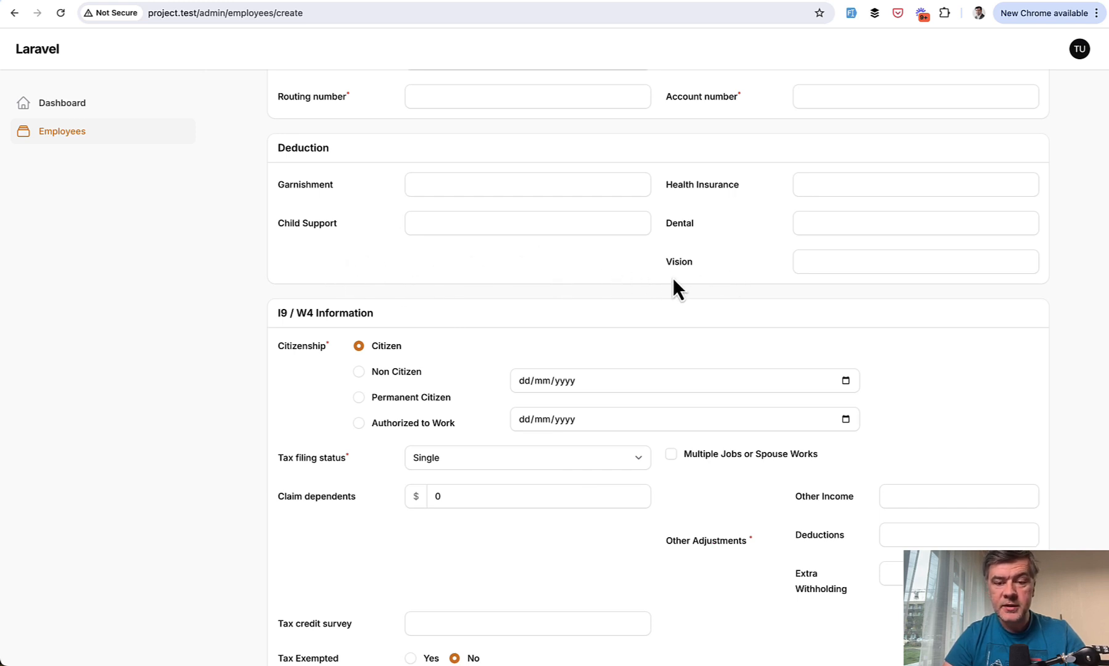
pyautogui.moveTo(631, 296)
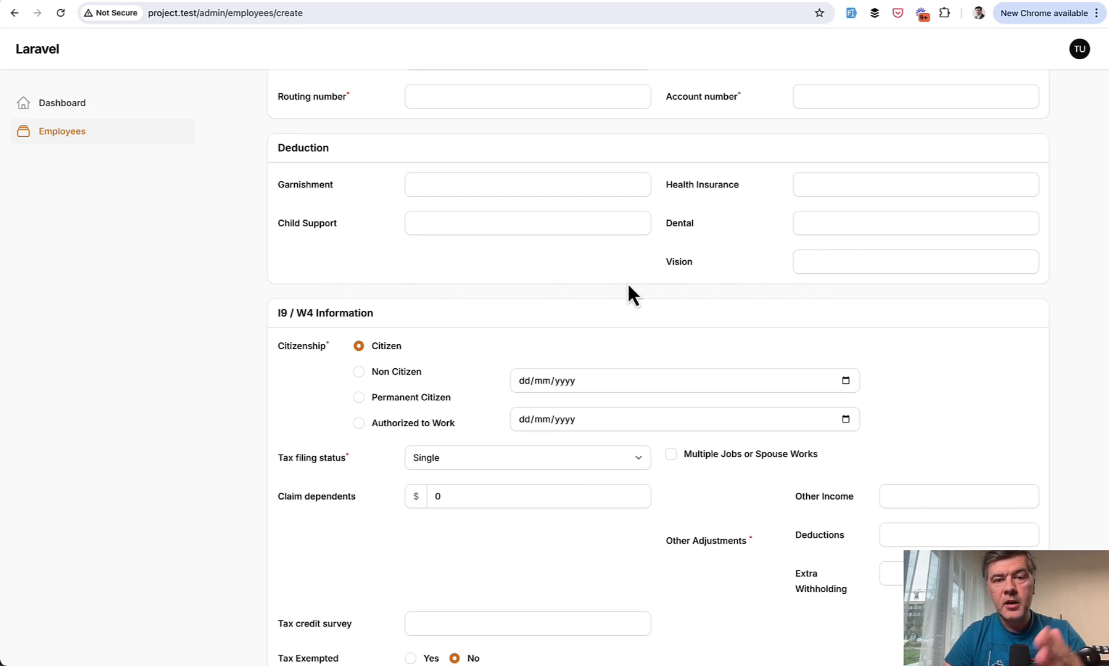
pyautogui.moveTo(509, 295)
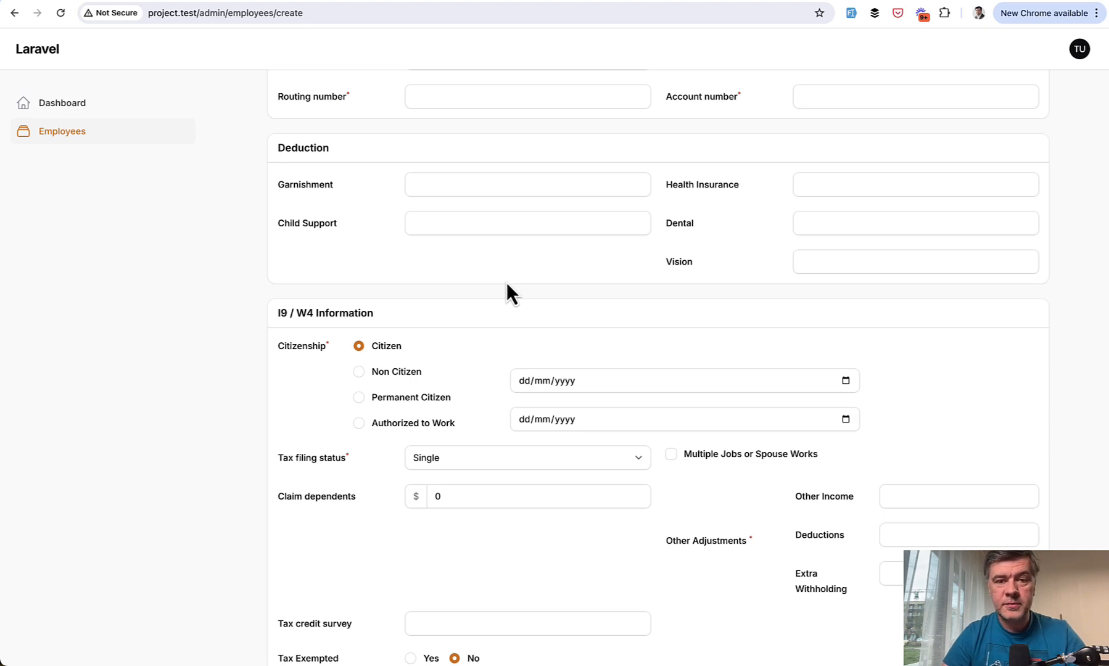
pyautogui.scroll(-3)
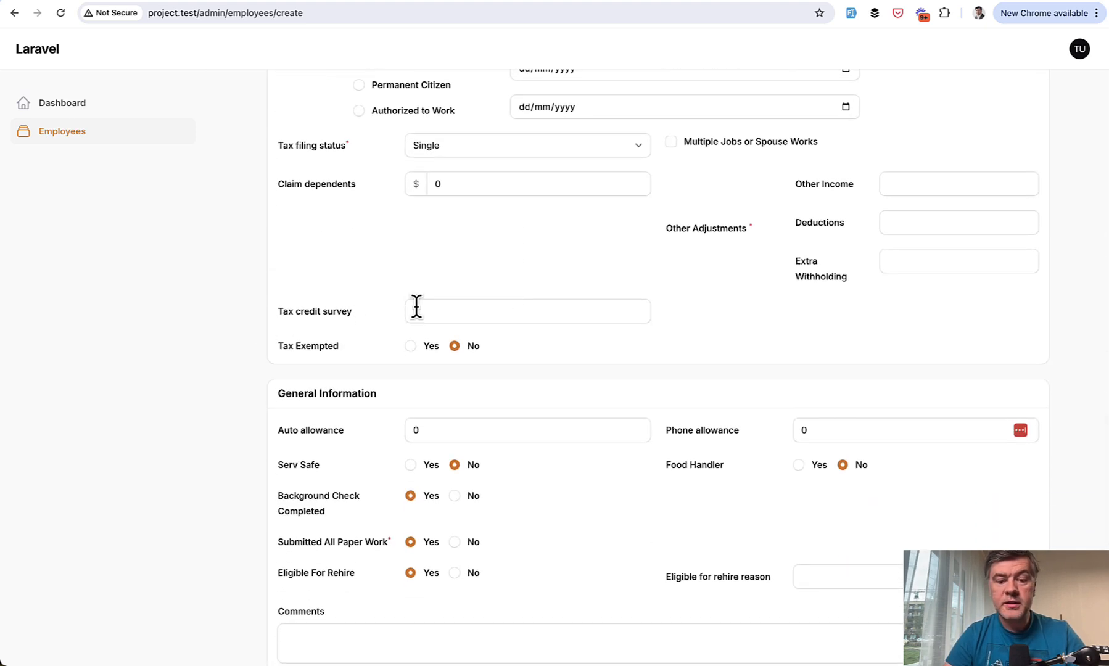
pyautogui.moveTo(823, 322)
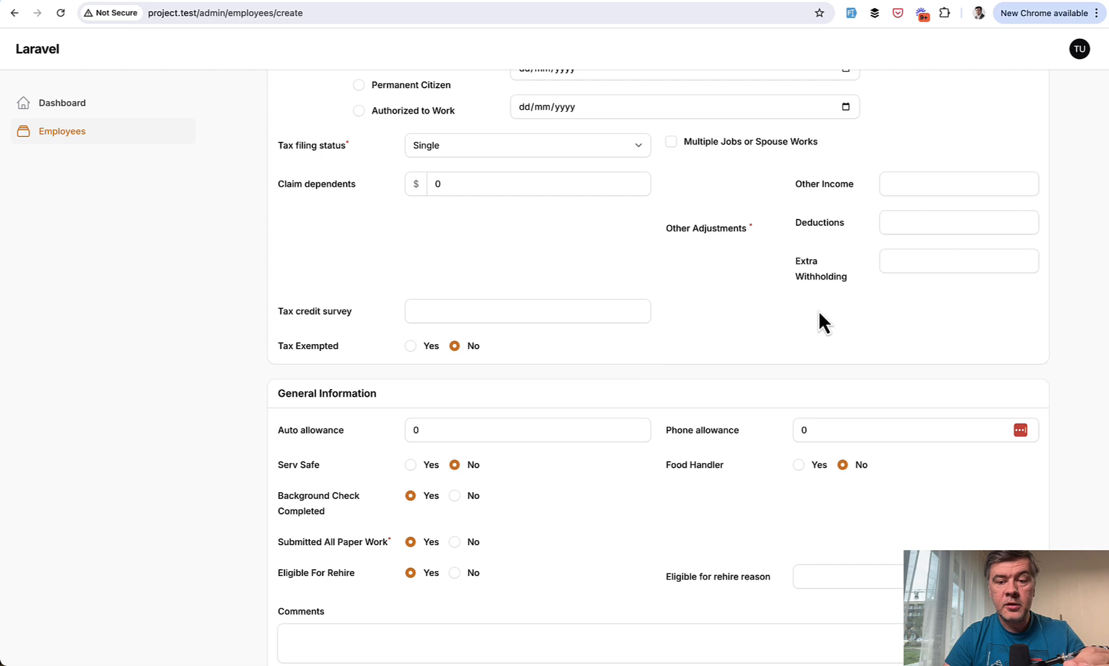
pyautogui.scroll(3)
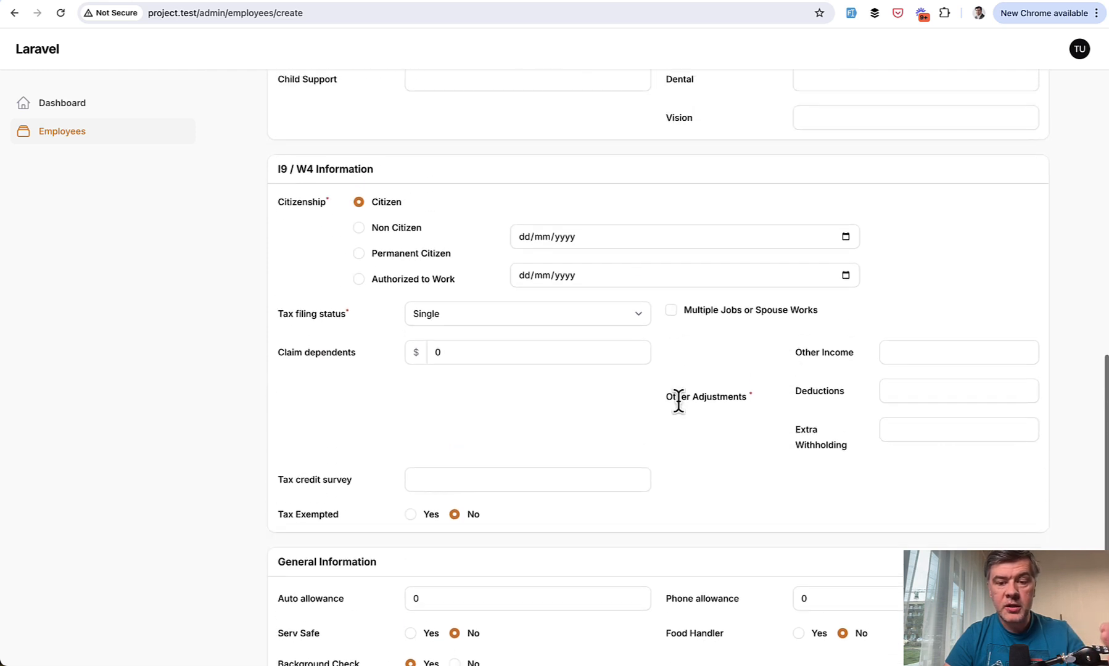
pyautogui.press('alt+tab')
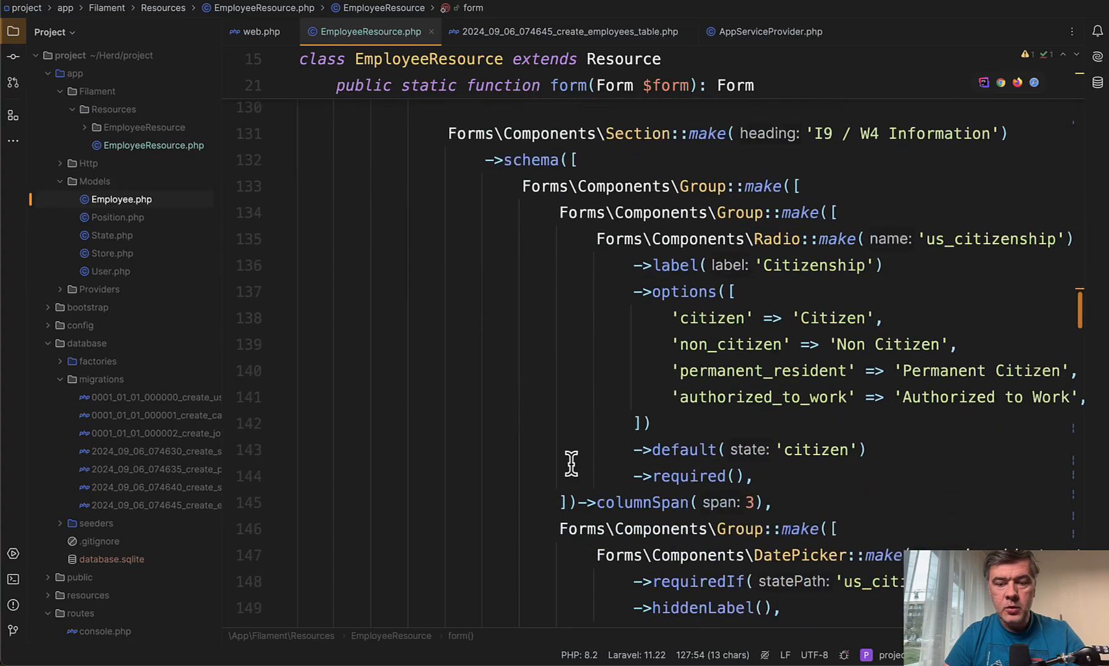
pyautogui.scroll(-3)
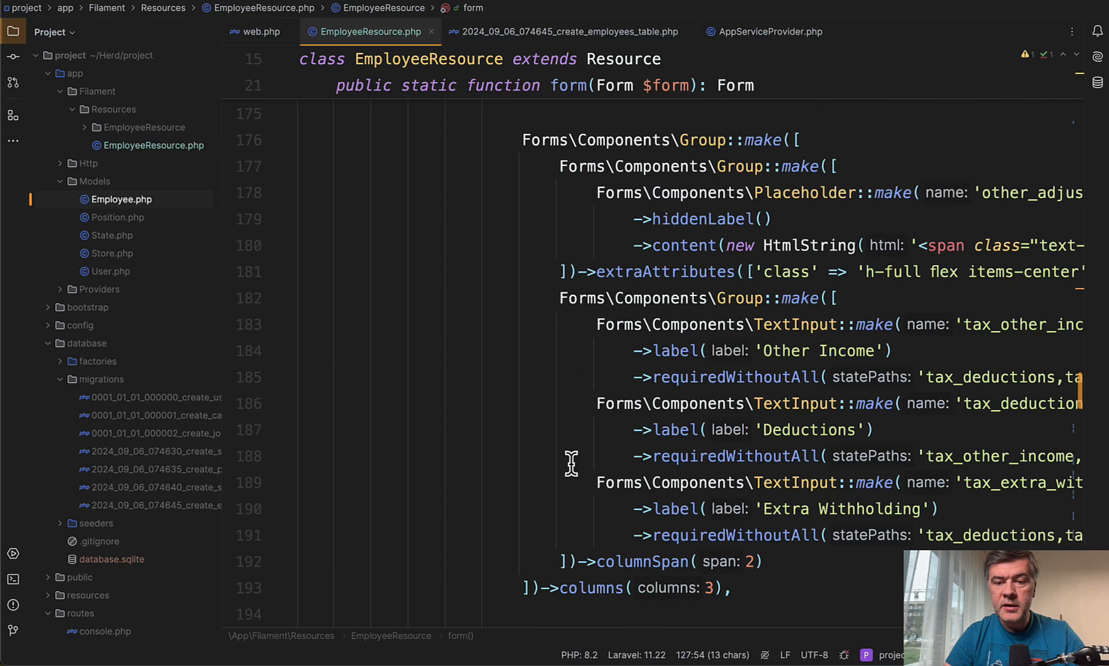
pyautogui.scroll(-3)
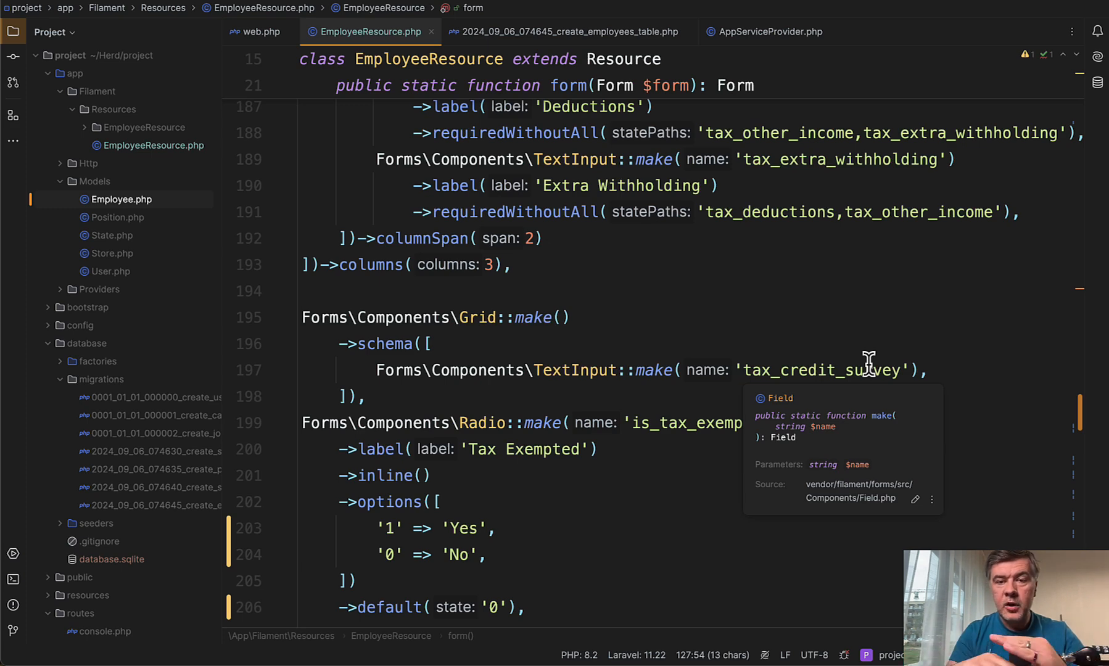
pyautogui.moveTo(619, 333)
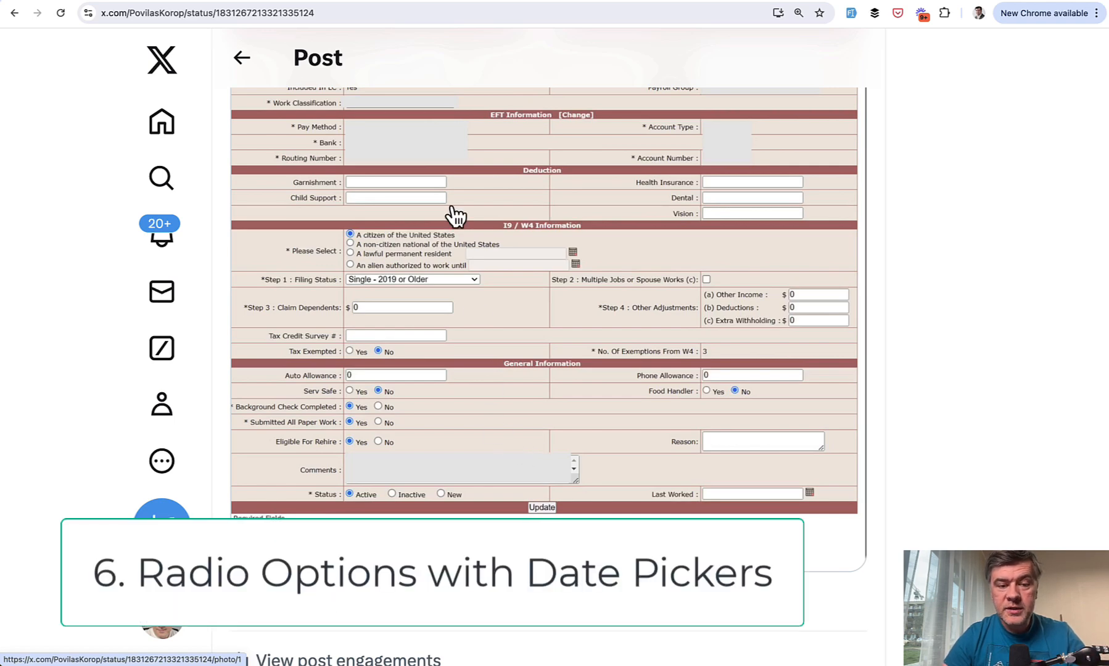
pyautogui.moveTo(547, 315)
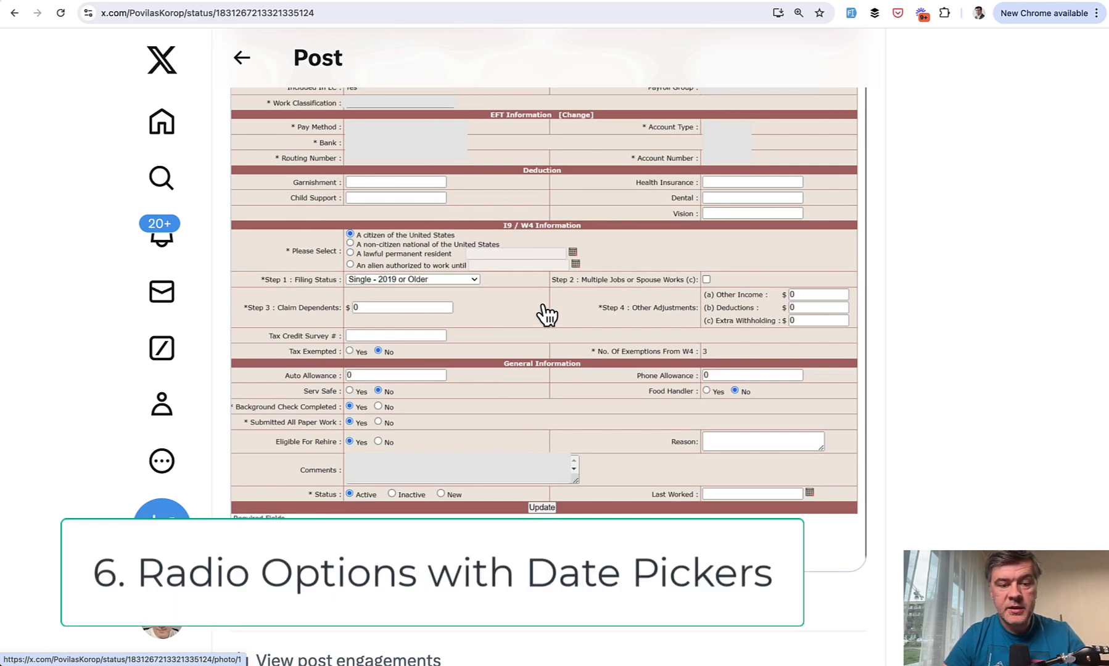
pyautogui.moveTo(562, 272)
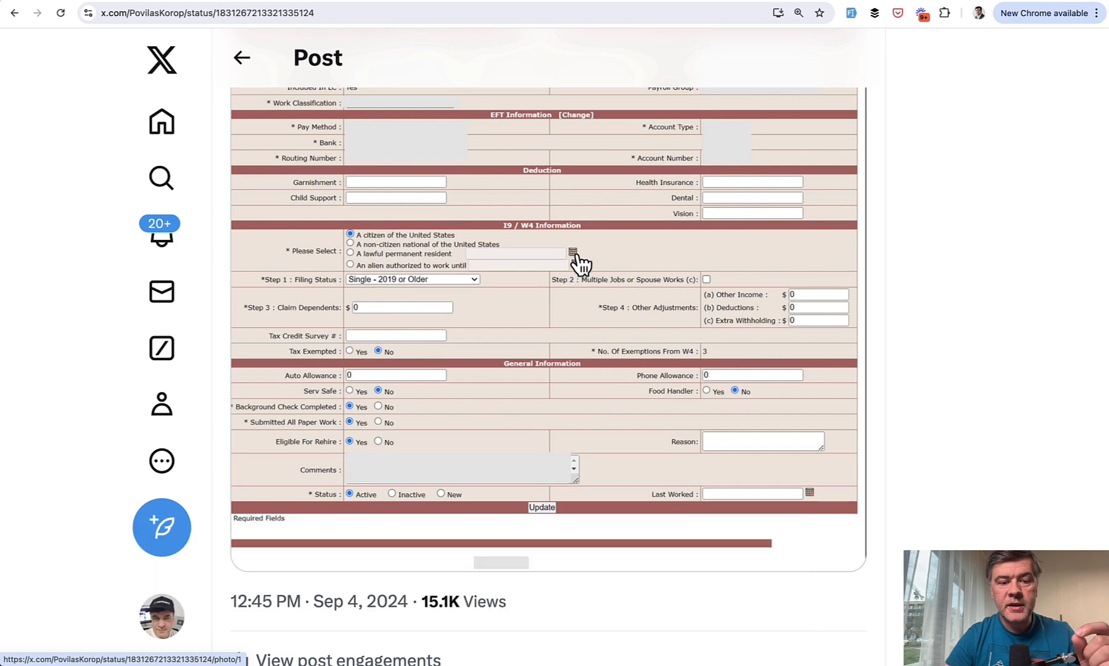
pyautogui.moveTo(600, 325)
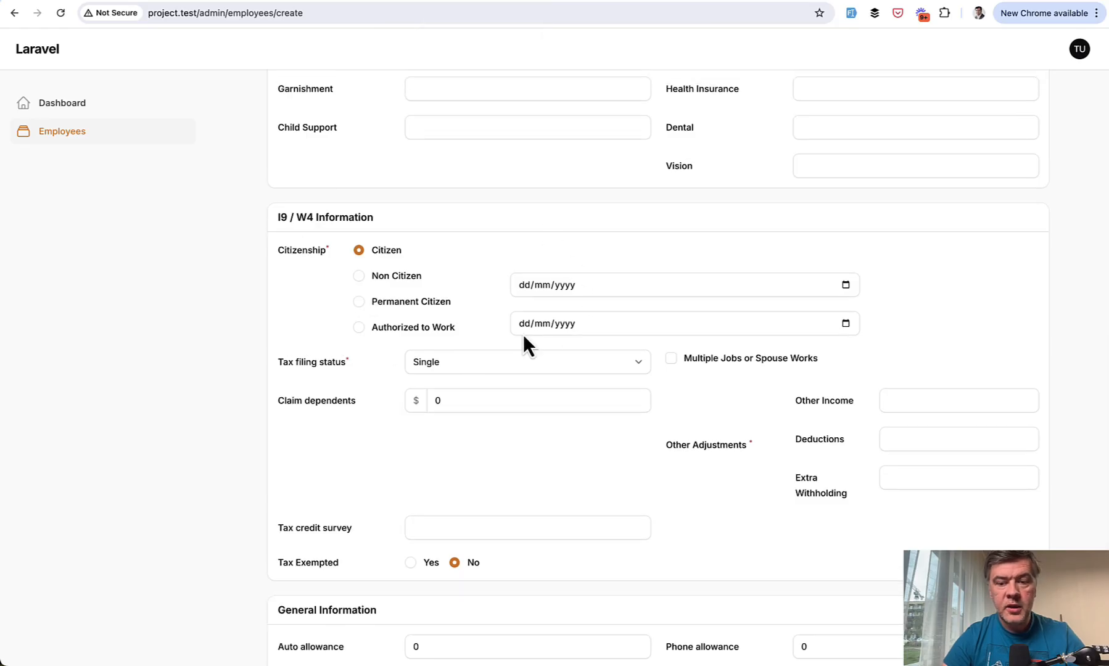
pyautogui.moveTo(358, 357)
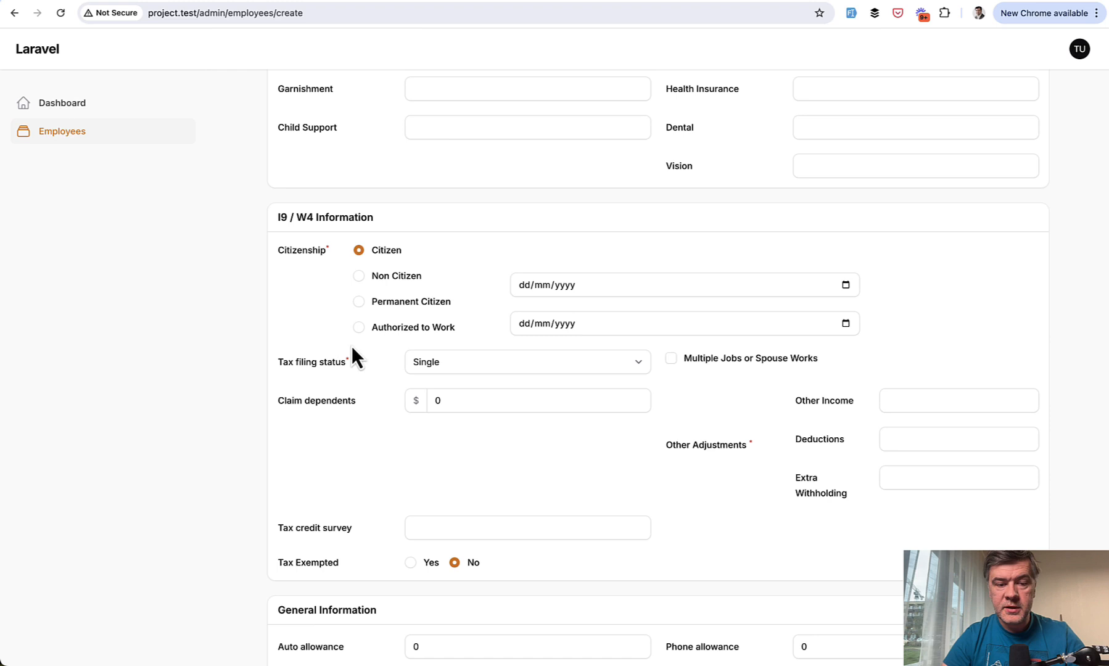
pyautogui.moveTo(412, 306)
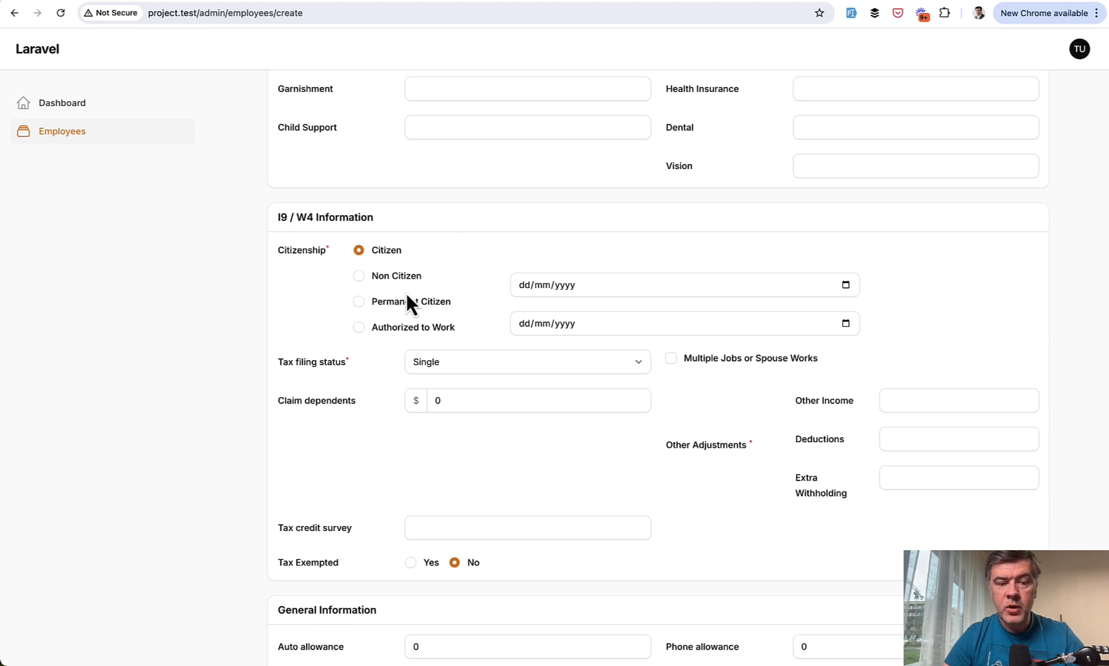
pyautogui.moveTo(696, 338)
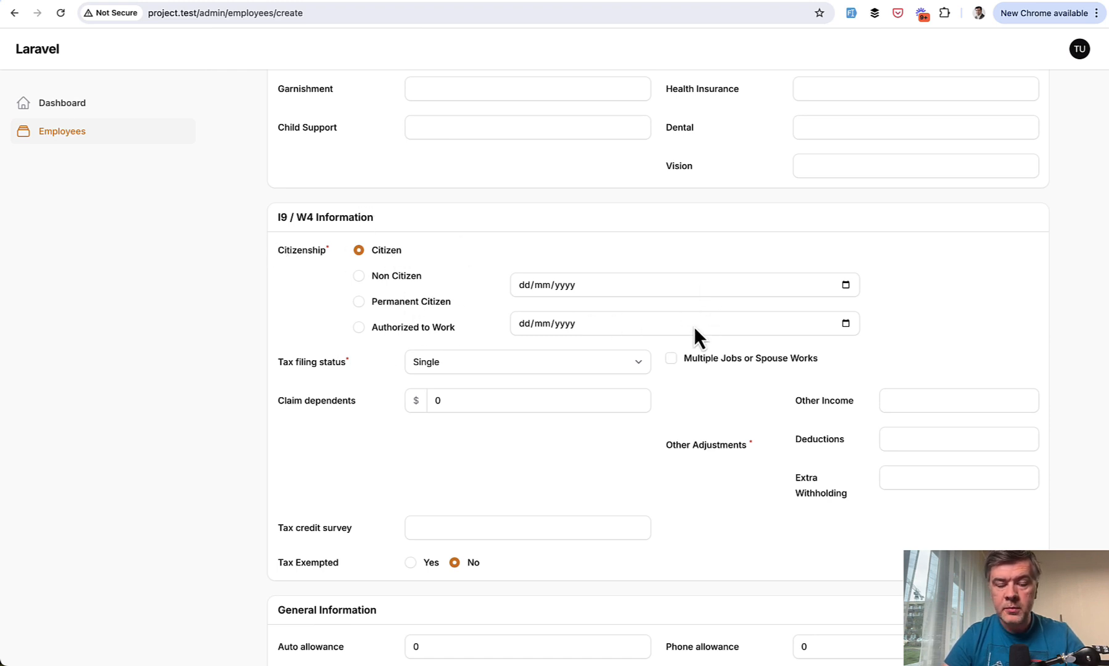
pyautogui.moveTo(519, 374)
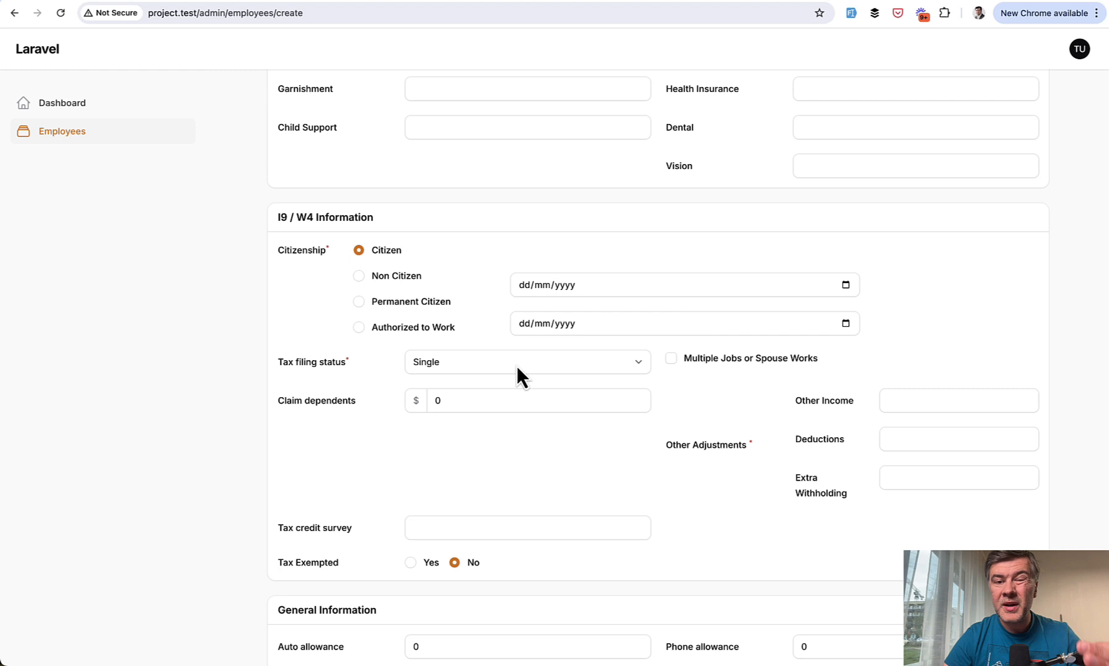
pyautogui.moveTo(571, 326)
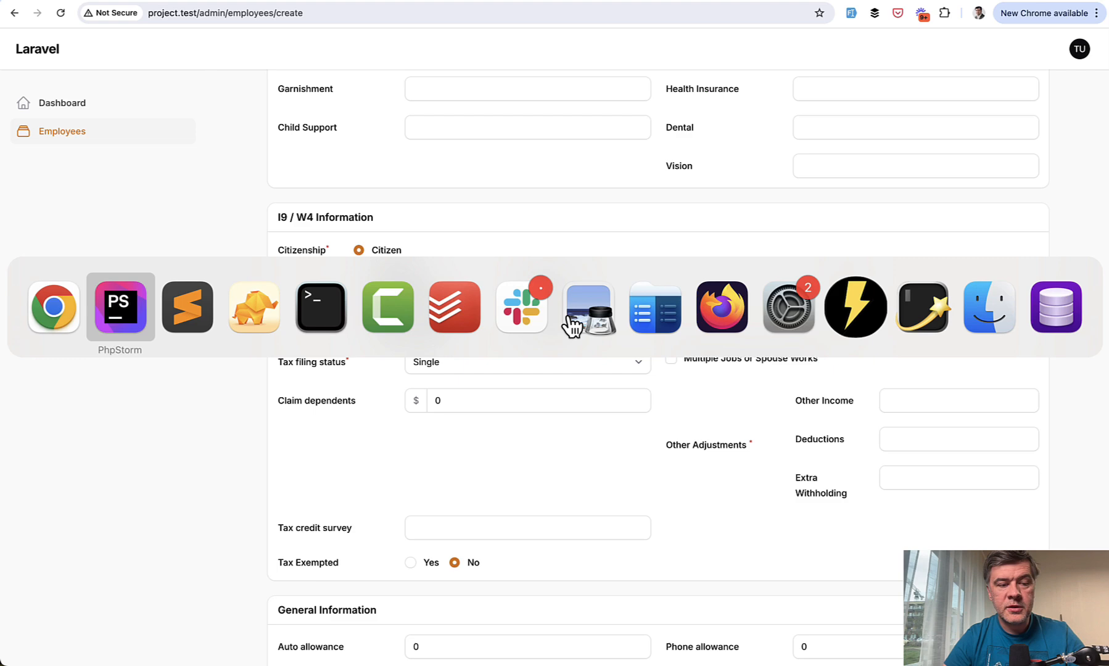
pyautogui.click(119, 307)
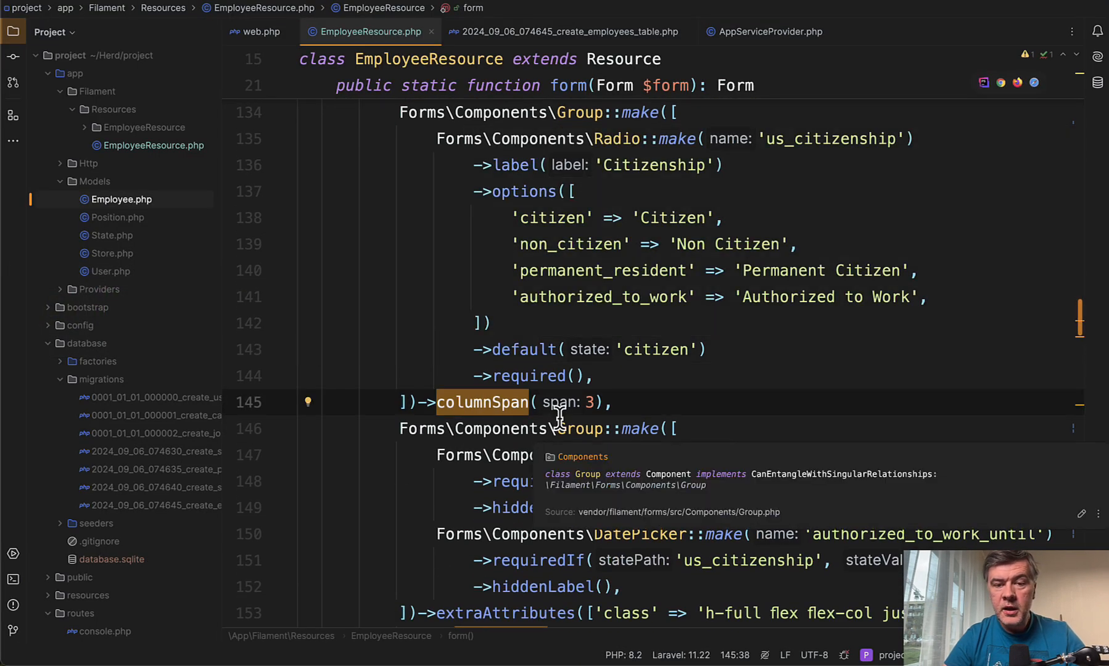
pyautogui.scroll(-3)
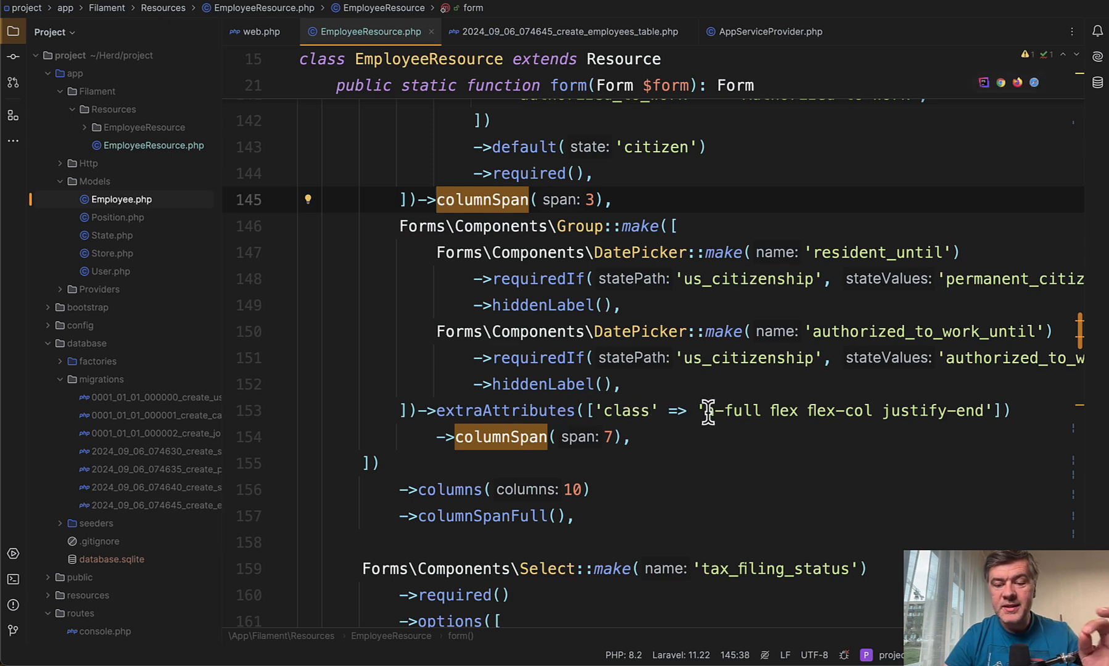
pyautogui.click(553, 437)
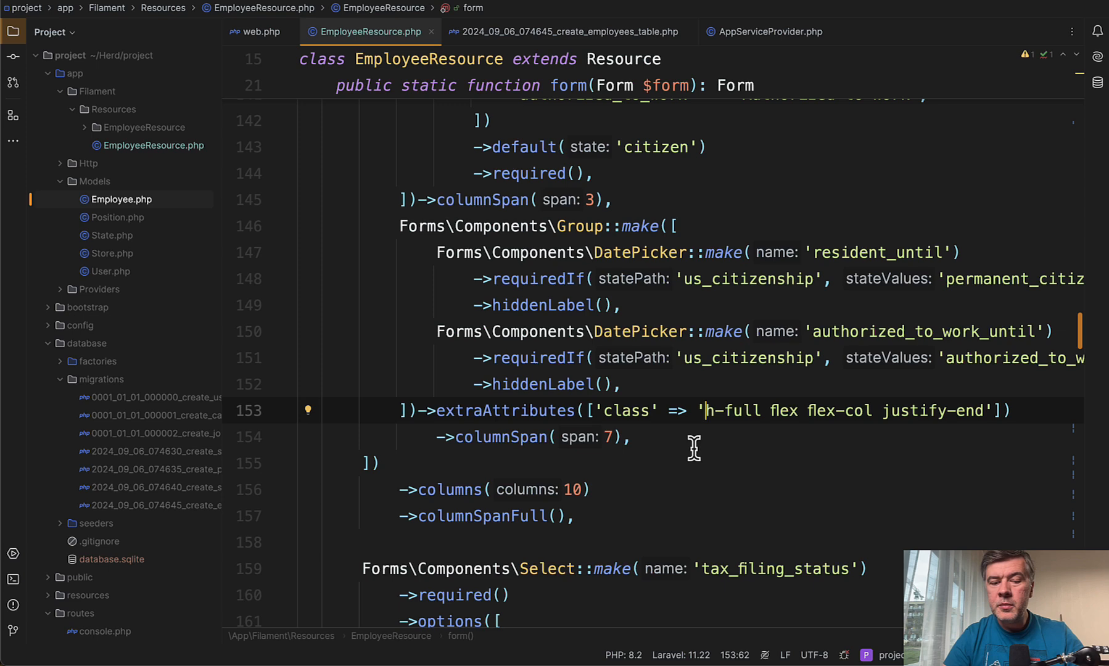
pyautogui.scroll(3)
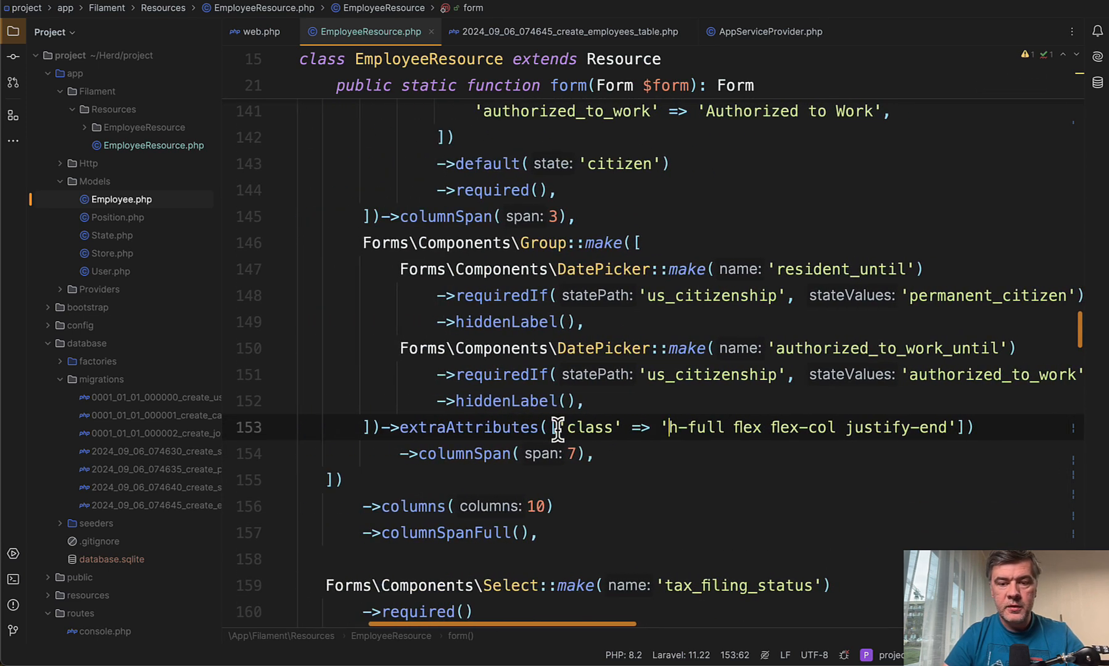
pyautogui.scroll(-3)
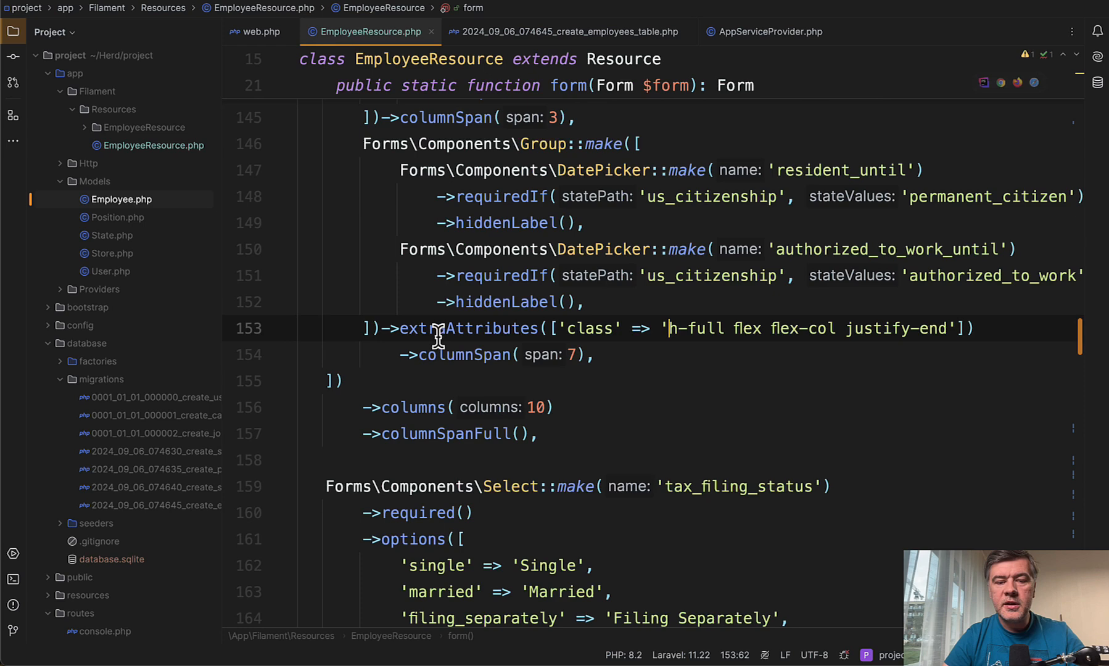
pyautogui.doubleClick(466, 328)
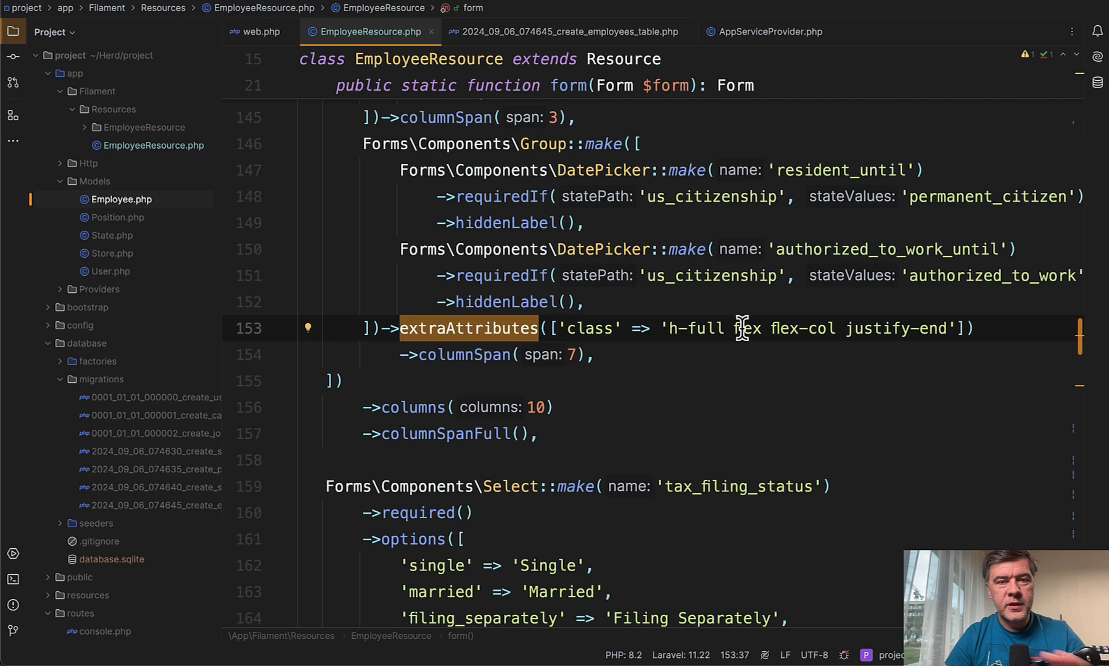
pyautogui.moveTo(609, 300)
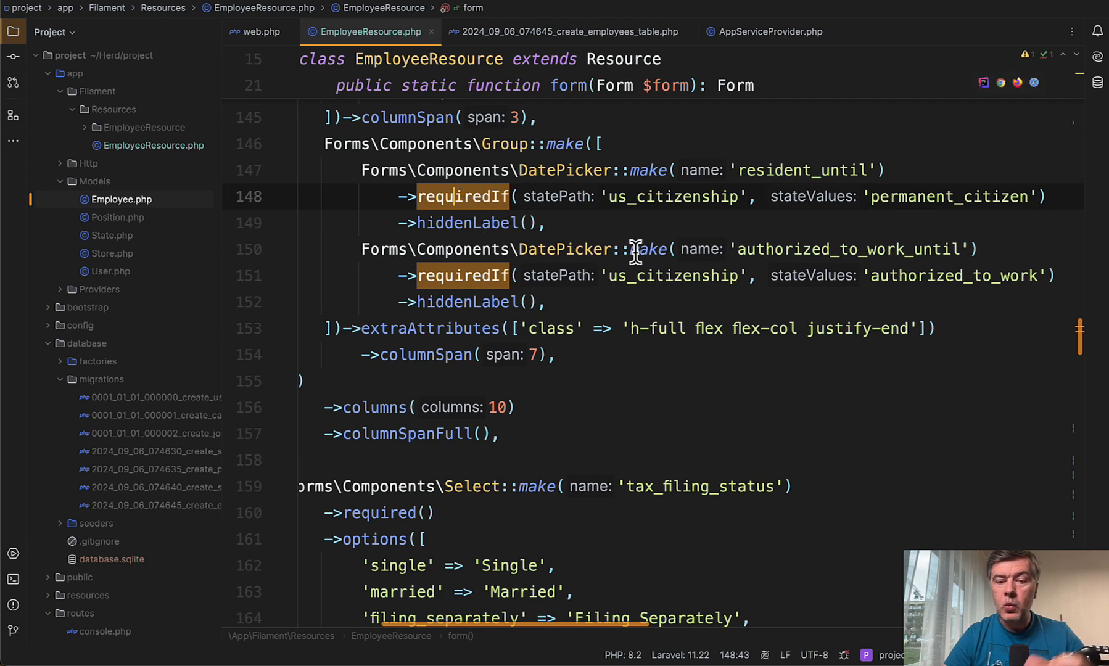
pyautogui.scroll(3)
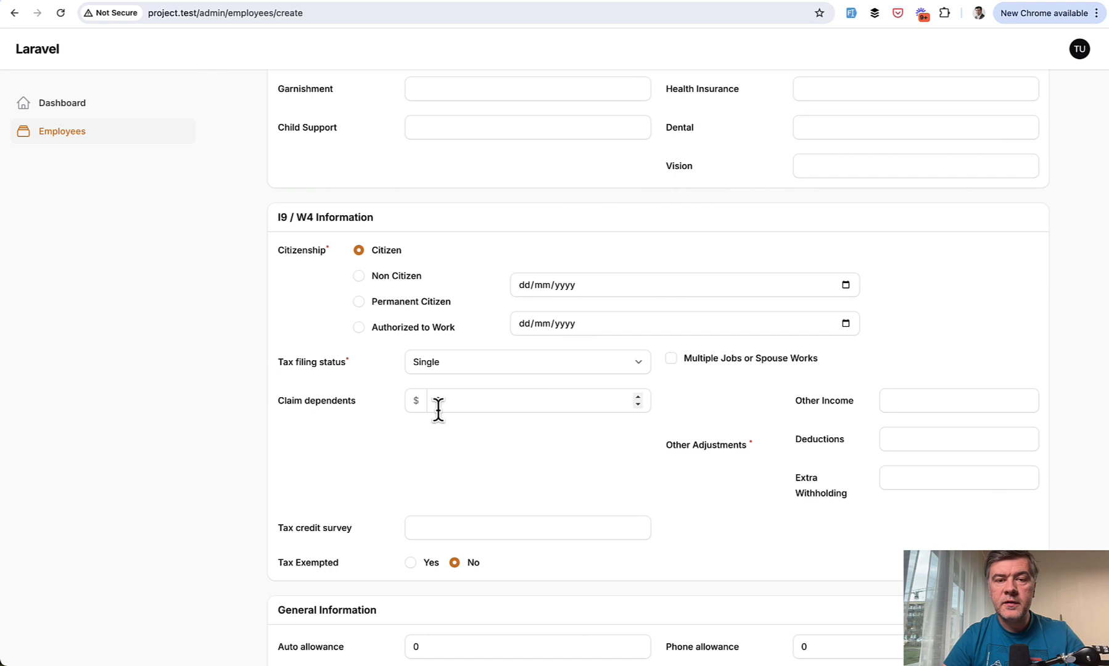
# Set Citizenship to Permanent Citizen then Citizen, giving the first date field a 'Resident until' label.
pyautogui.click(359, 301)
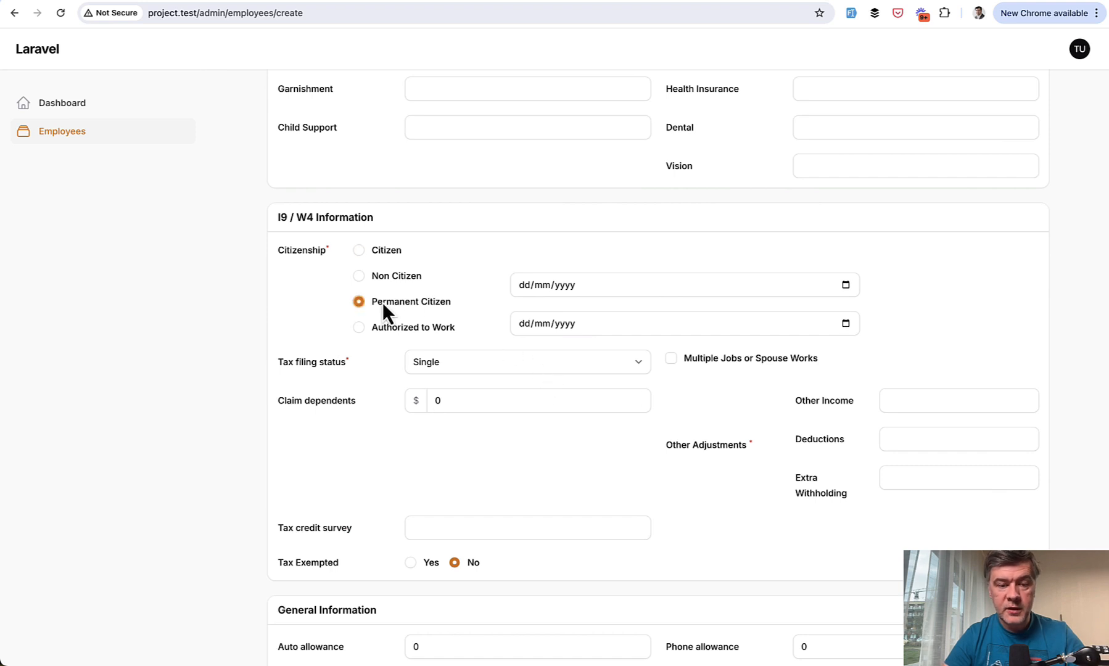
pyautogui.click(359, 327)
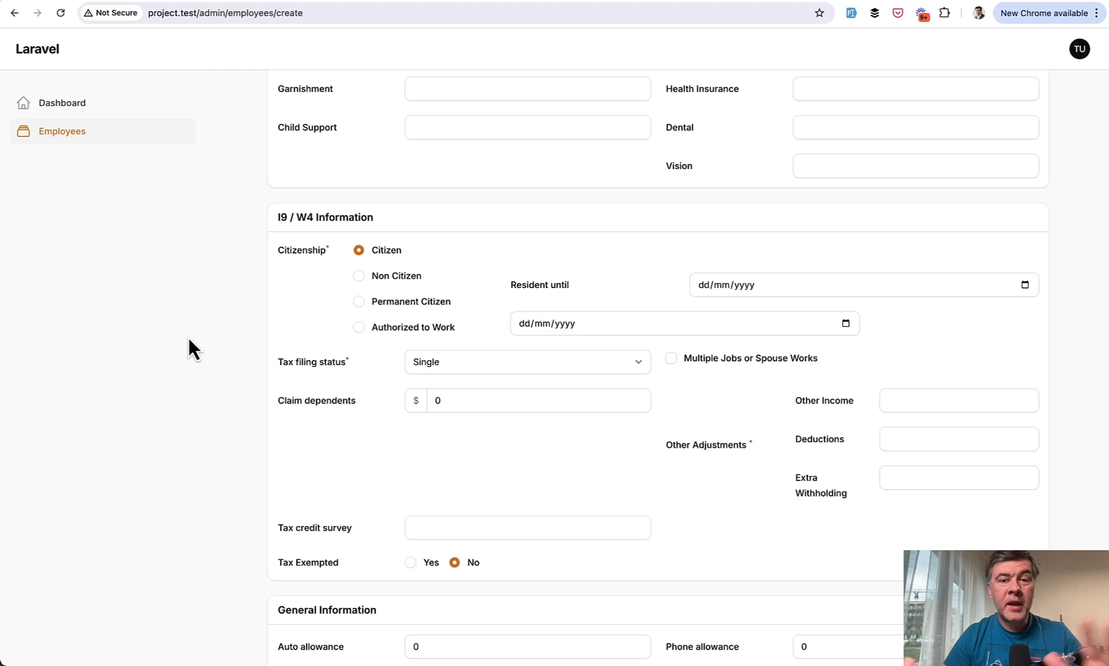
pyautogui.scroll(-3)
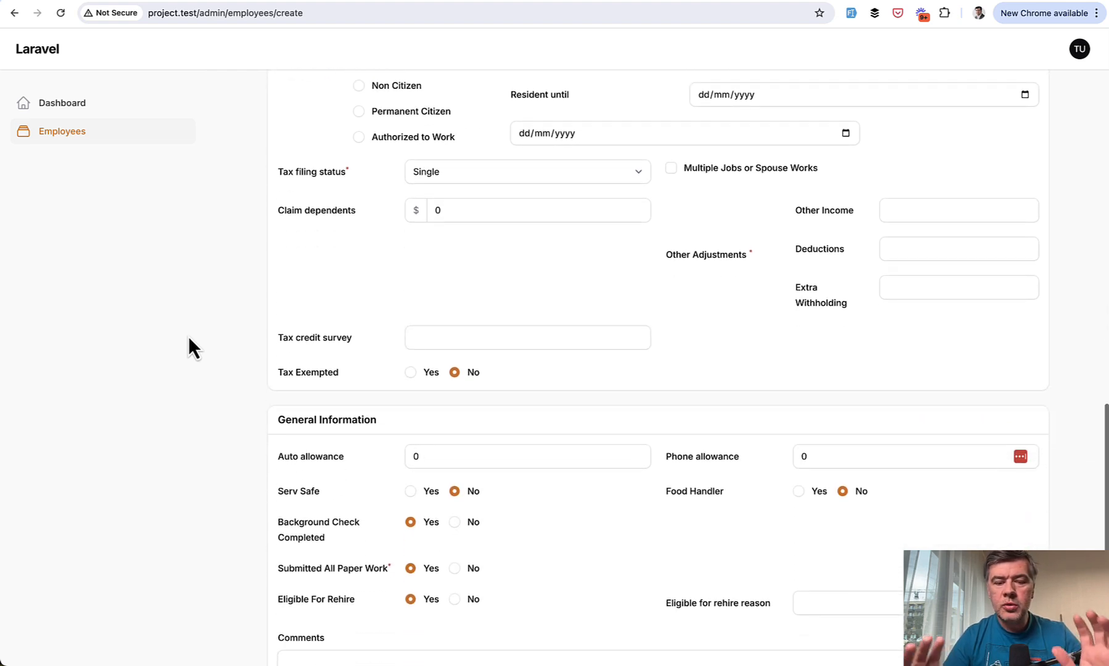
pyautogui.scroll(-3)
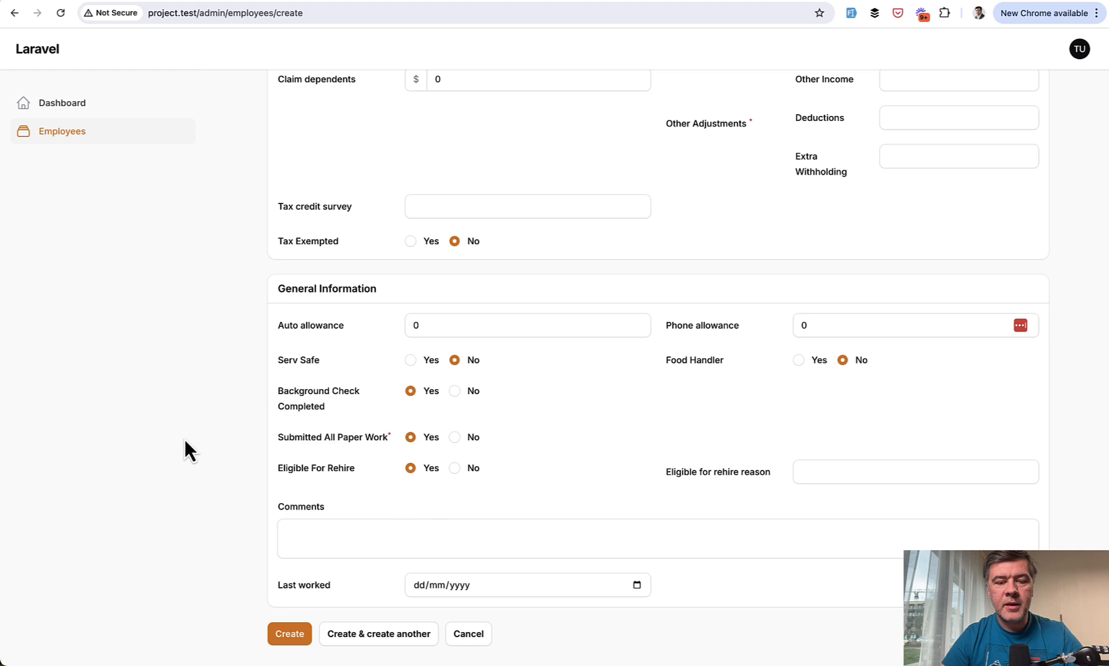
pyautogui.scroll(3)
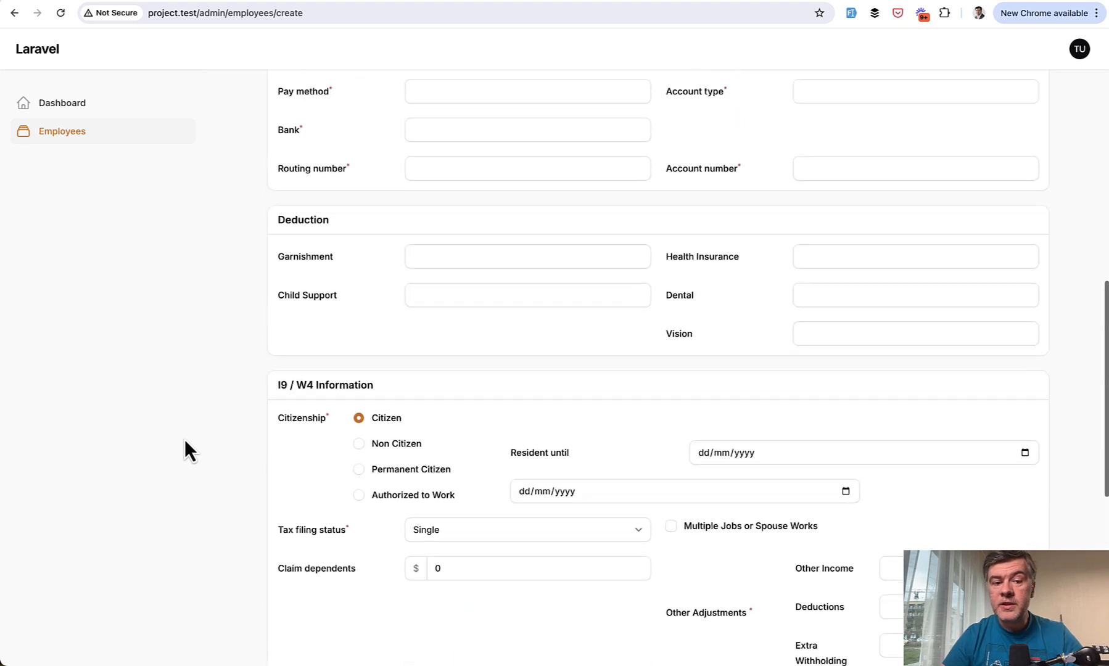
# Scroll the Filament Examples projects page to the Large Employee Form with Tabs card.
pyautogui.scroll(3)
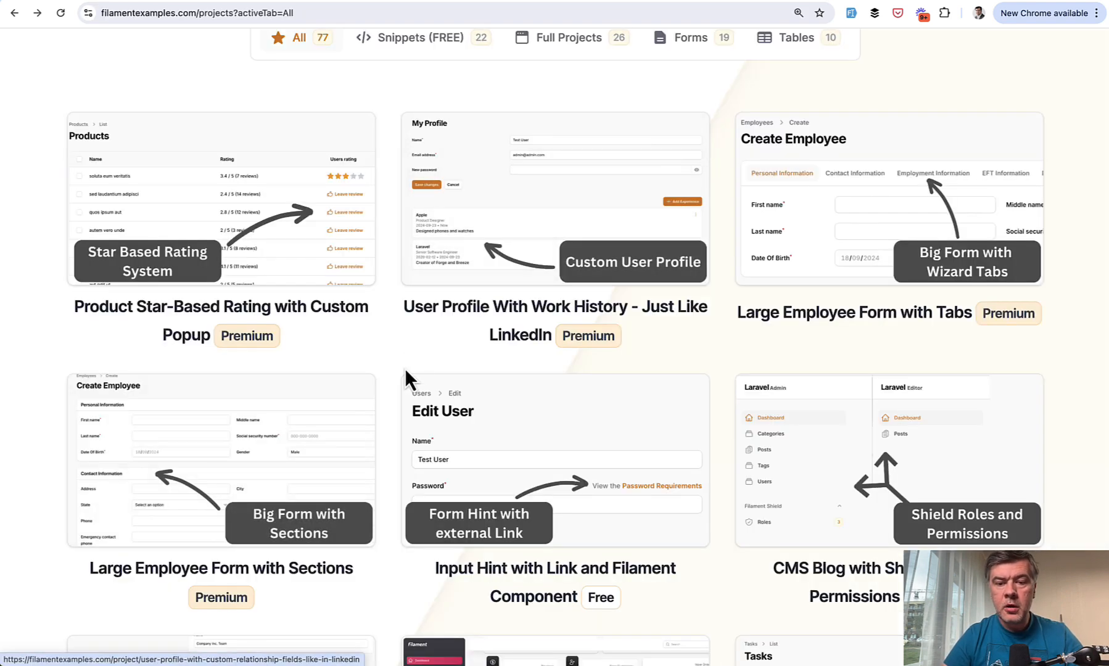
pyautogui.moveTo(735, 347)
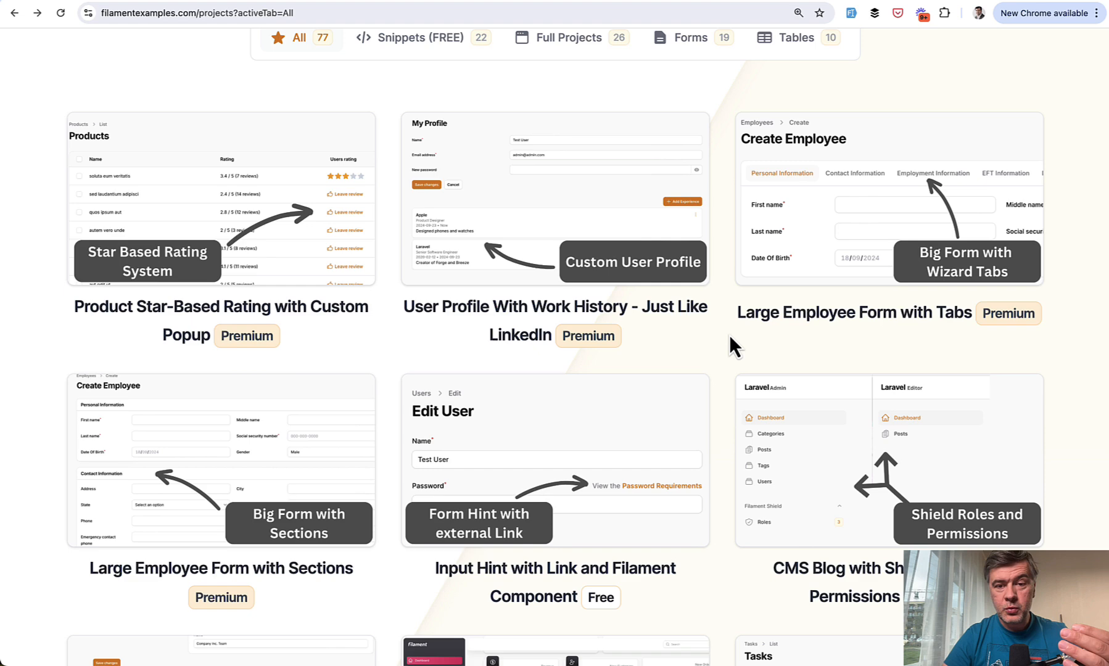
pyautogui.scroll(3)
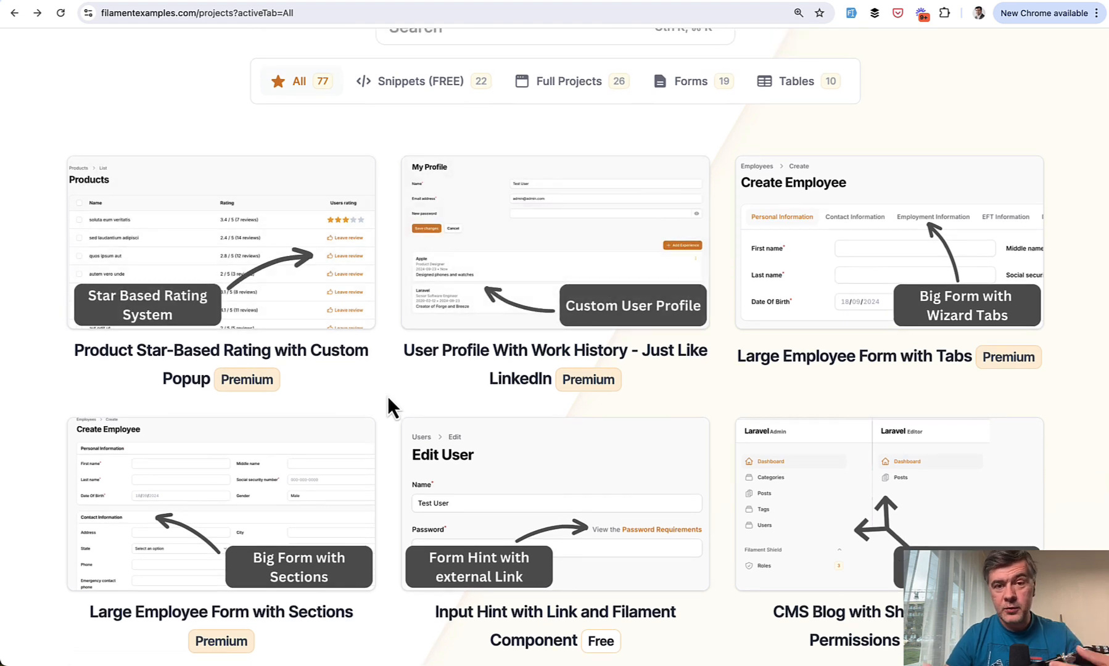
pyautogui.scroll(3)
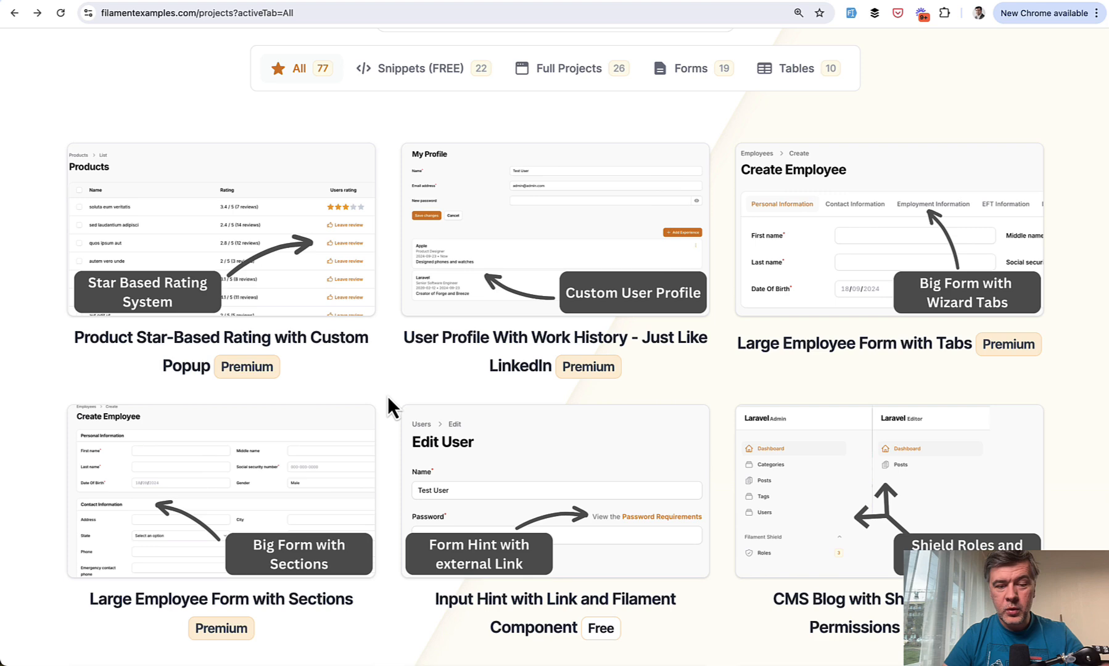
pyautogui.scroll(-3)
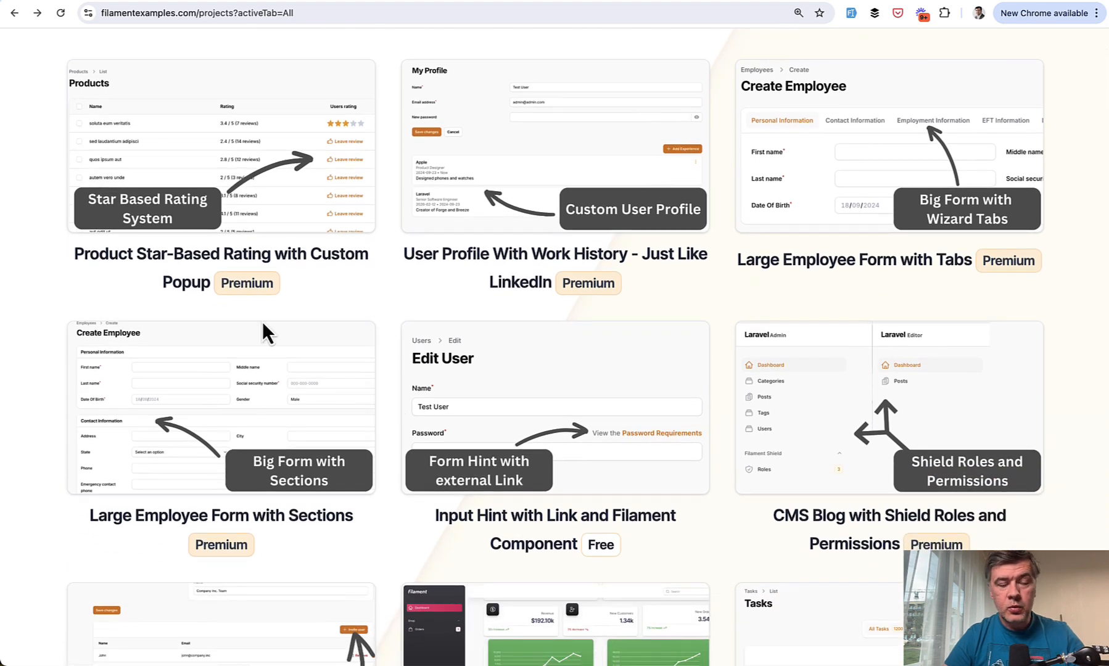
pyautogui.moveTo(267, 433)
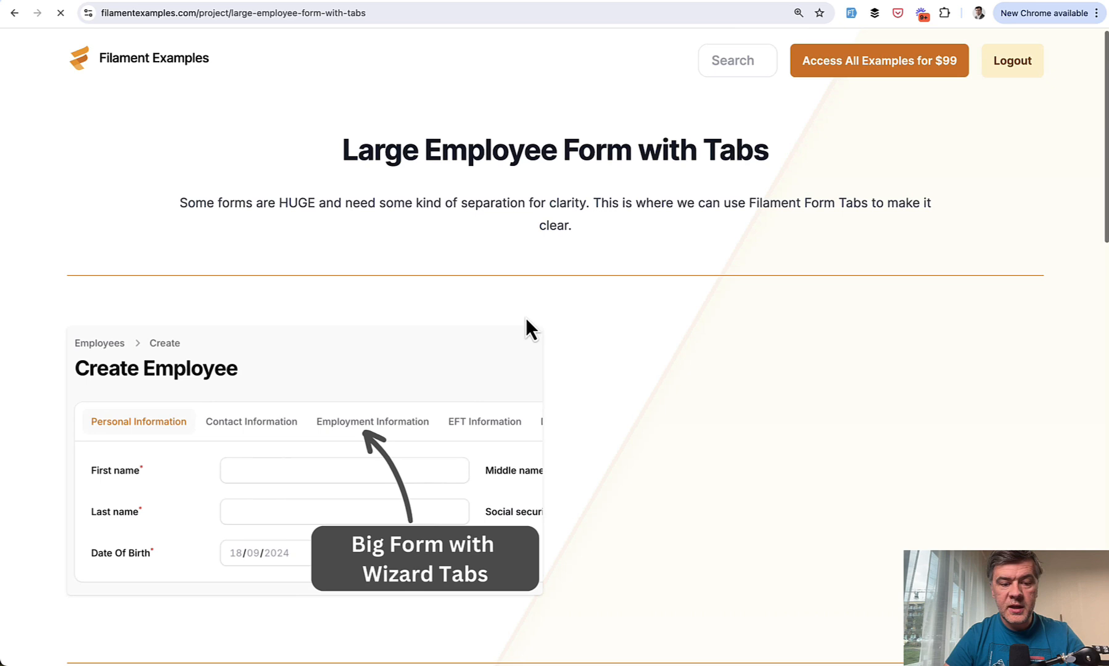
pyautogui.scroll(-3)
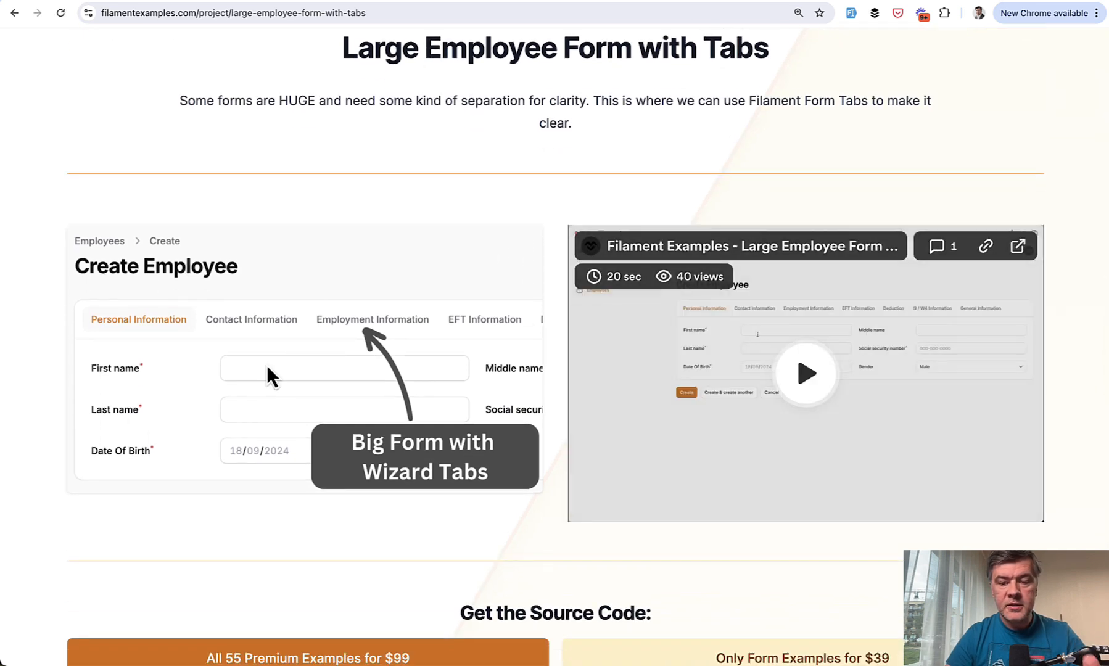